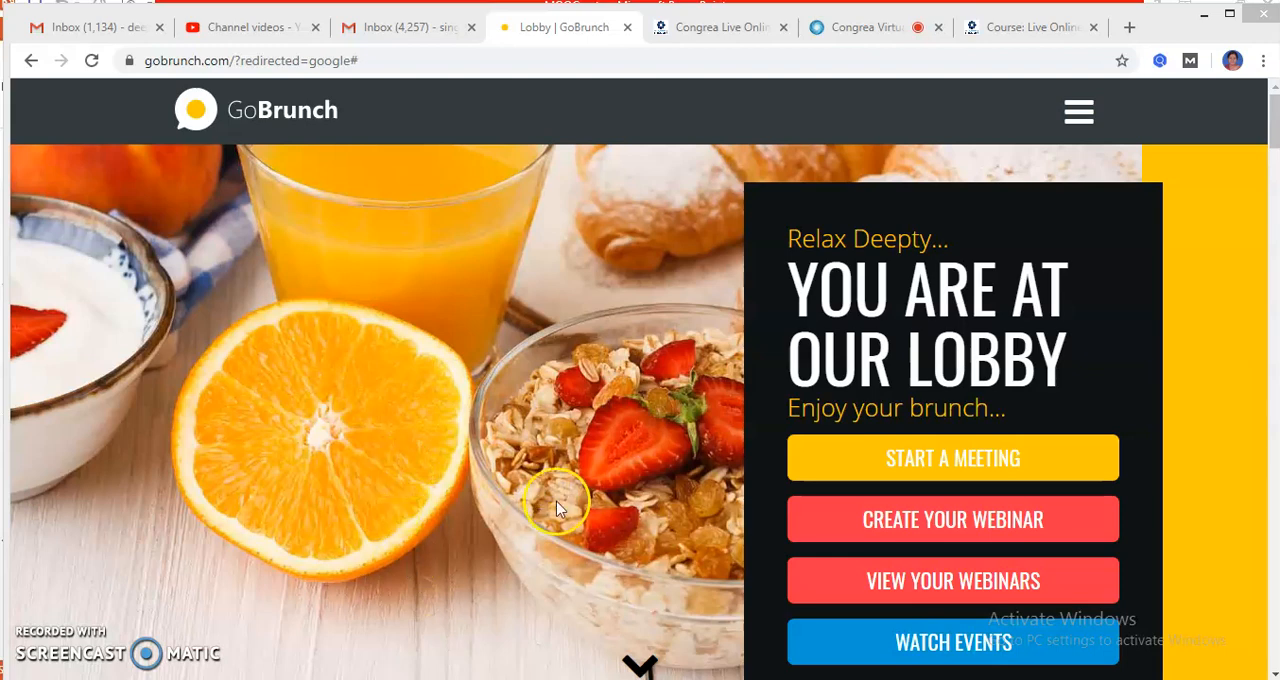
{"action": "mouse_move", "coordinate": [507, 508]}
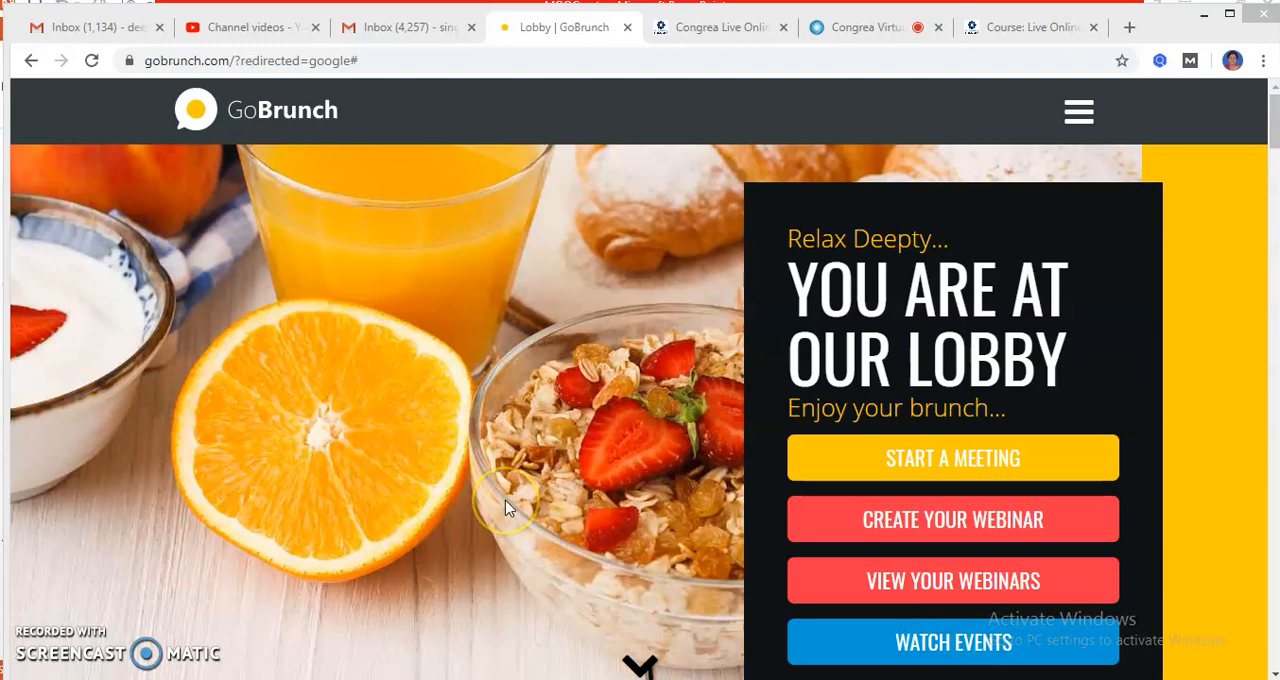
{"action": "mouse_move", "coordinate": [1150, 363]}
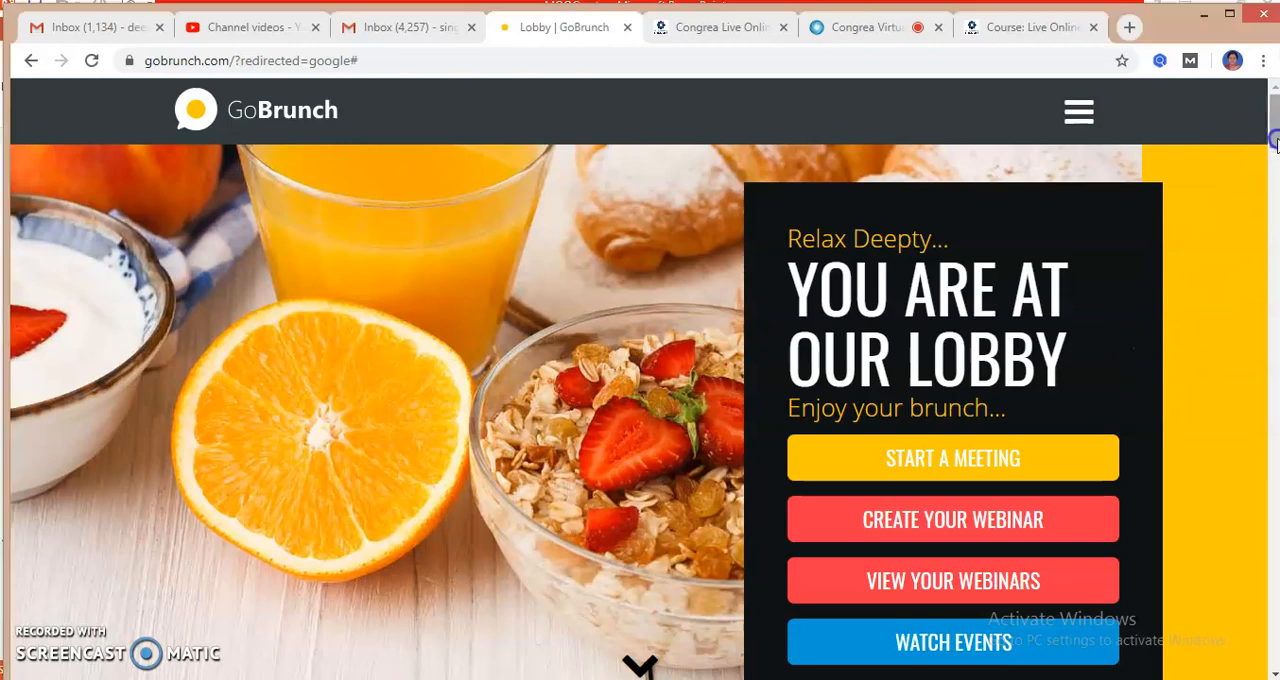
- Scroll the lobby page down past the Start/Create/View buttons to the My Webinars section
{"action": "scroll", "scroll_direction": "down", "scroll_amount": 3}
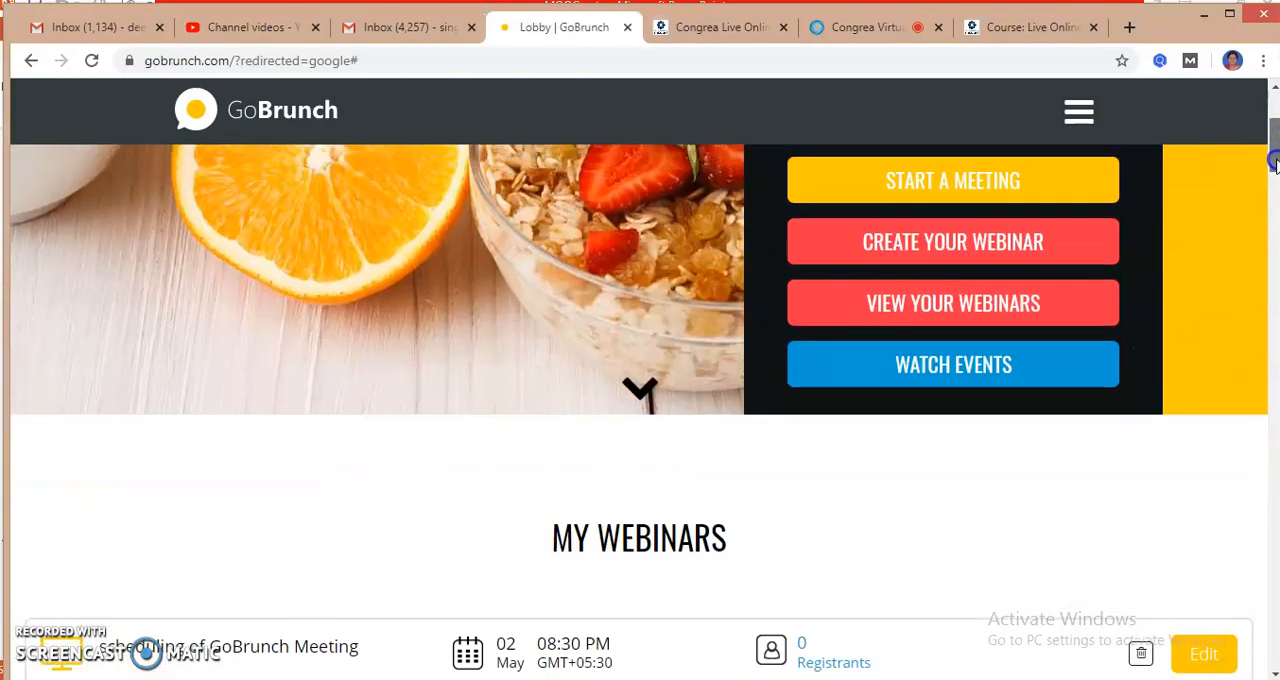
{"action": "scroll", "scroll_direction": "up", "scroll_amount": 3}
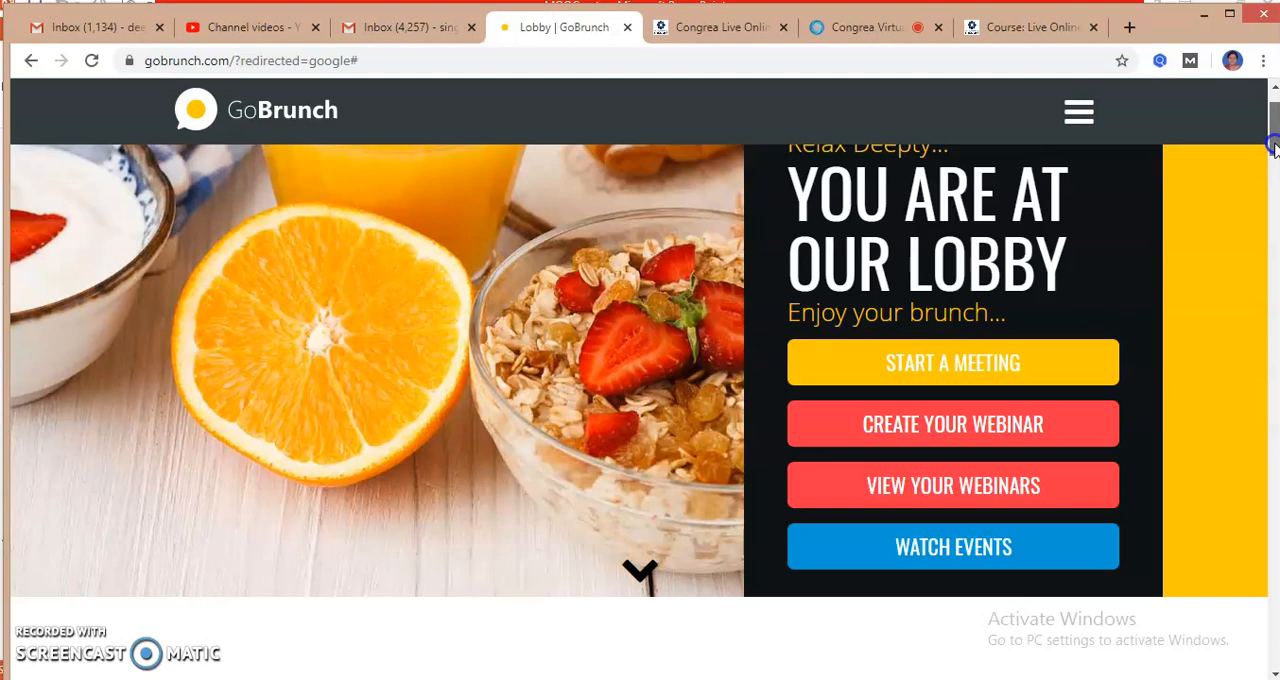
{"action": "scroll", "scroll_direction": "down", "scroll_amount": 3}
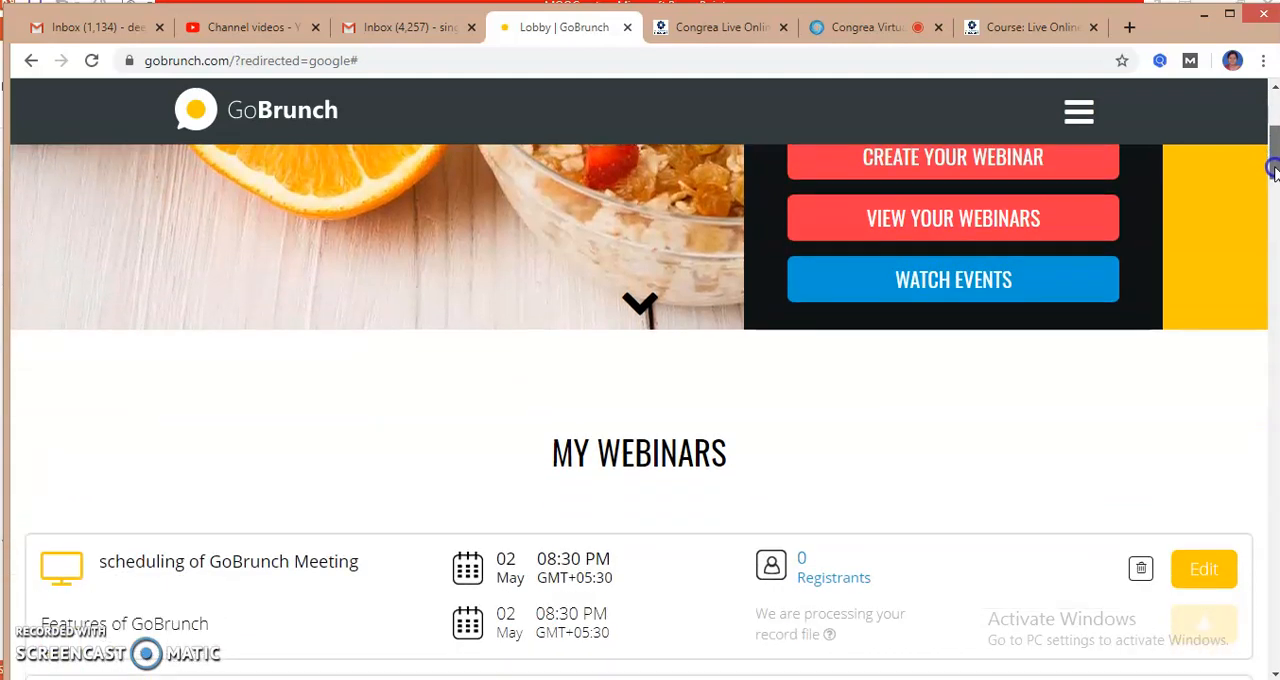
{"action": "scroll", "scroll_direction": "down", "scroll_amount": 3}
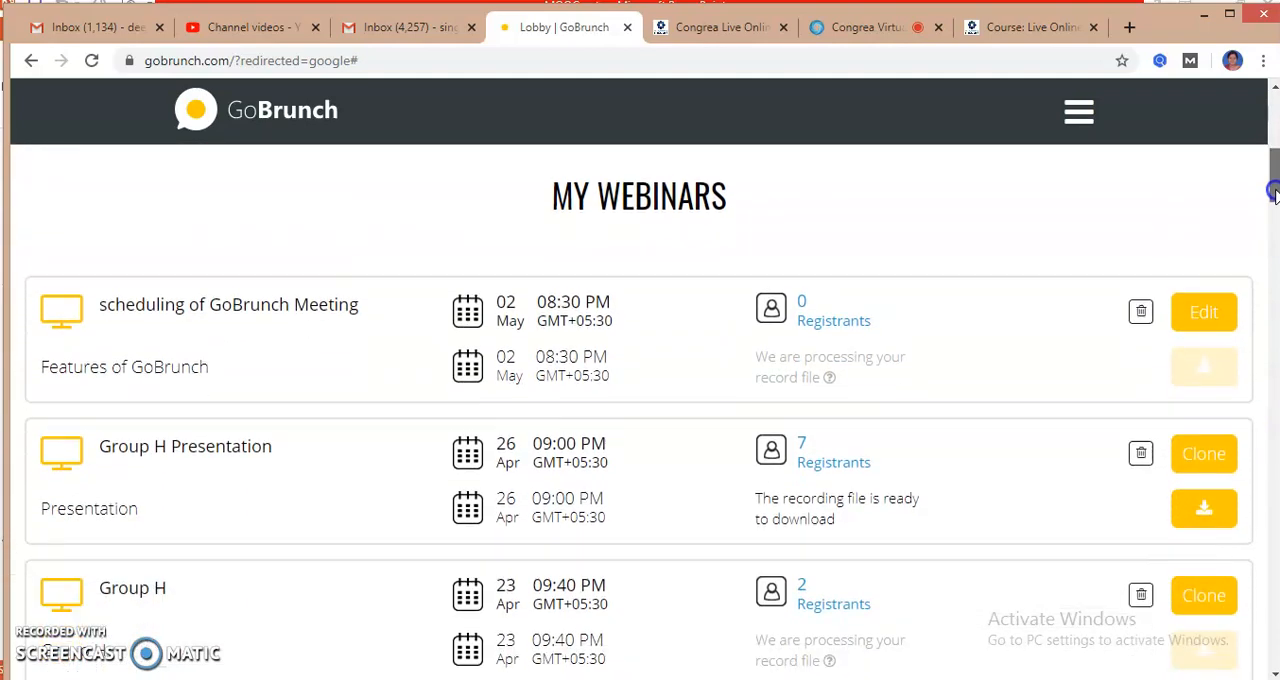
{"action": "mouse_move", "coordinate": [350, 304]}
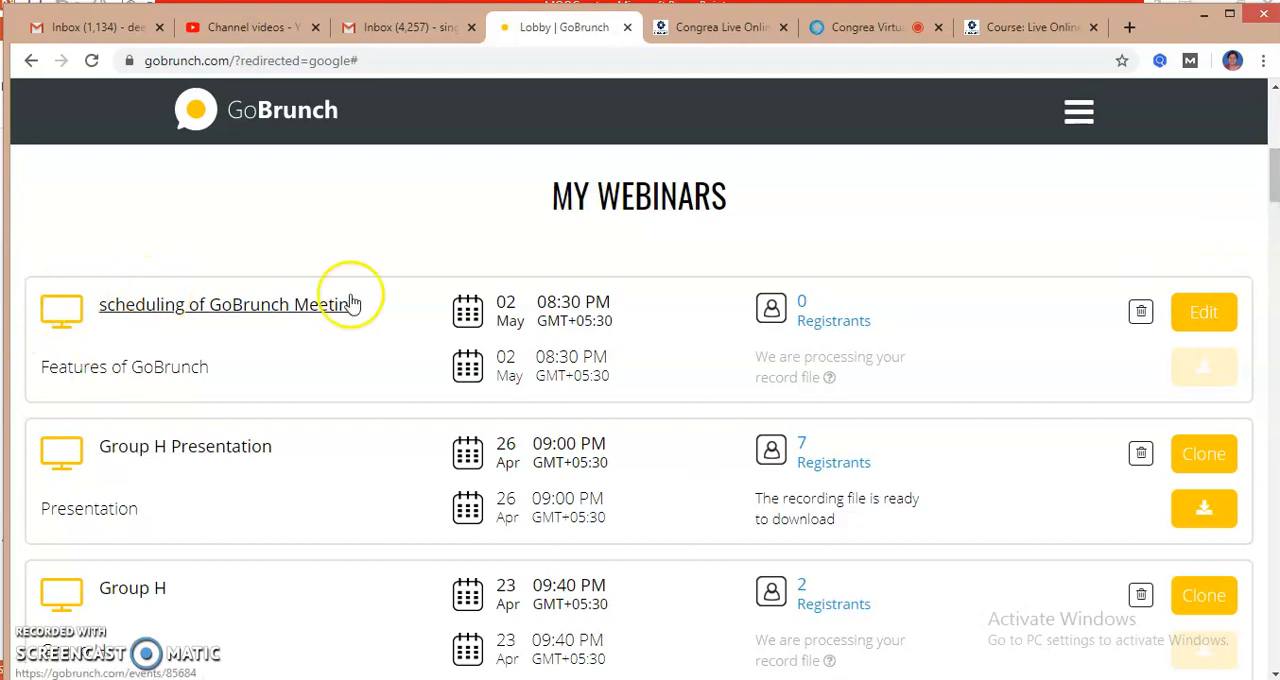
{"action": "mouse_move", "coordinate": [301, 315]}
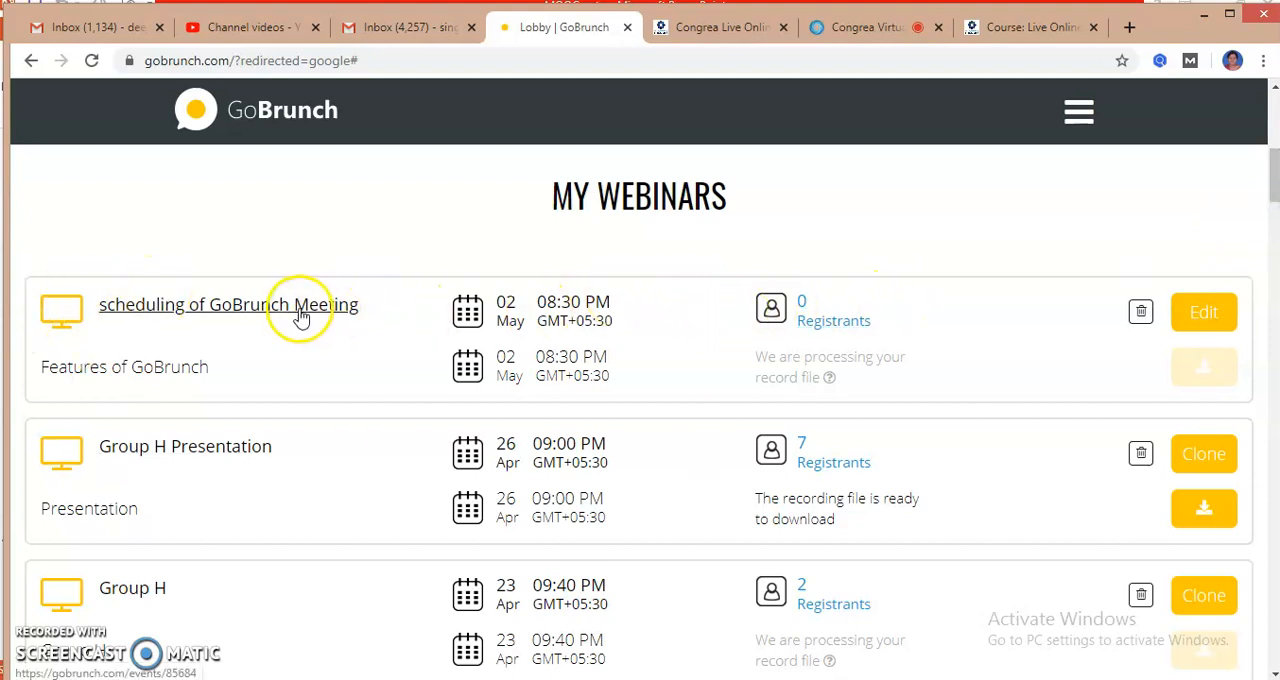
- Enter the scheduled GoBrunch Meeting room and acknowledge its start-time welcome notice
{"action": "left_click", "coordinate": [228, 304]}
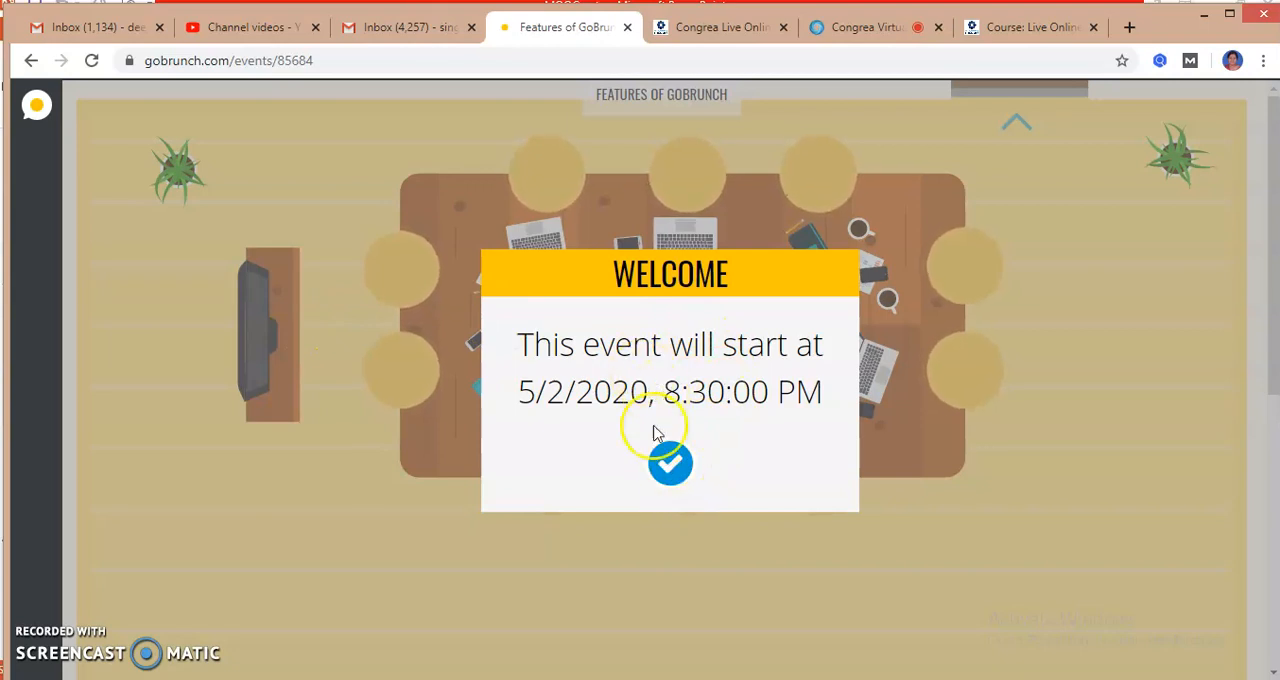
{"action": "left_click", "coordinate": [670, 463]}
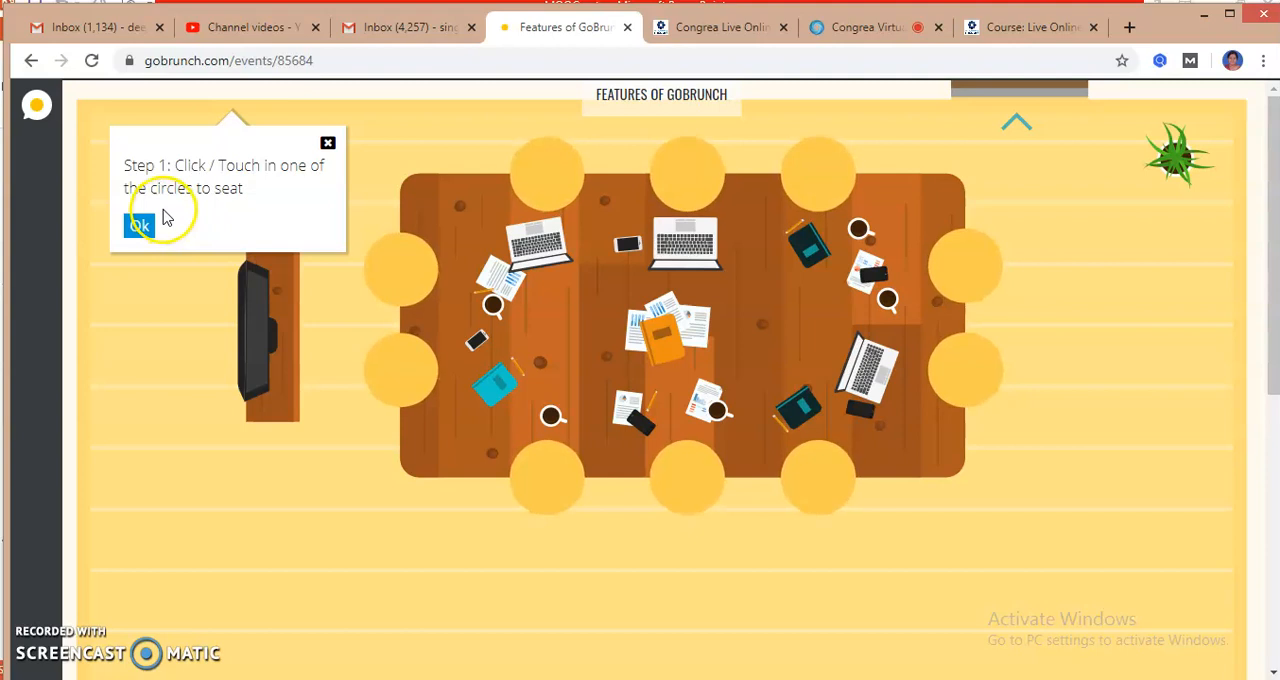
{"action": "mouse_move", "coordinate": [292, 182]}
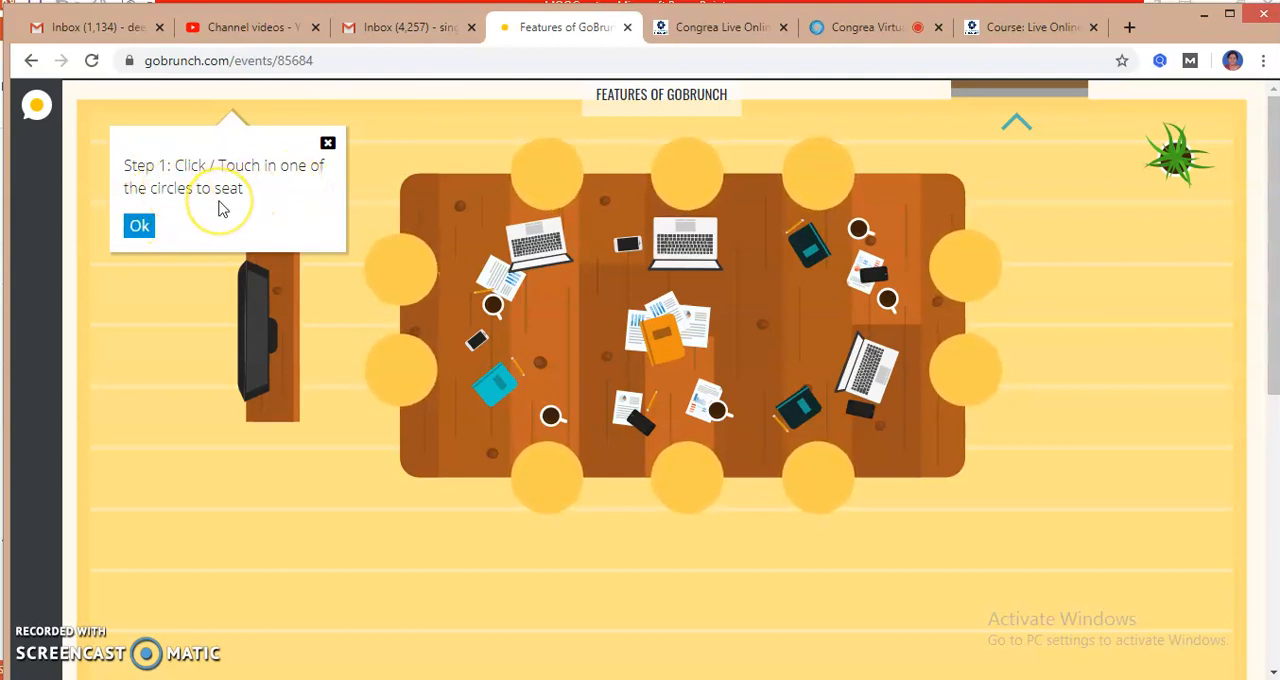
{"action": "mouse_move", "coordinate": [445, 305]}
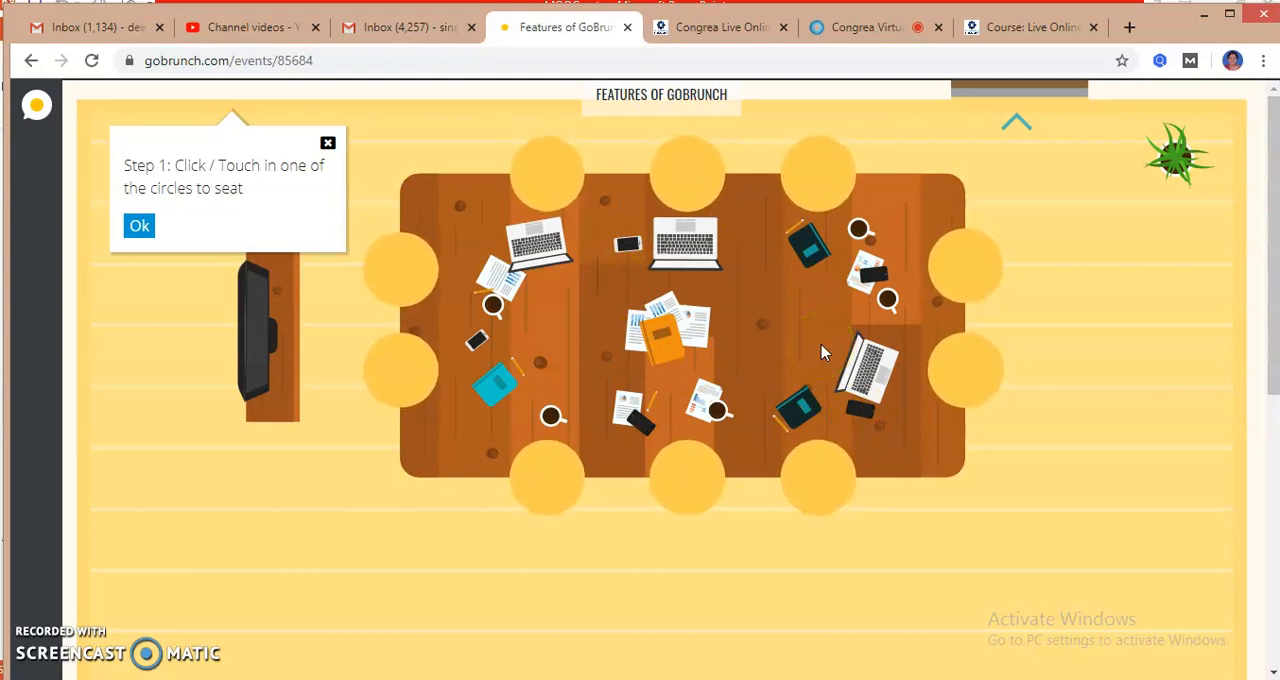
{"action": "mouse_move", "coordinate": [428, 297]}
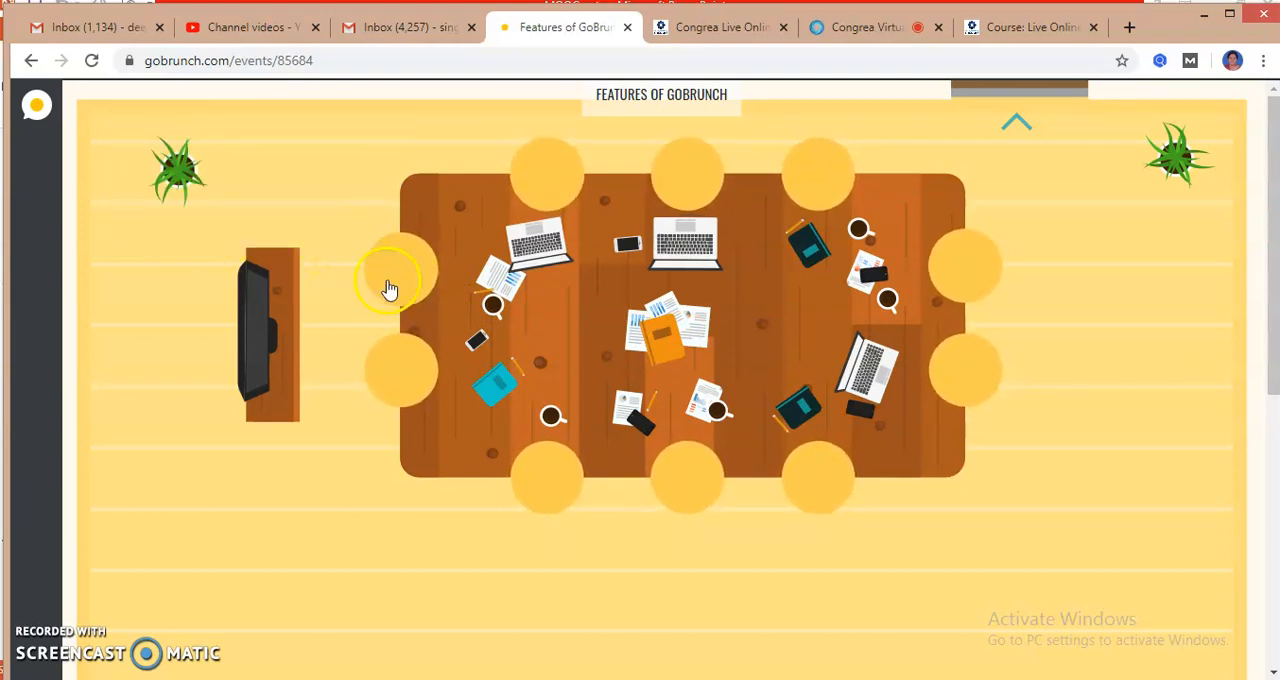
- Sit in a yellow seat on the table's left and expand the sidebar's full tool set
{"action": "left_click", "coordinate": [398, 280]}
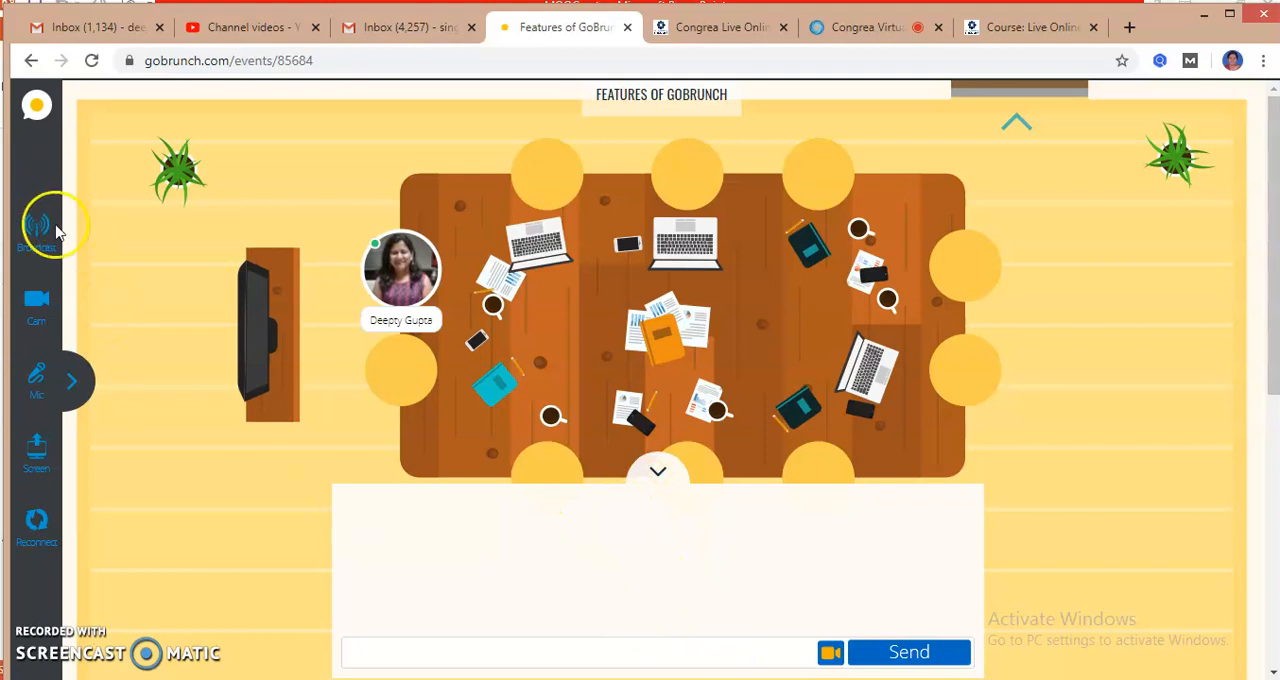
{"action": "left_click", "coordinate": [72, 380]}
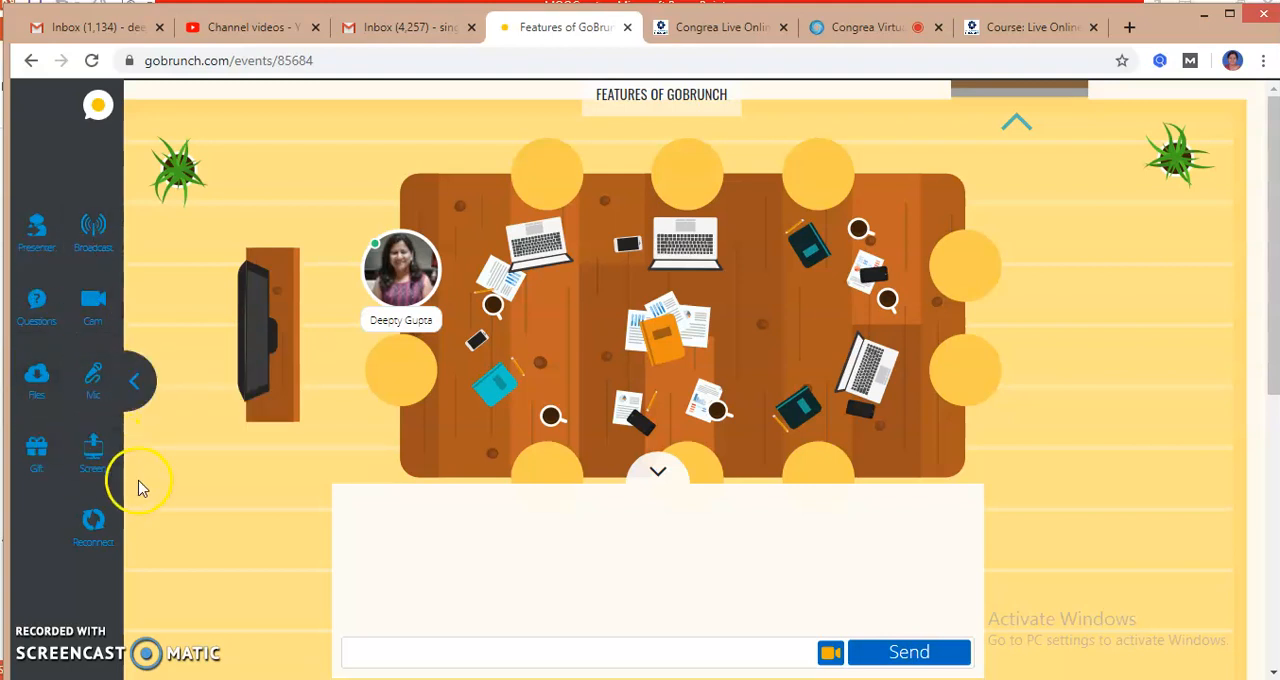
{"action": "mouse_move", "coordinate": [360, 468]}
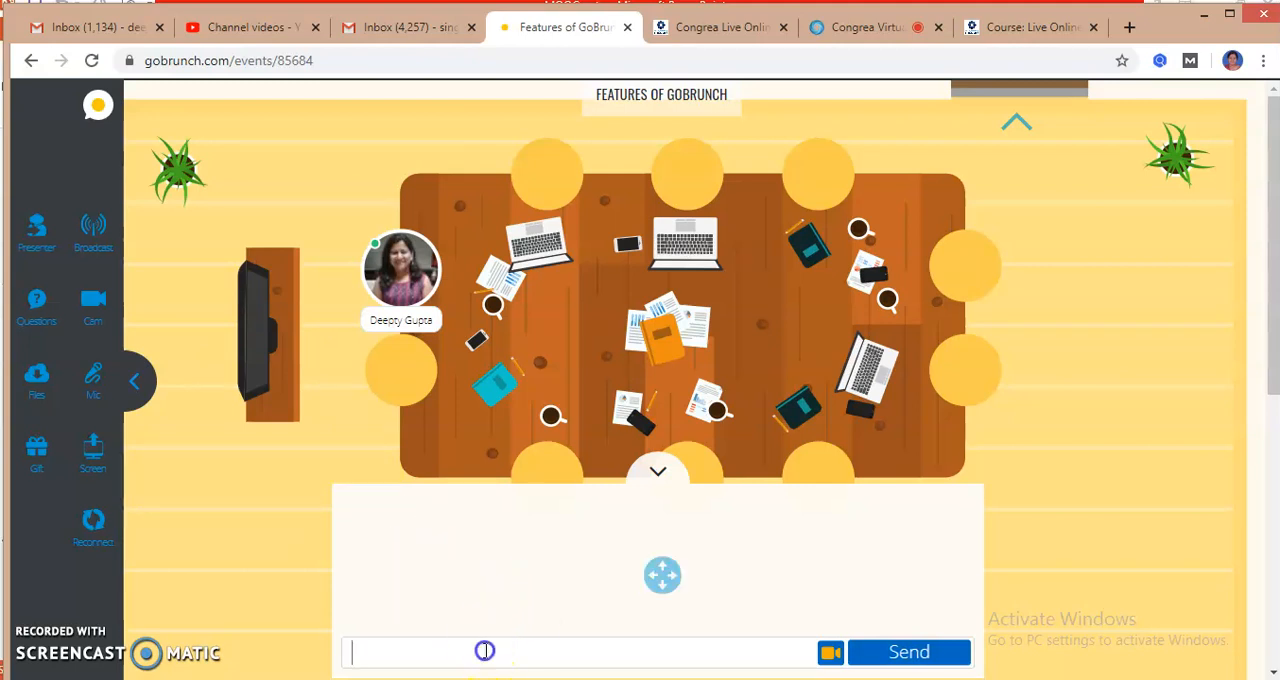
- Send 'hi' in the room chat and show the @ camera and mic command list
{"action": "type", "text": "hi"}
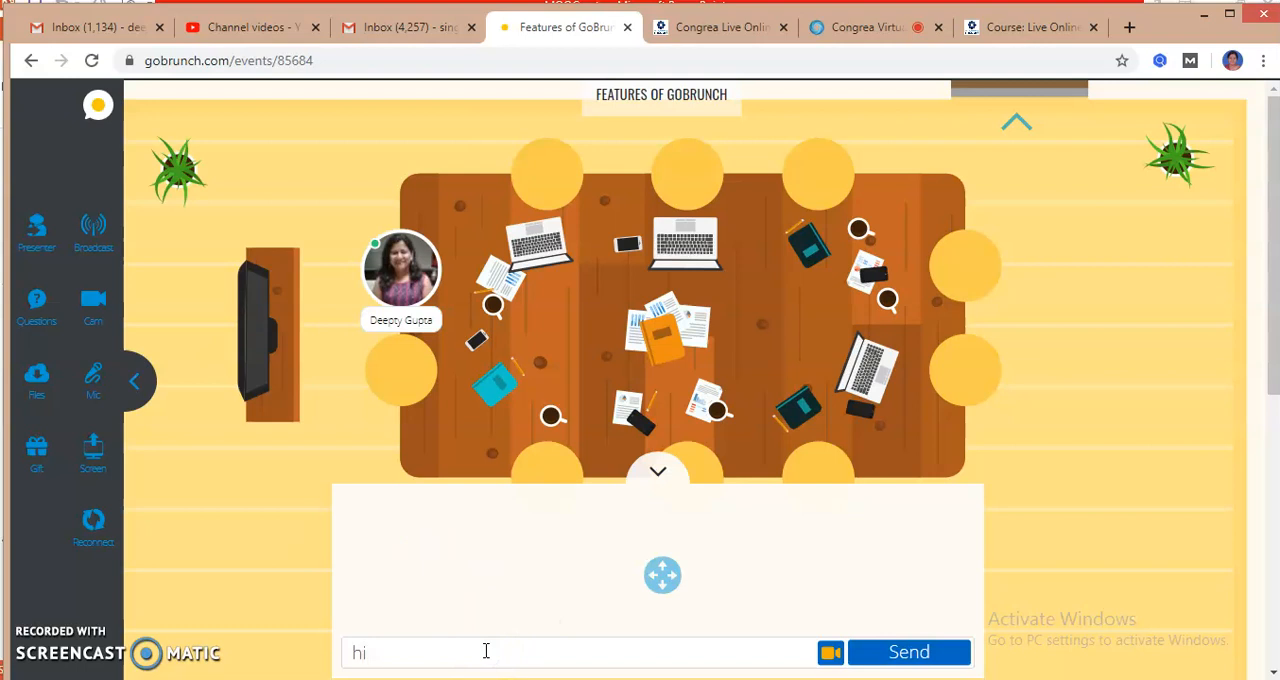
{"action": "left_click", "coordinate": [909, 652]}
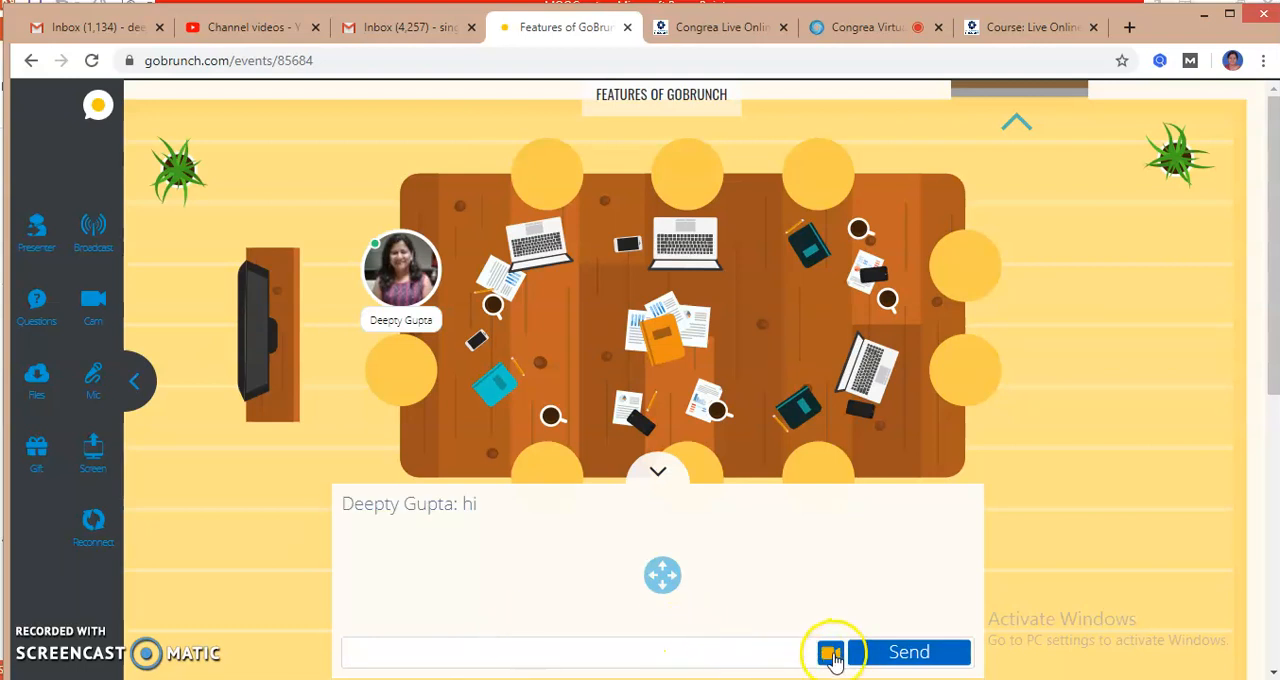
{"action": "left_click", "coordinate": [833, 651]}
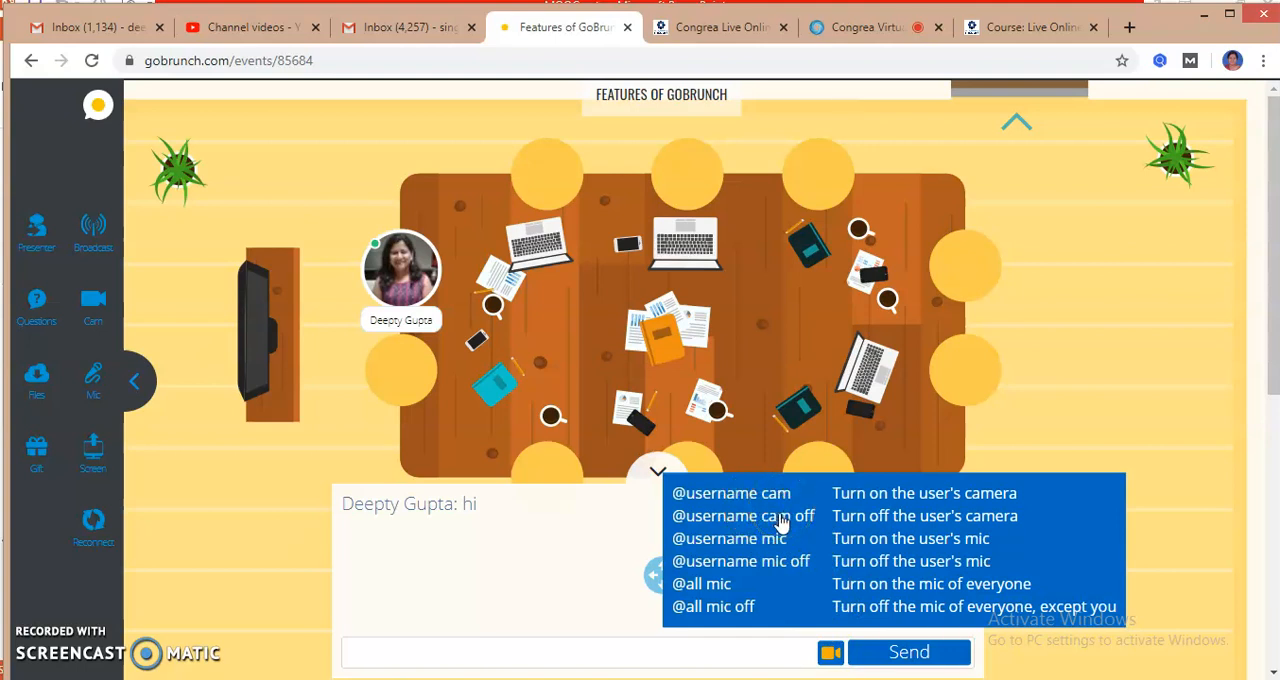
{"action": "mouse_move", "coordinate": [890, 515]}
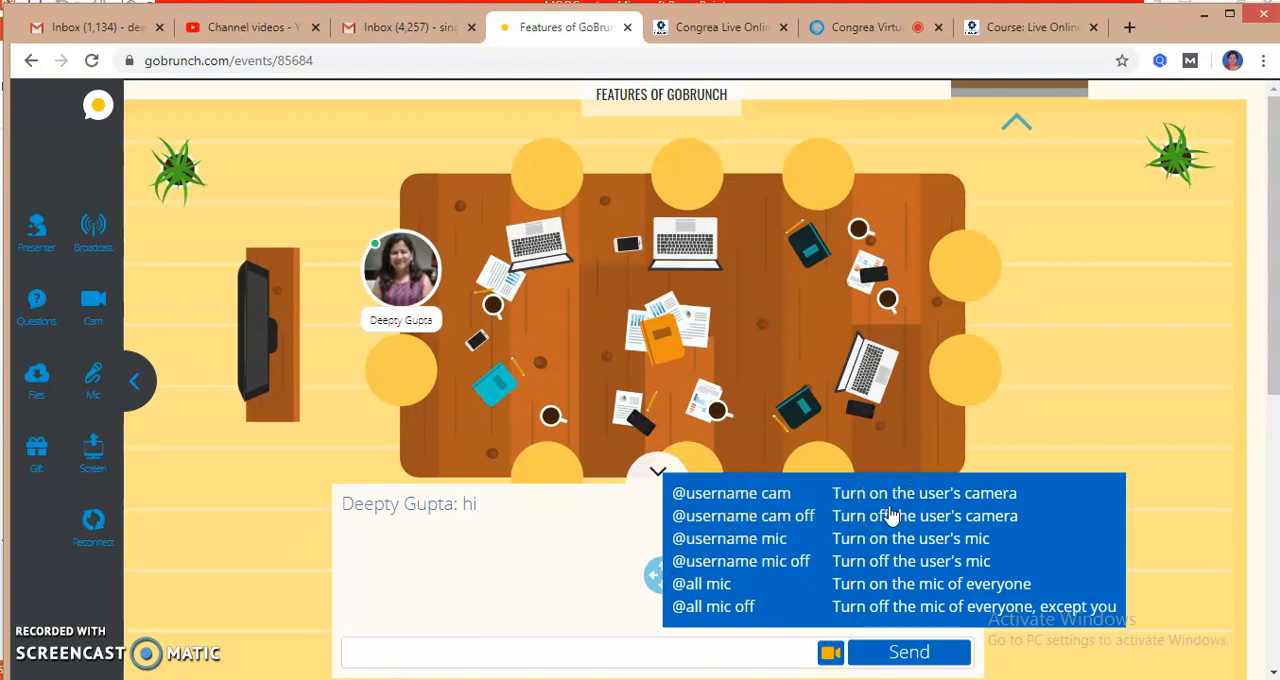
{"action": "mouse_move", "coordinate": [795, 561]}
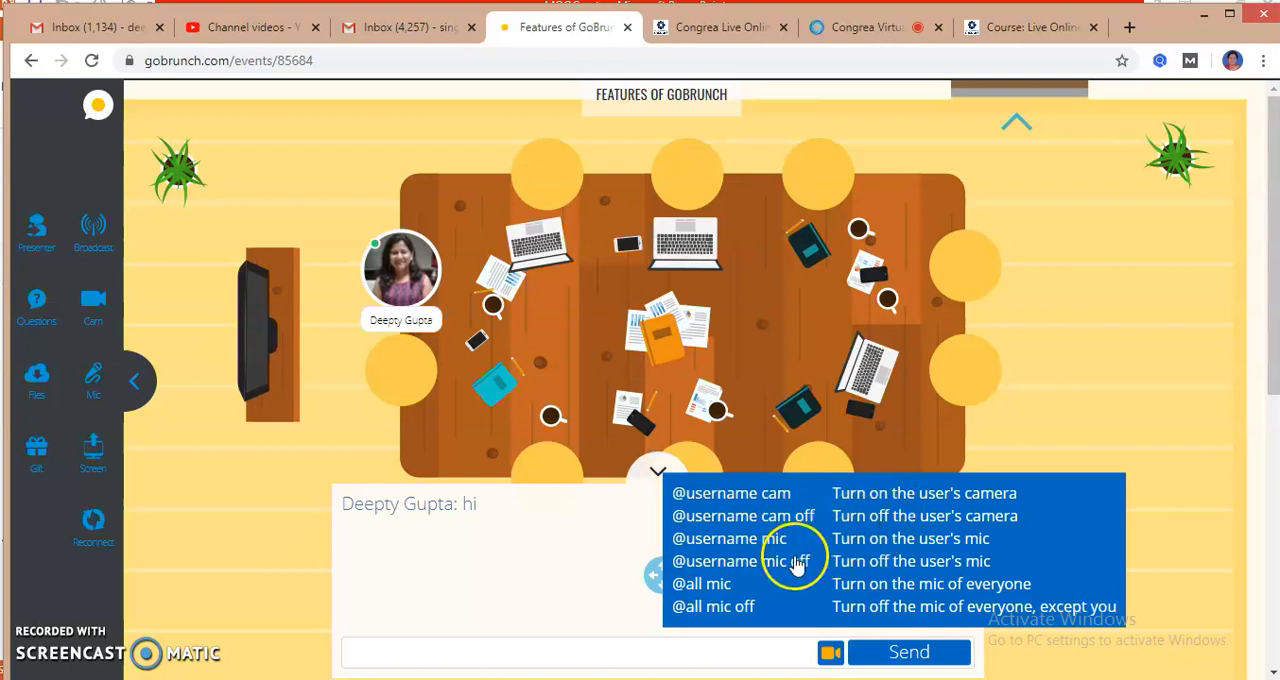
{"action": "mouse_move", "coordinate": [770, 583]}
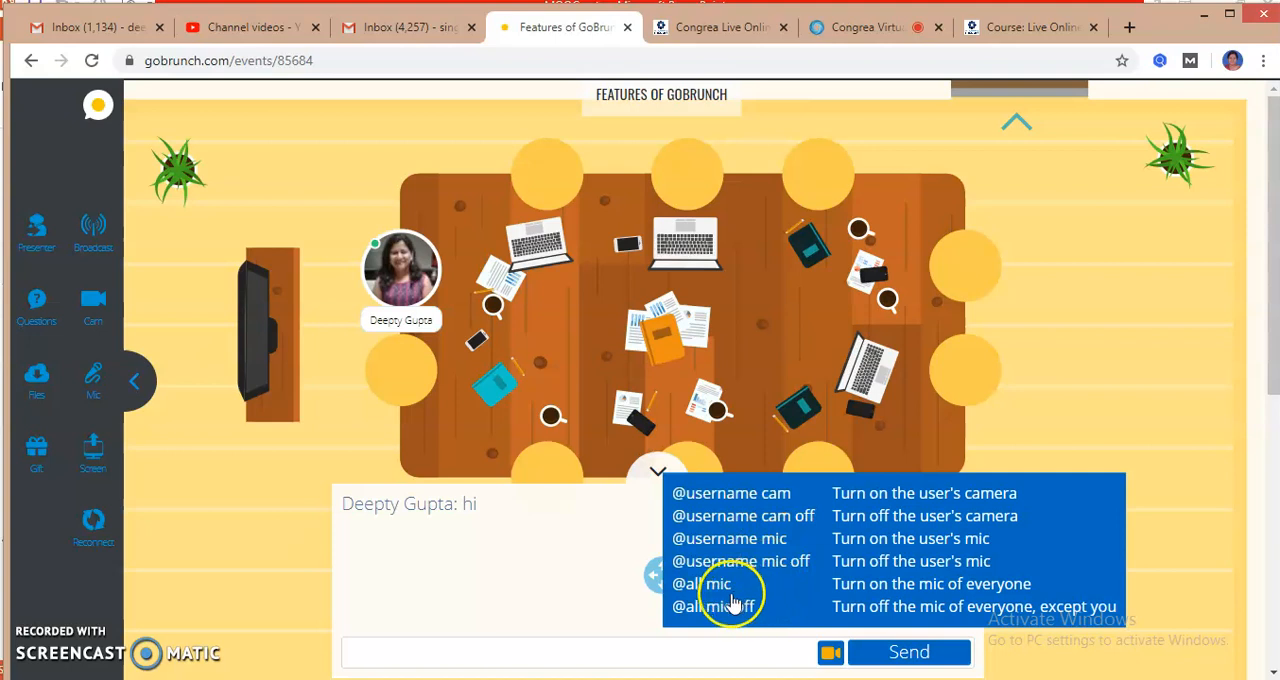
{"action": "mouse_move", "coordinate": [960, 612]}
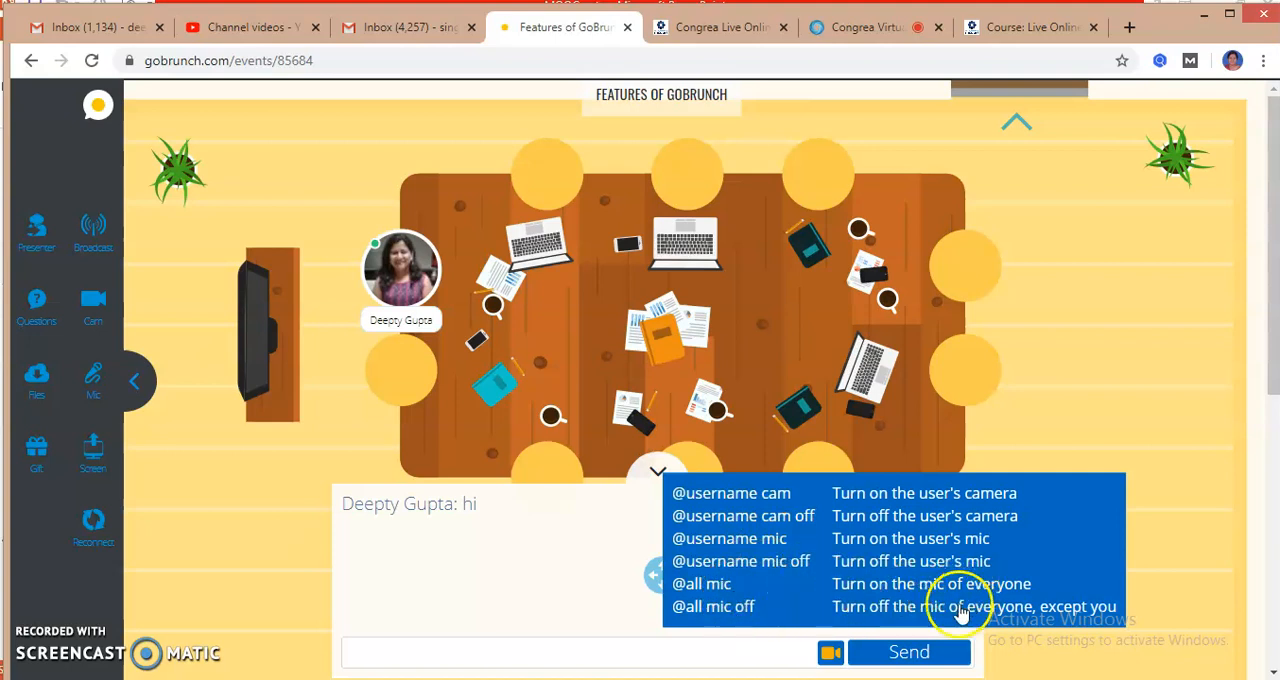
{"action": "mouse_move", "coordinate": [928, 620]}
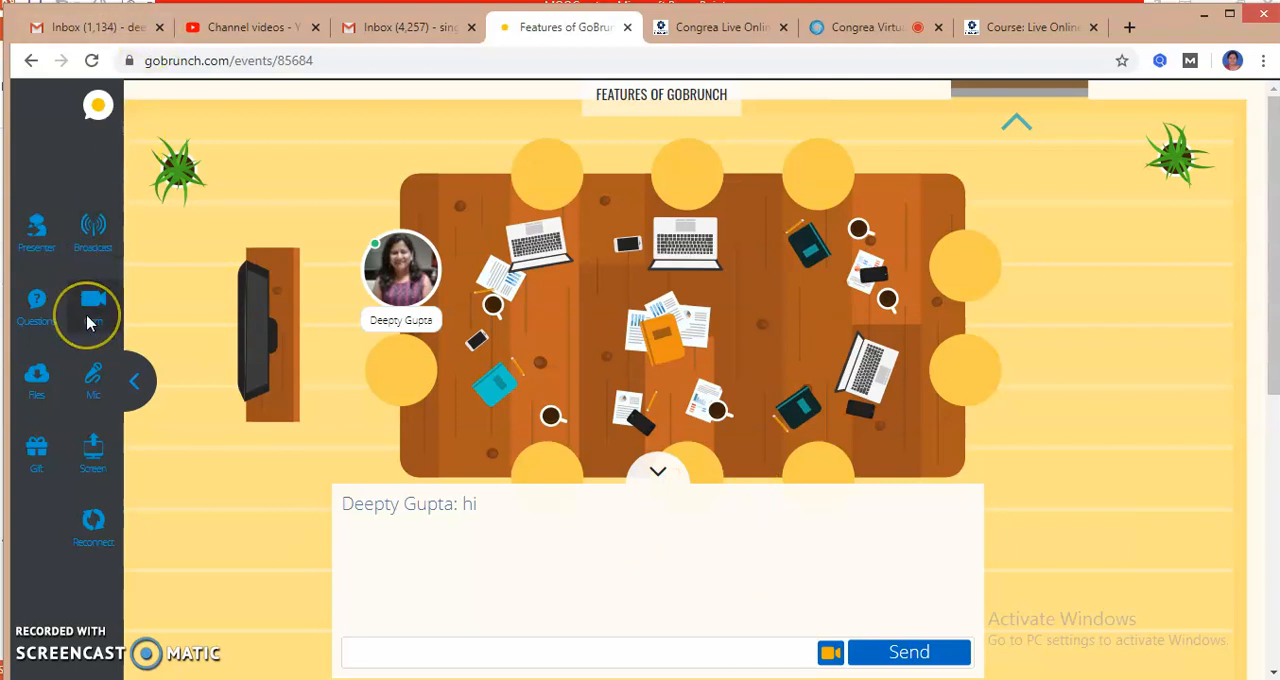
- Turn on the camera, agree to broadcast to everyone and allow microphone access
{"action": "left_click", "coordinate": [92, 305]}
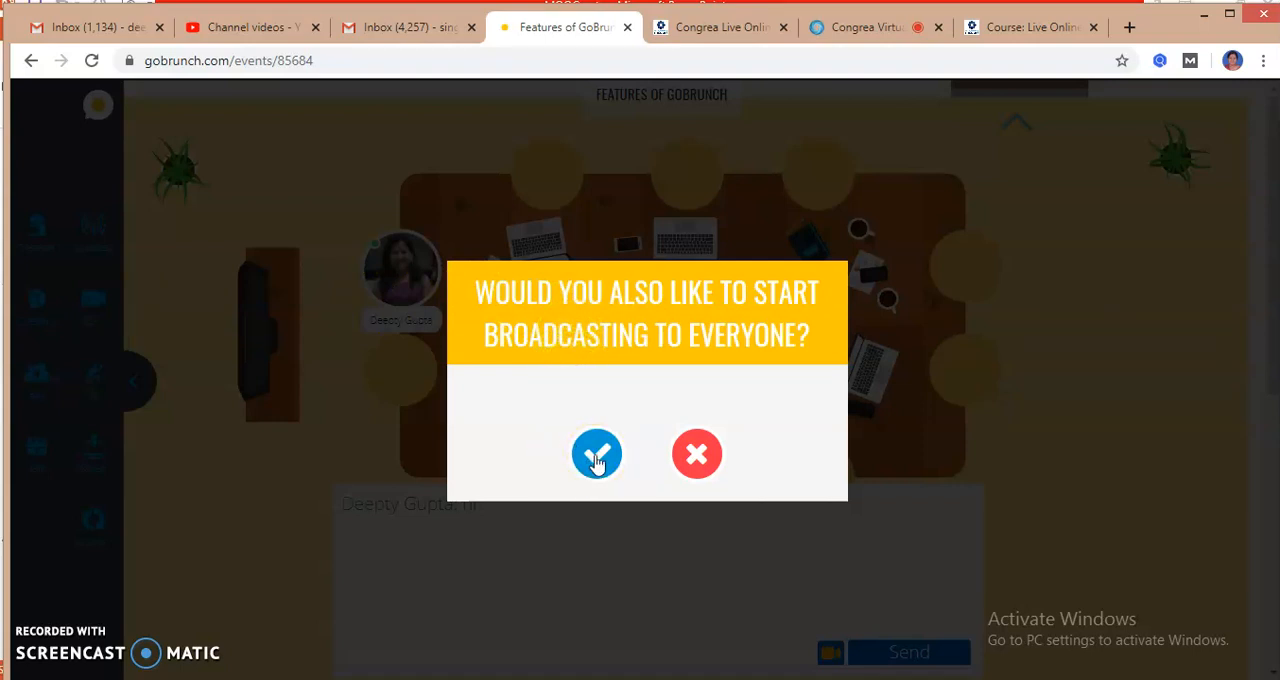
{"action": "left_click", "coordinate": [597, 454]}
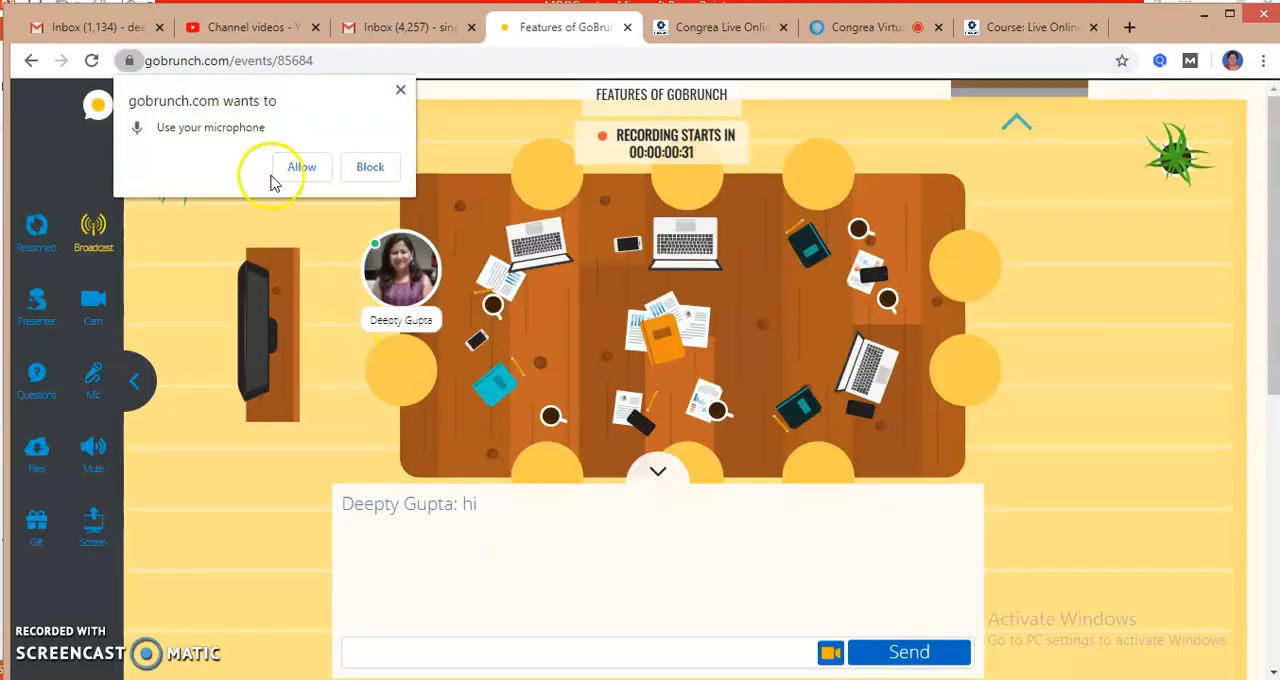
{"action": "mouse_move", "coordinate": [263, 160]}
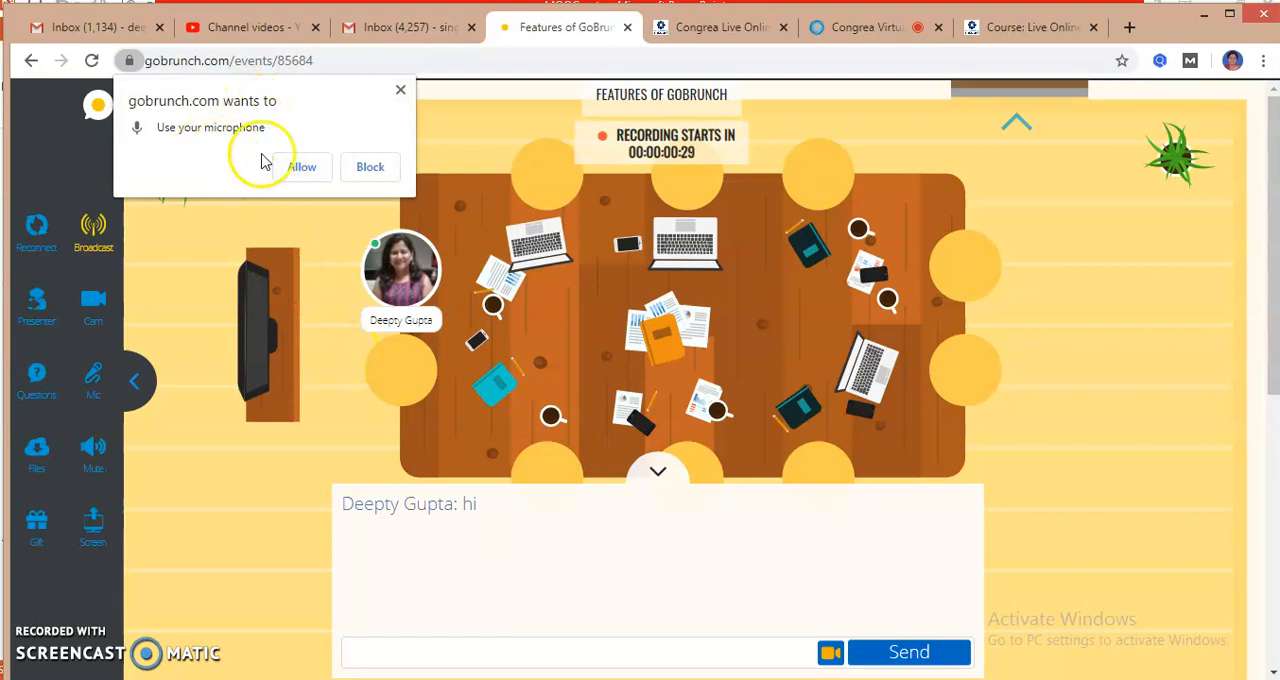
{"action": "left_click", "coordinate": [302, 166]}
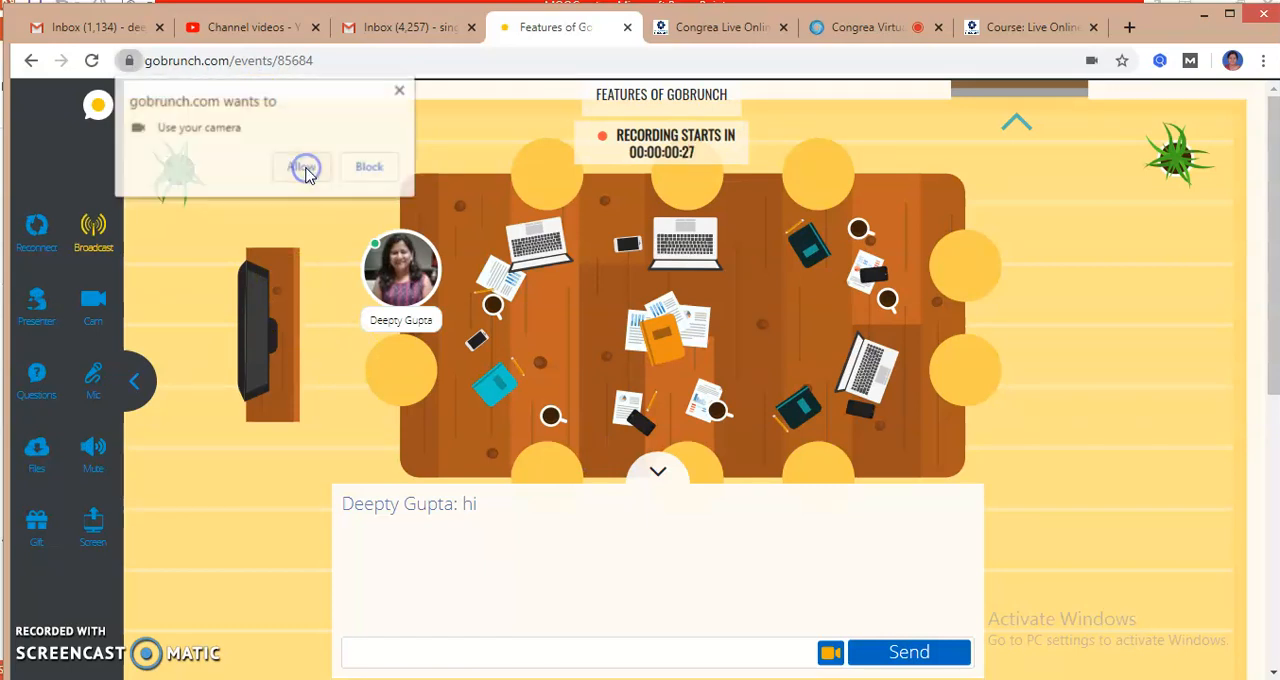
{"action": "left_click", "coordinate": [302, 167]}
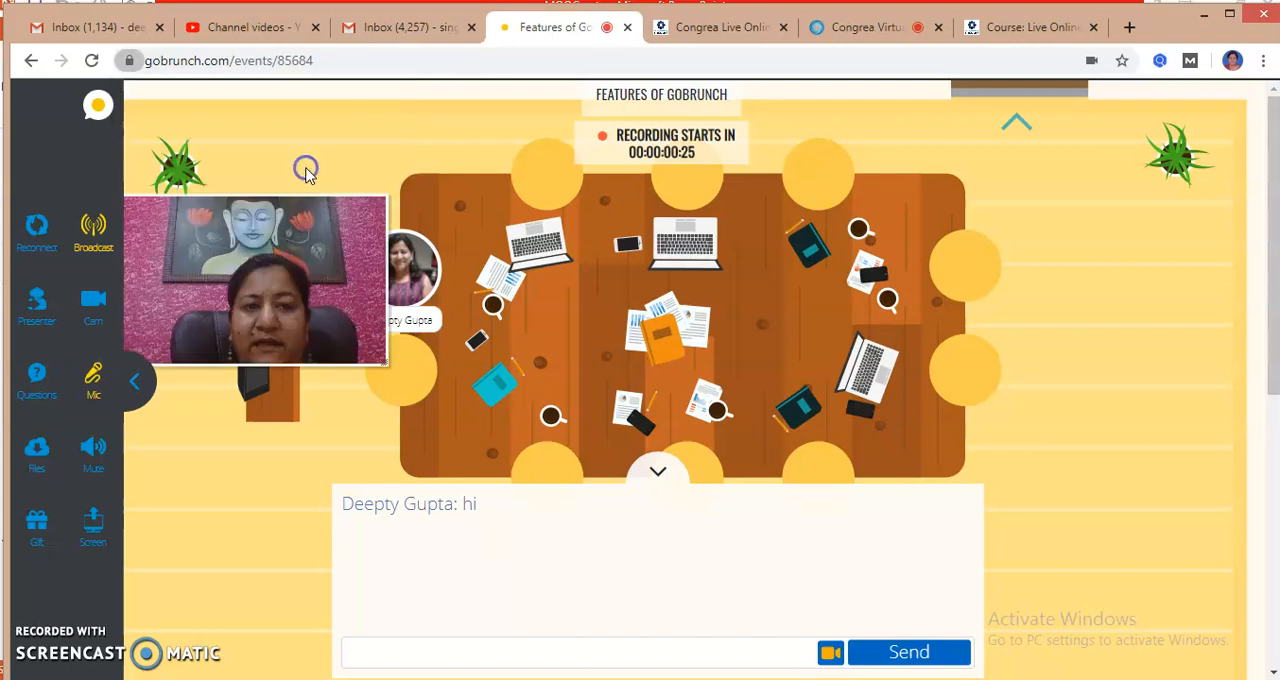
{"action": "mouse_move", "coordinate": [308, 175]}
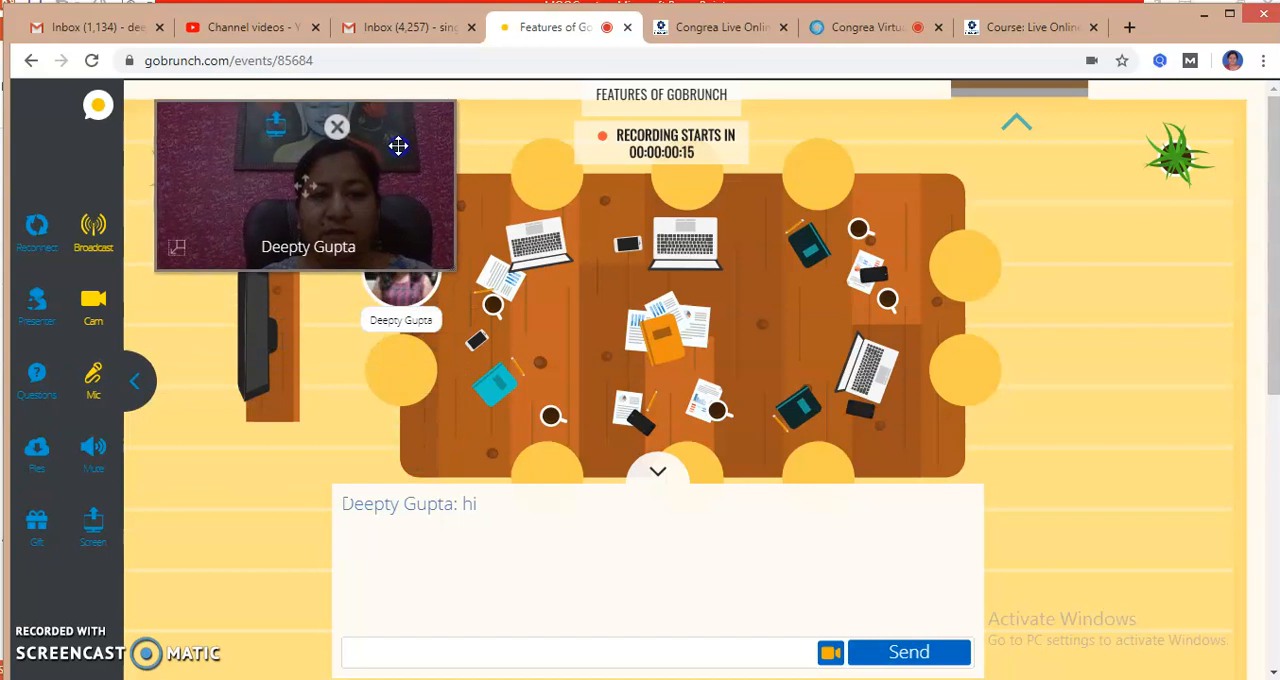
{"action": "mouse_move", "coordinate": [451, 112]}
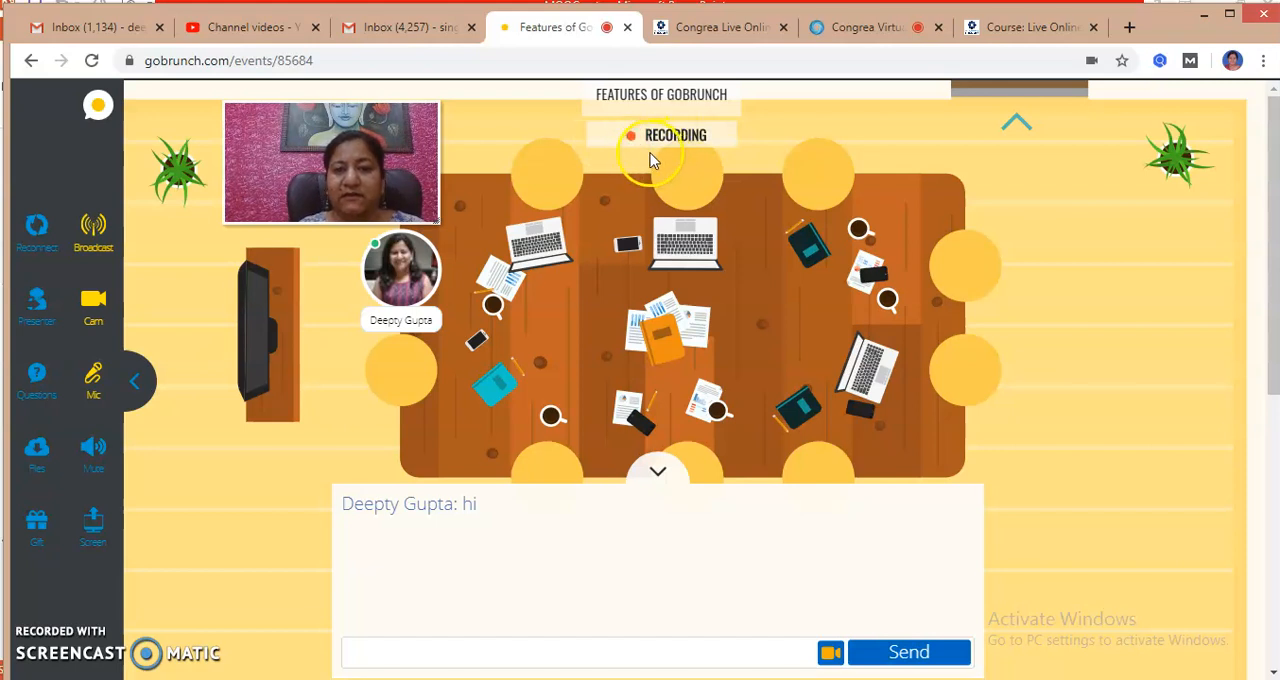
{"action": "mouse_move", "coordinate": [648, 155]}
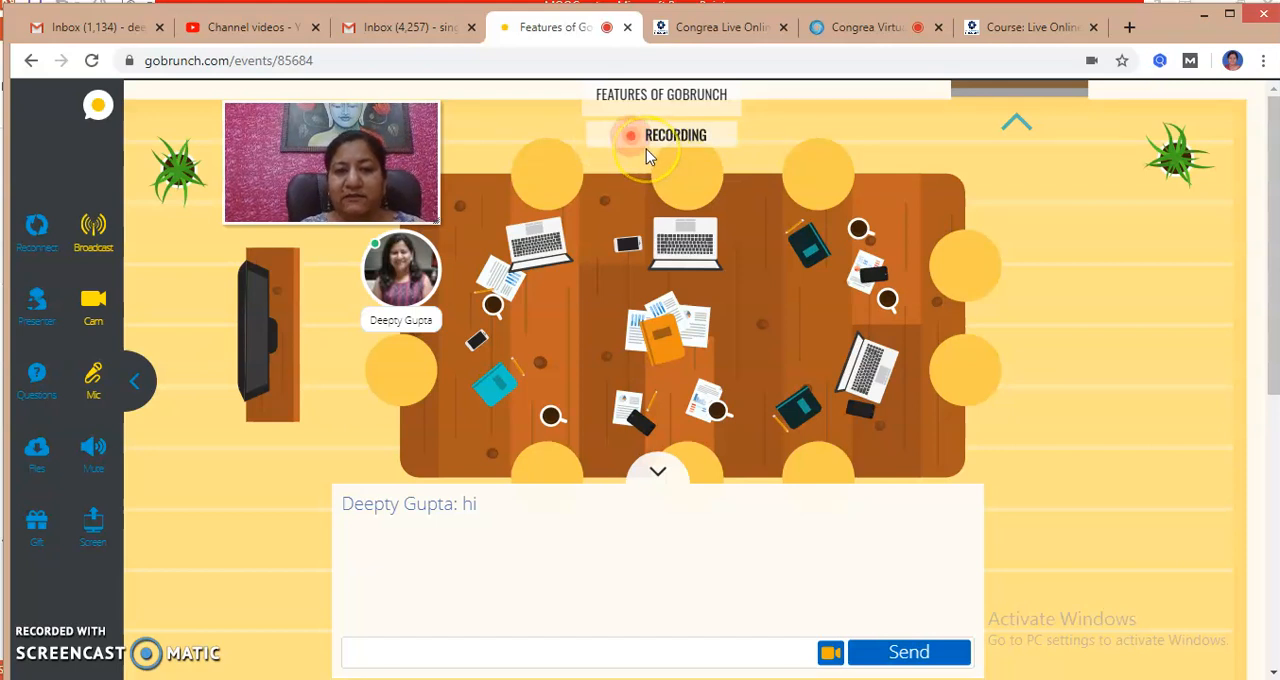
{"action": "mouse_move", "coordinate": [685, 152]}
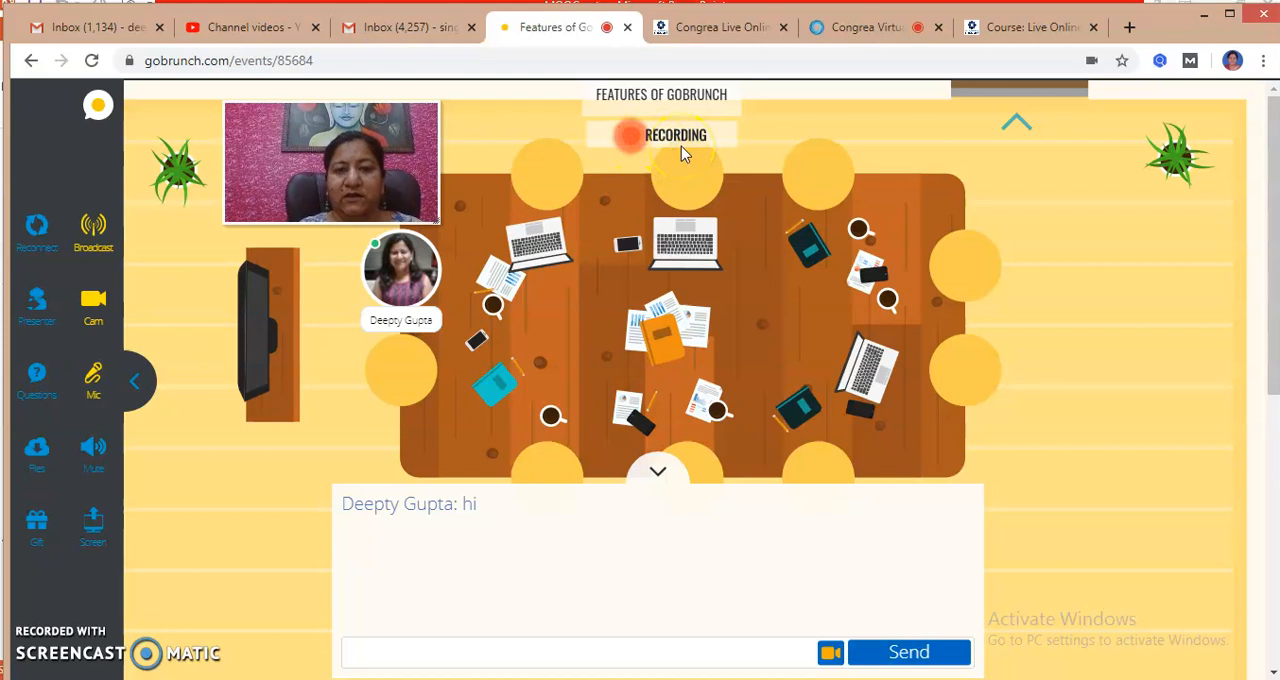
{"action": "mouse_move", "coordinate": [55, 330]}
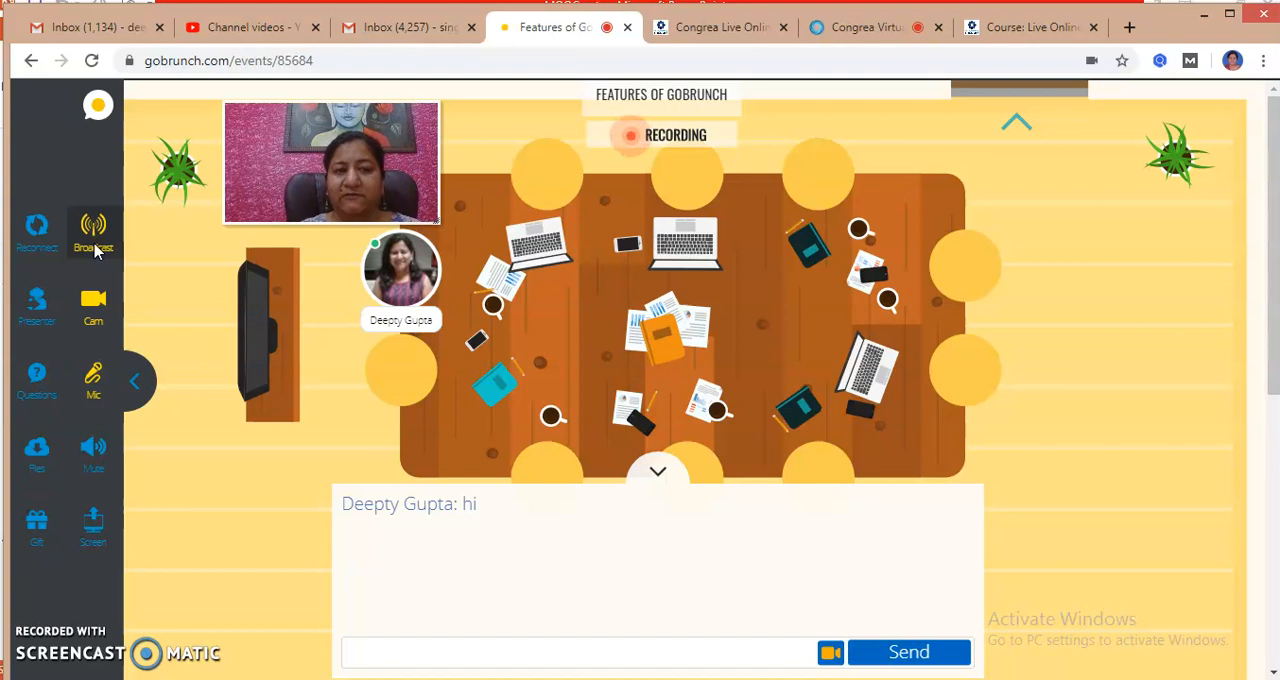
{"action": "mouse_move", "coordinate": [302, 228]}
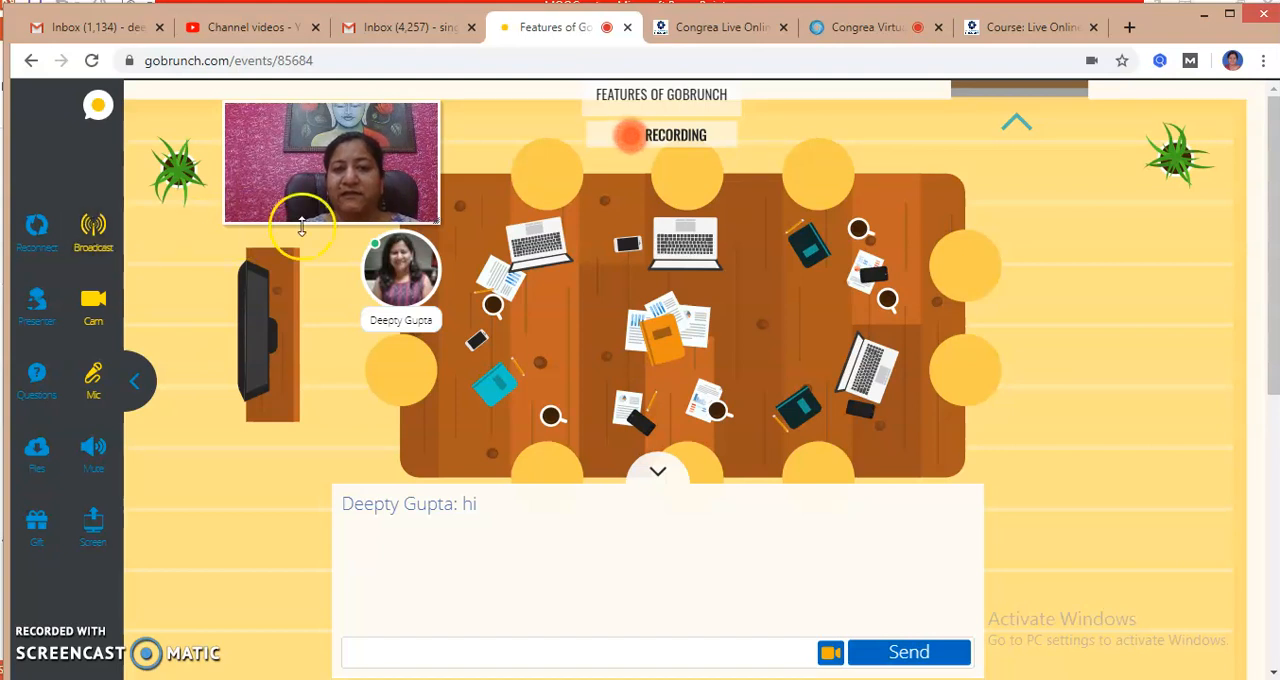
{"action": "mouse_move", "coordinate": [932, 248]}
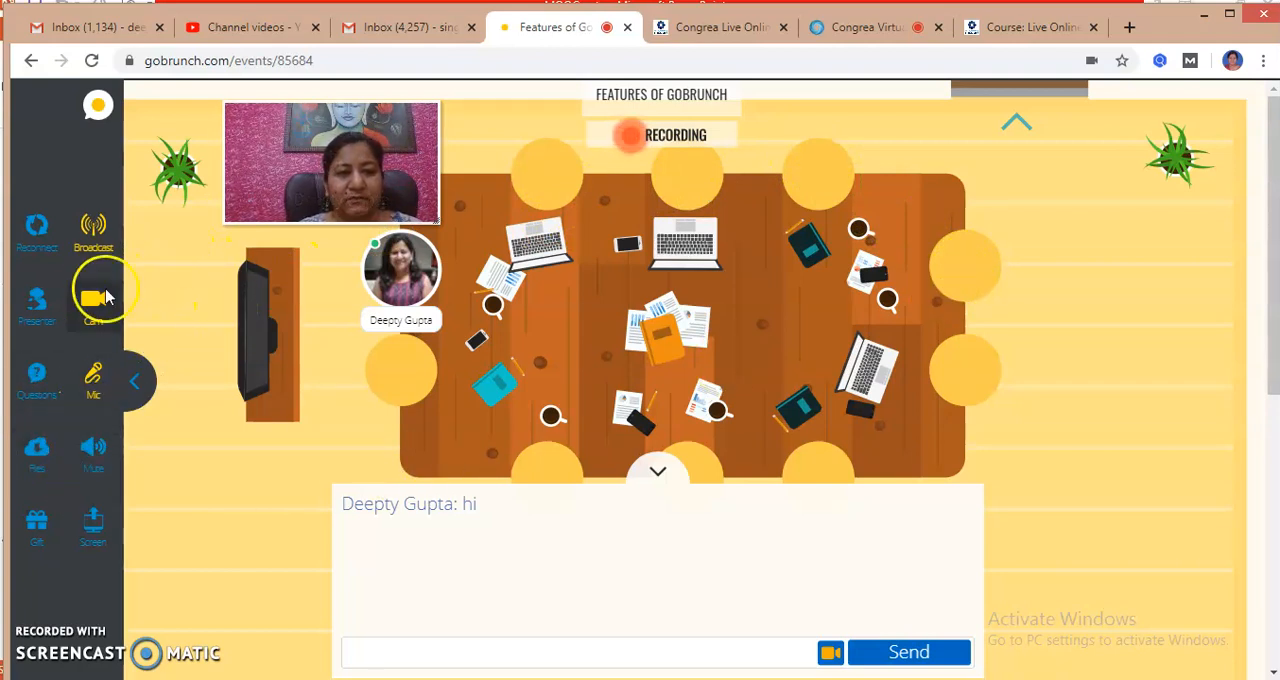
- Turn the webcam off and choose 'Upload a PowerPoint or PDF Presentation' from the Screen menu
{"action": "left_click", "coordinate": [93, 298]}
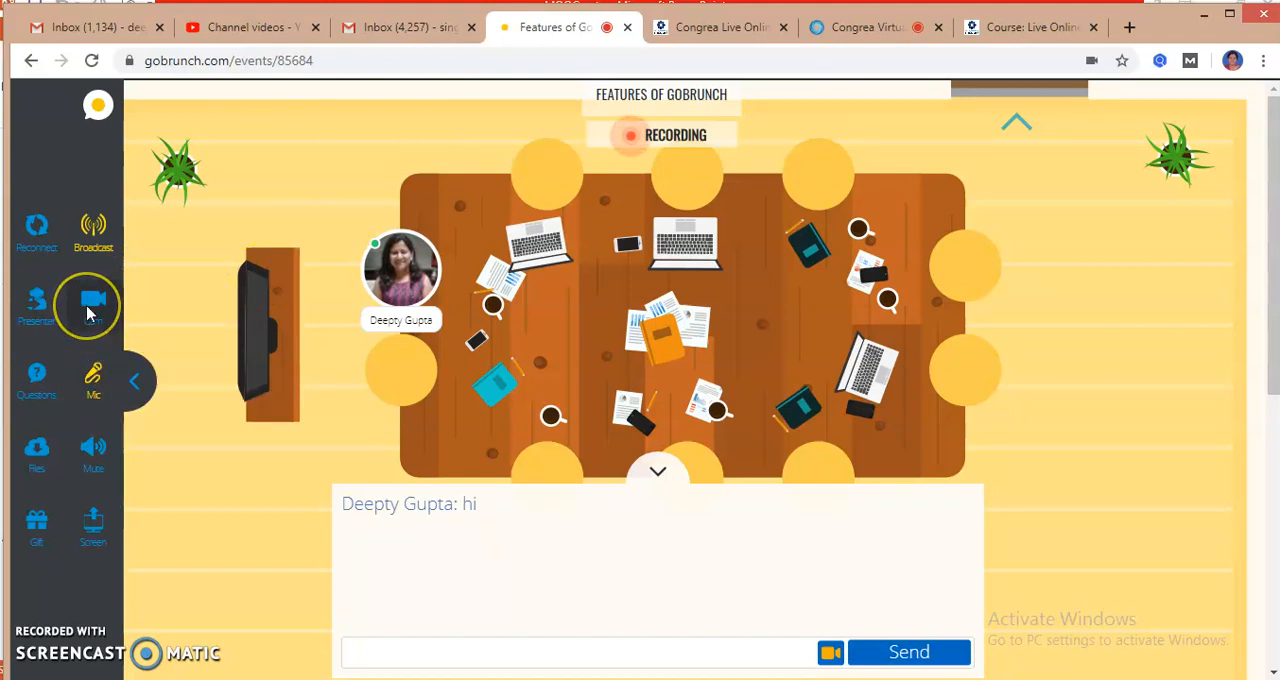
{"action": "mouse_move", "coordinate": [37, 232]}
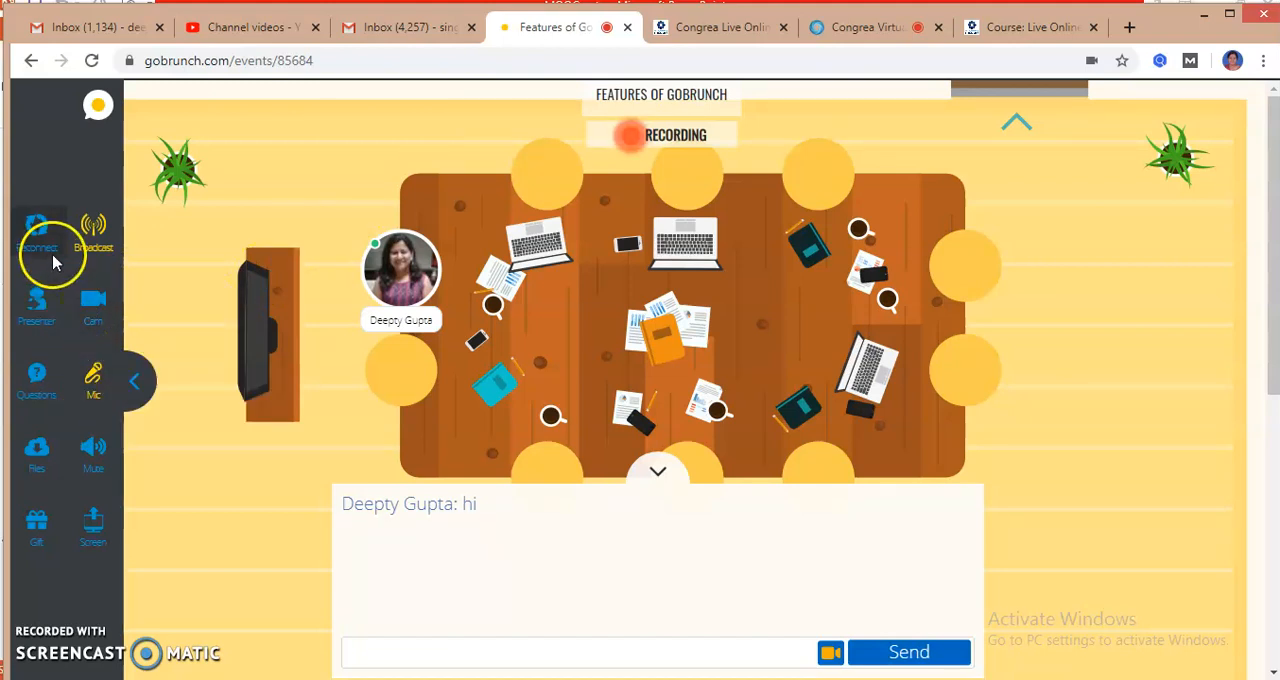
{"action": "mouse_move", "coordinate": [37, 305]}
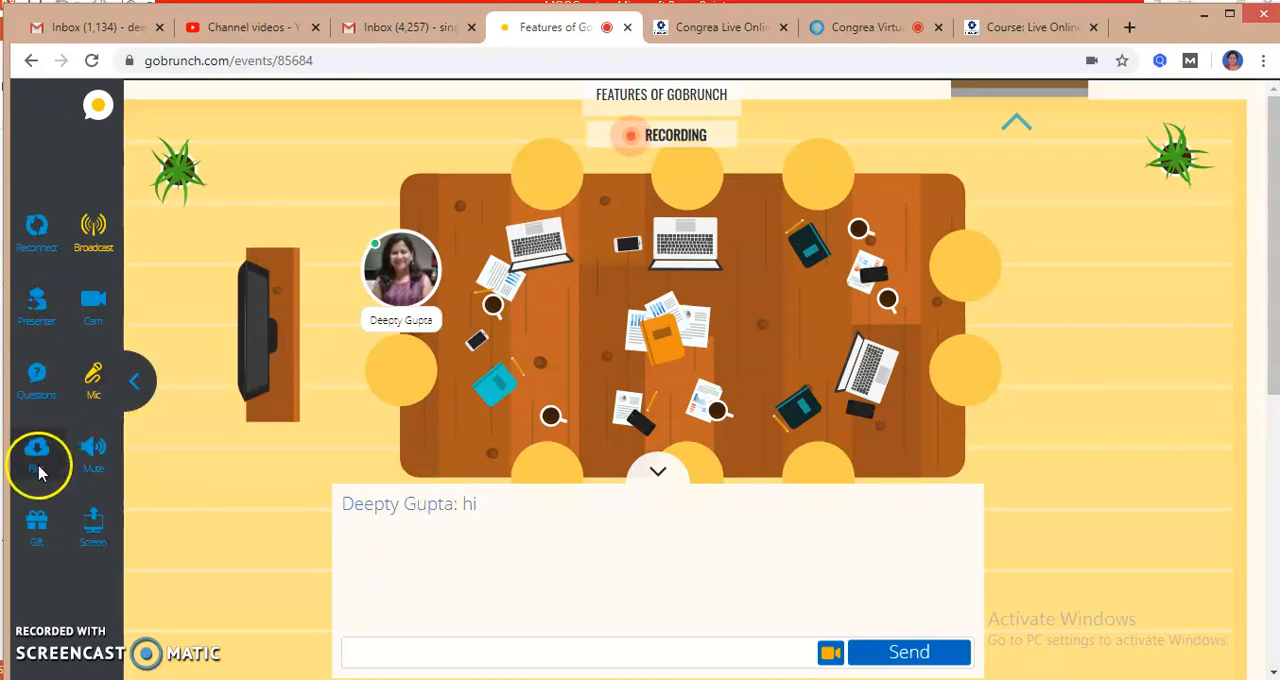
{"action": "left_click", "coordinate": [91, 520]}
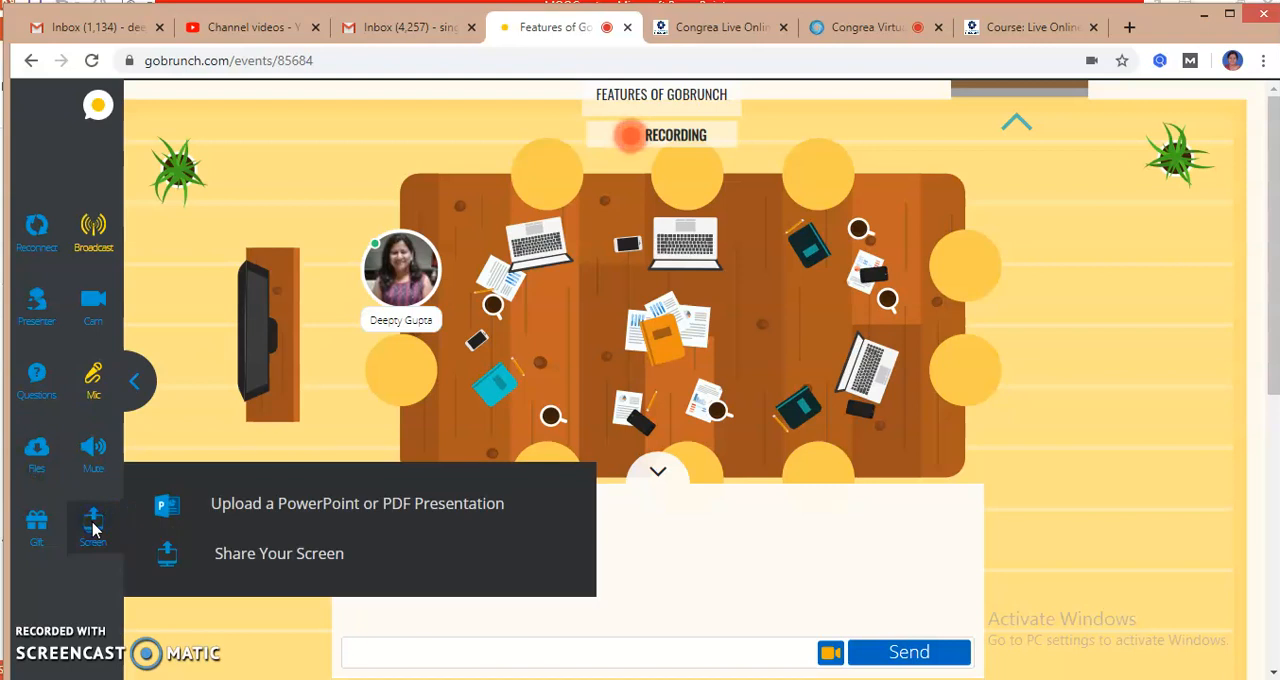
{"action": "mouse_move", "coordinate": [262, 517]}
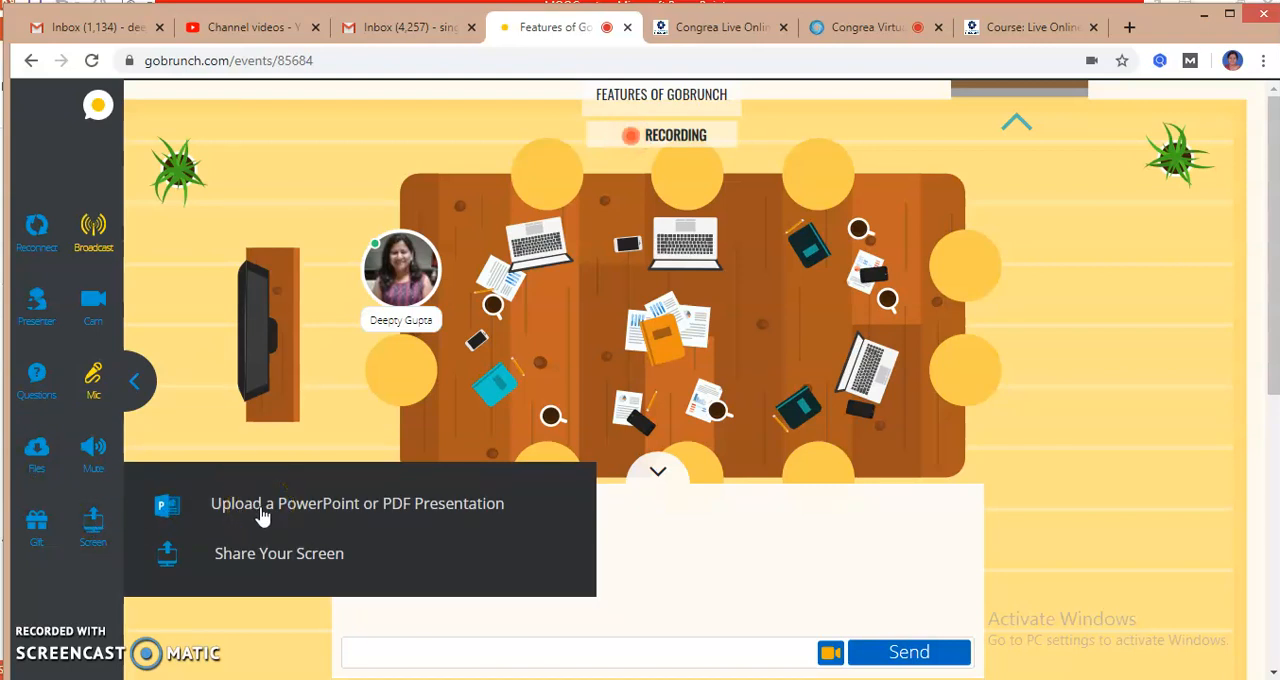
{"action": "mouse_move", "coordinate": [263, 562]}
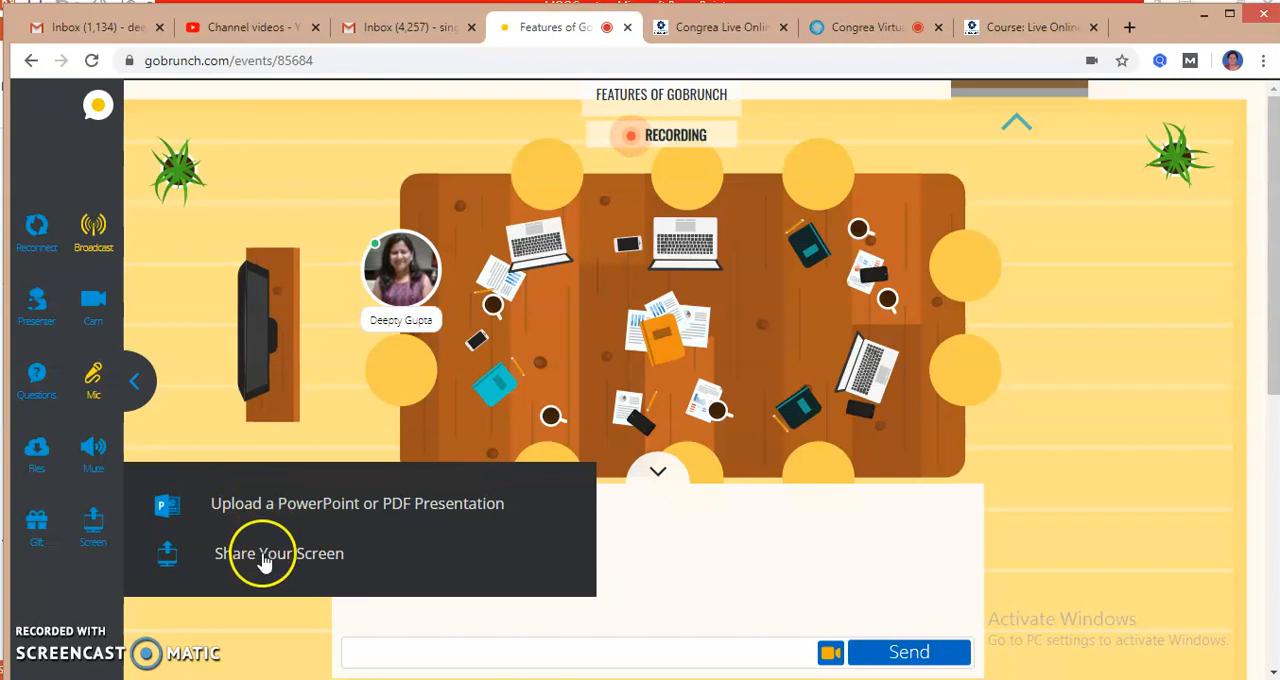
{"action": "mouse_move", "coordinate": [262, 512]}
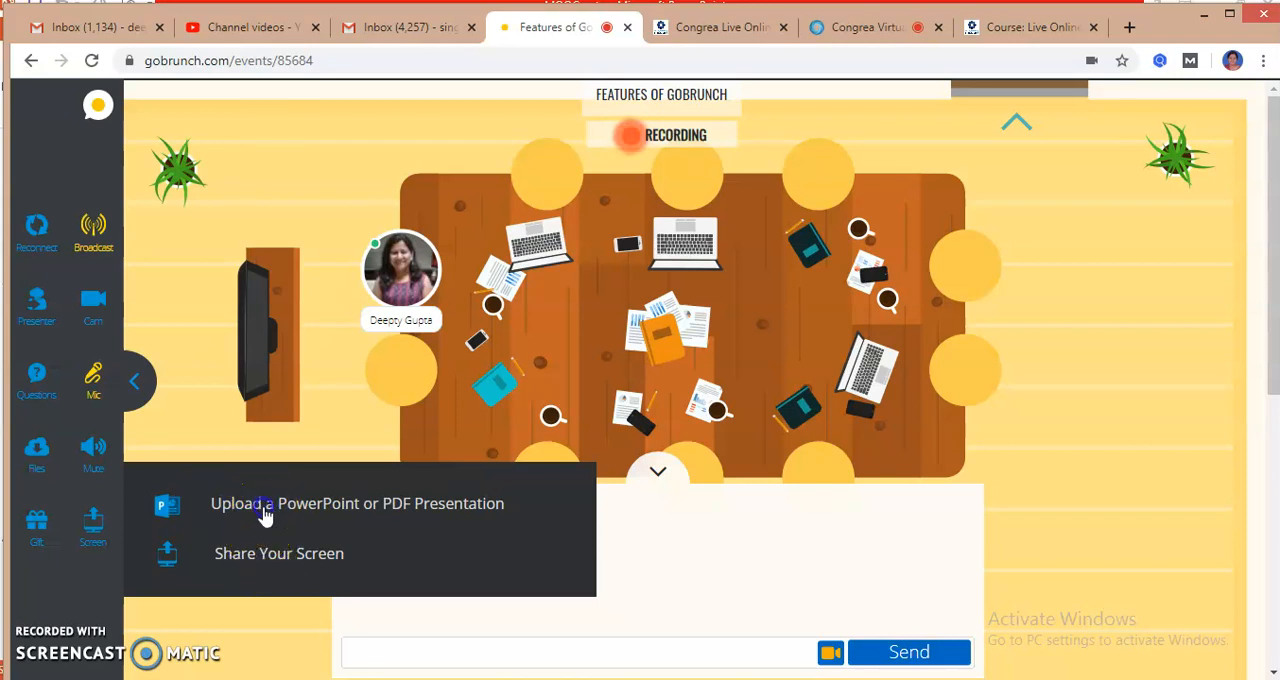
{"action": "left_click", "coordinate": [357, 503]}
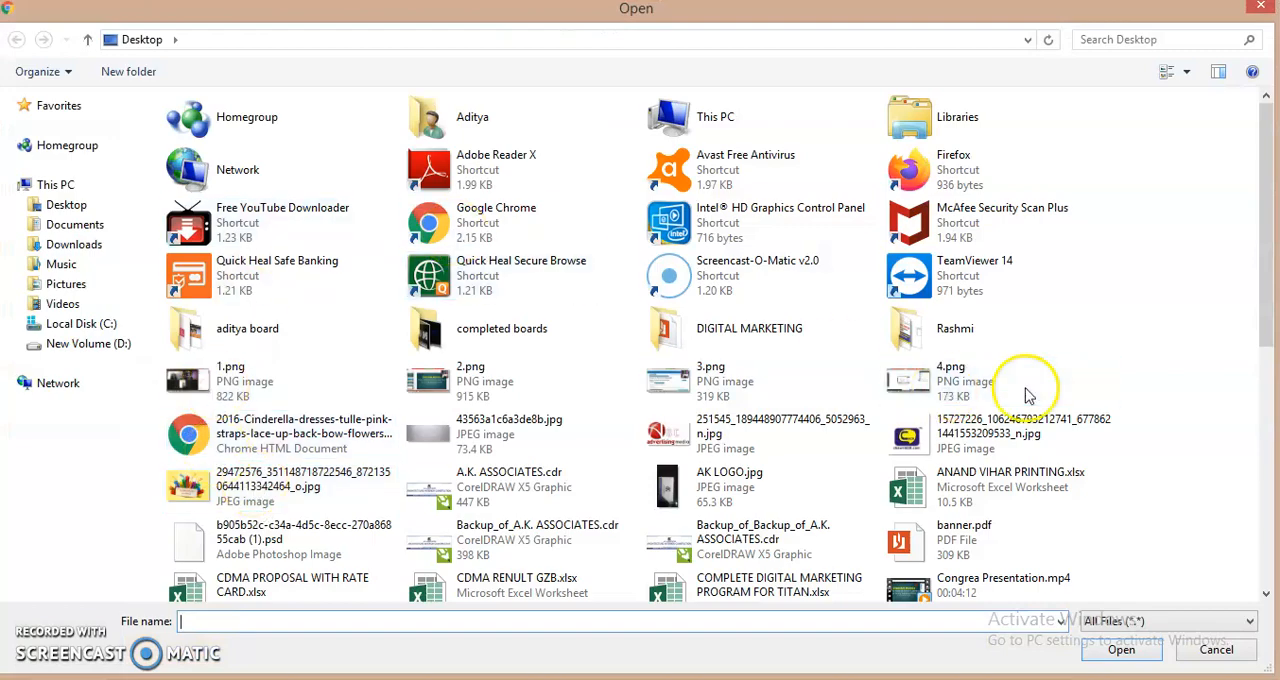
- Select MOOC.pptx from the Desktop file list and confirm opening it for upload
{"action": "scroll", "scroll_direction": "down", "scroll_amount": 3}
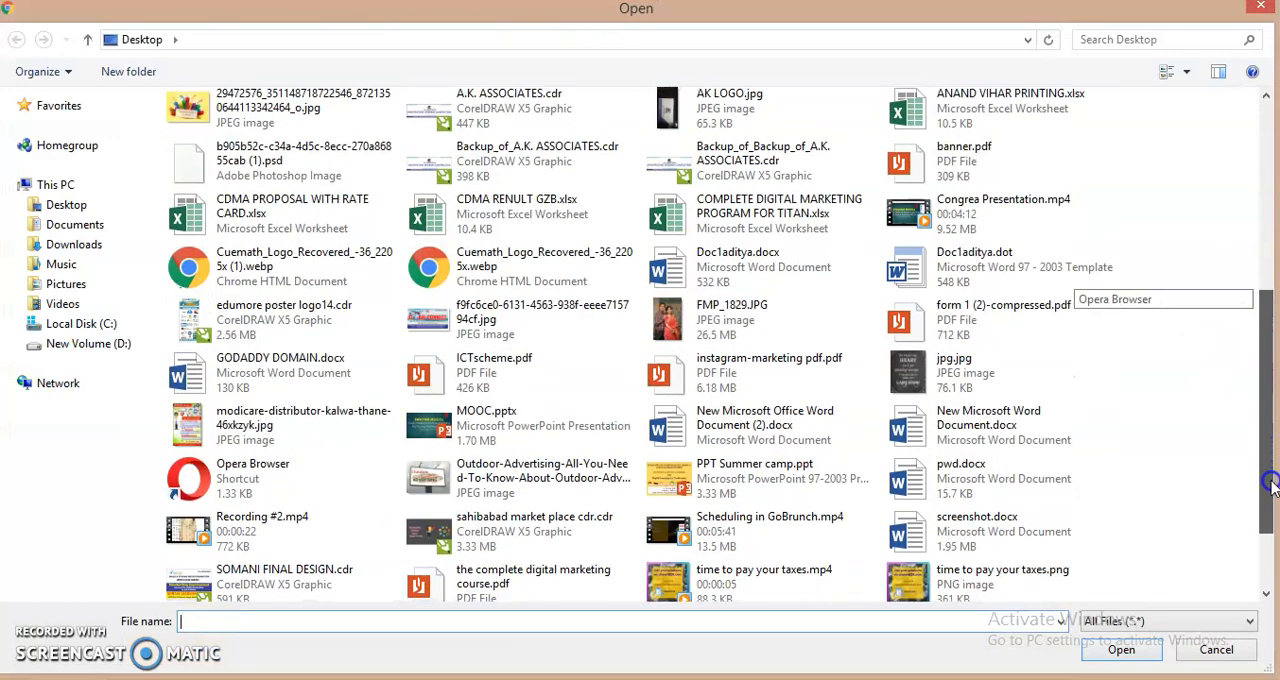
{"action": "left_click", "coordinate": [486, 340]}
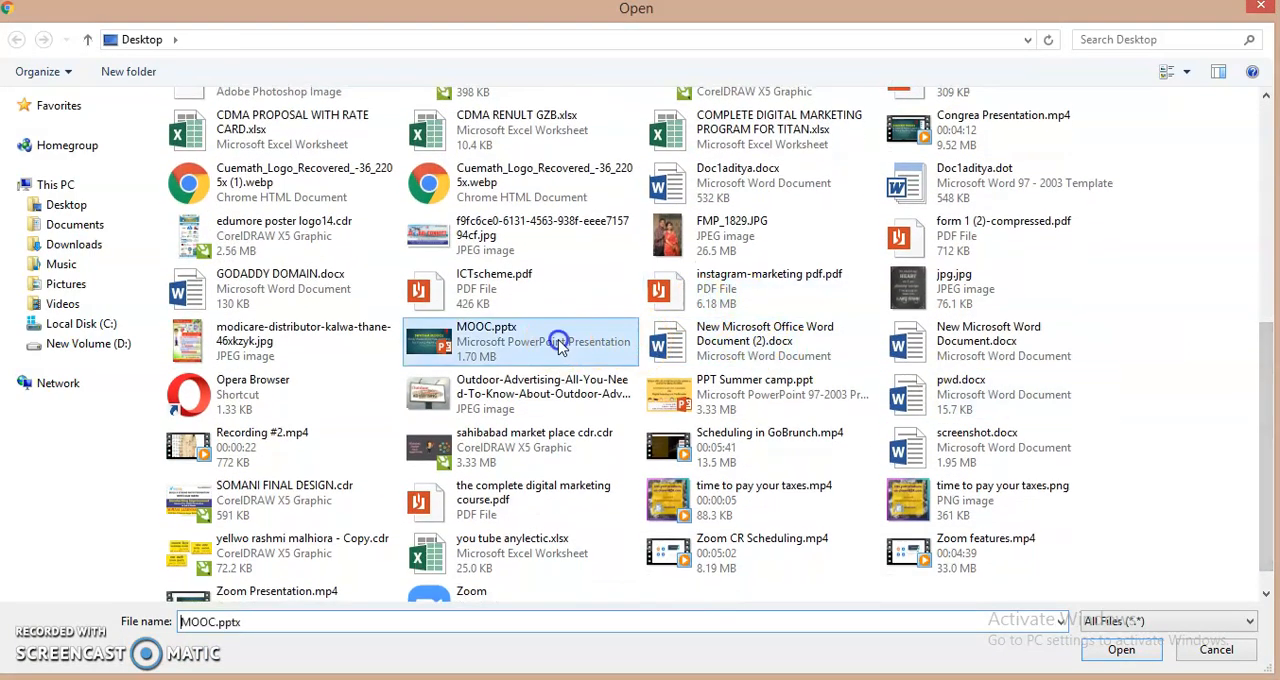
{"action": "left_click", "coordinate": [1137, 651]}
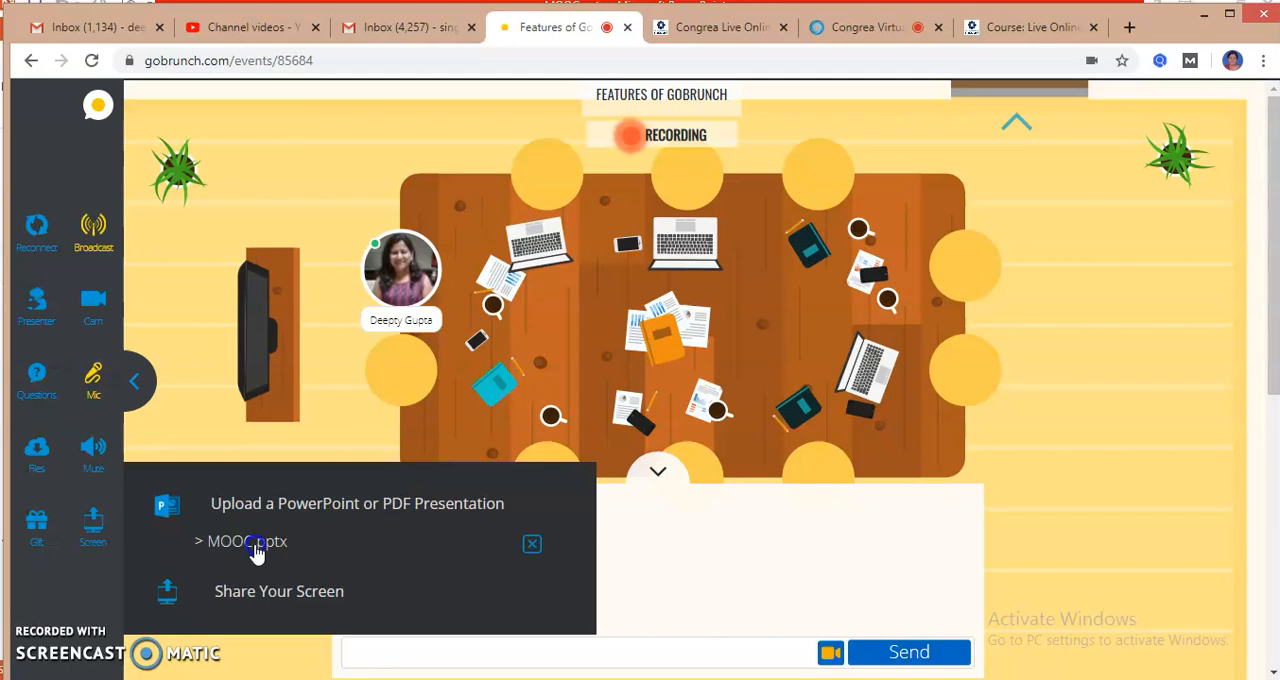
{"action": "mouse_move", "coordinate": [38, 515]}
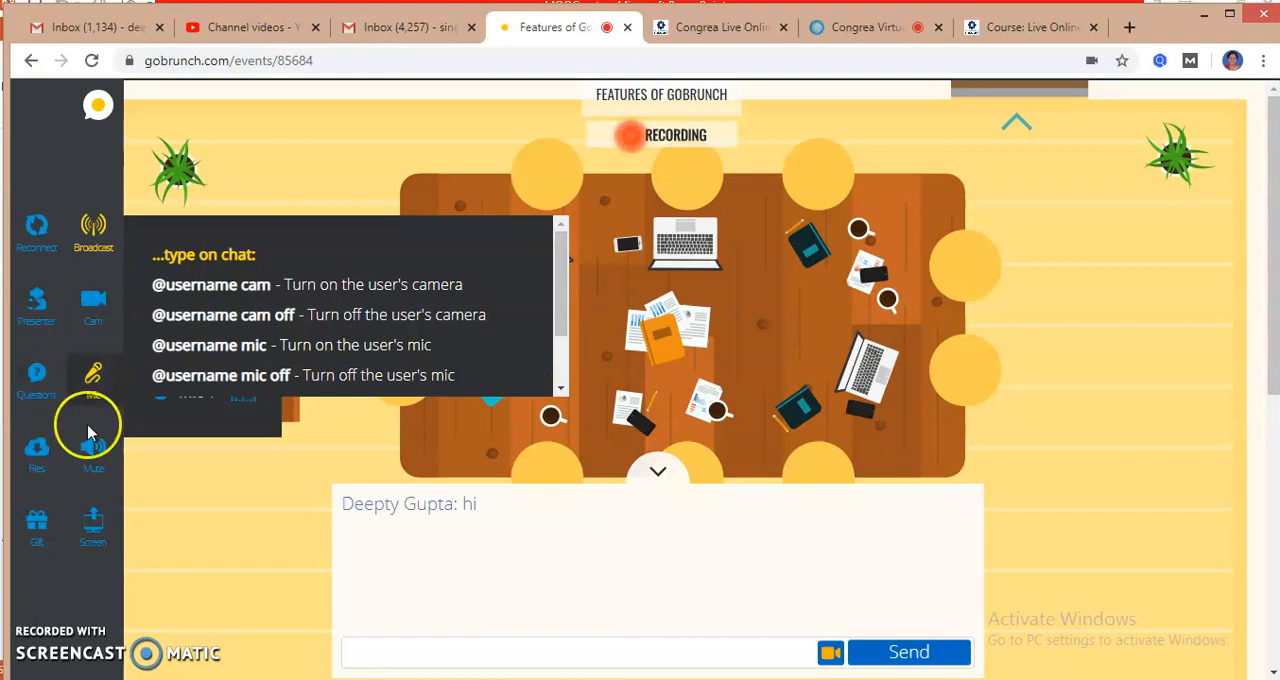
- Choose 'Share Your Screen' from the Screen menu, leading to the extension's Web Store page
{"action": "left_click", "coordinate": [92, 523]}
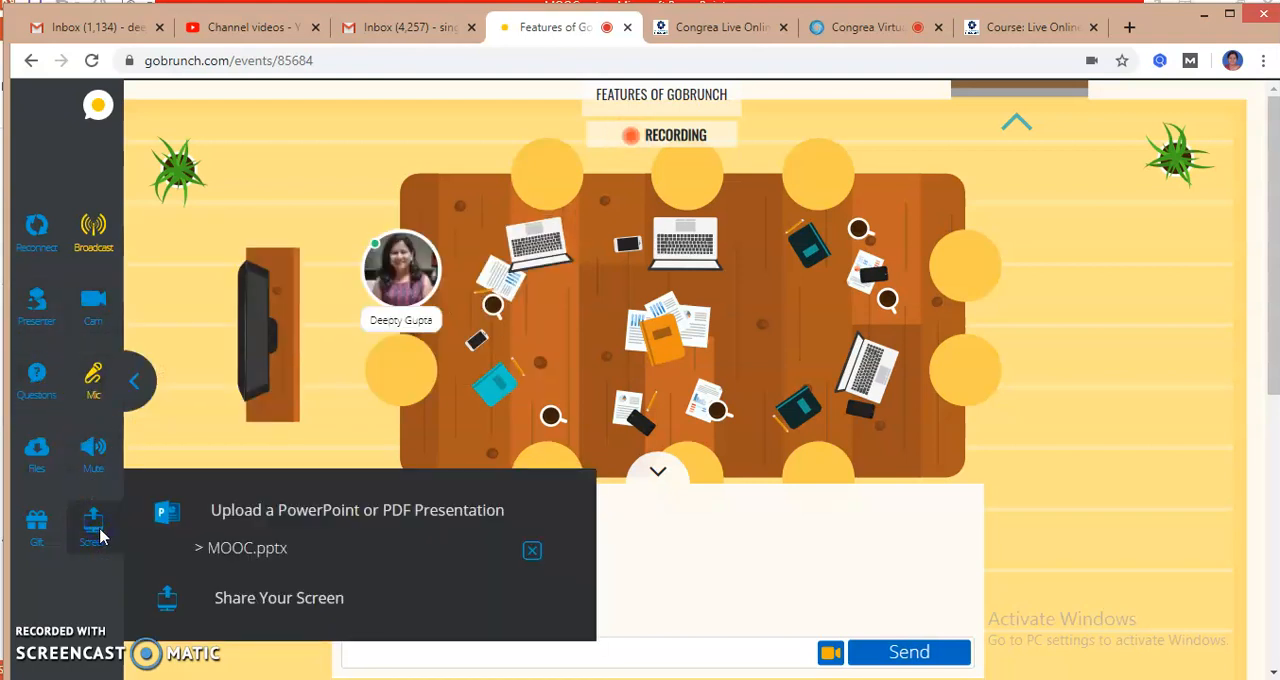
{"action": "left_click", "coordinate": [279, 597]}
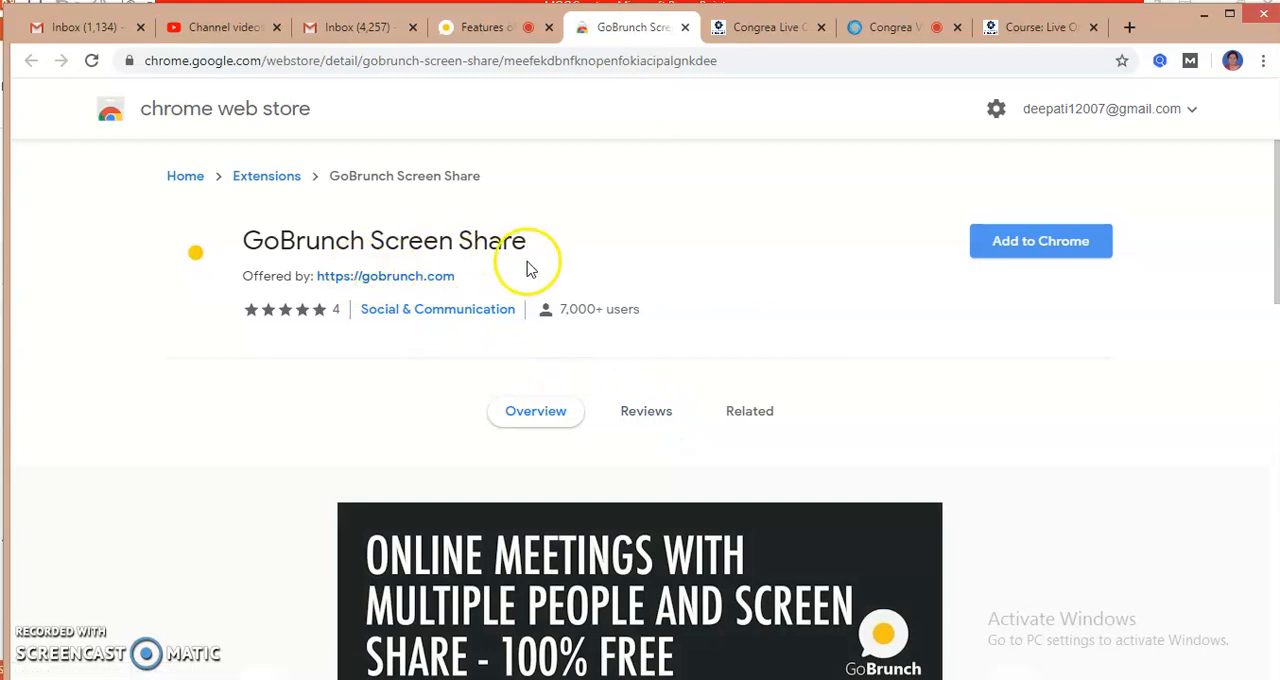
{"action": "mouse_move", "coordinate": [1052, 247]}
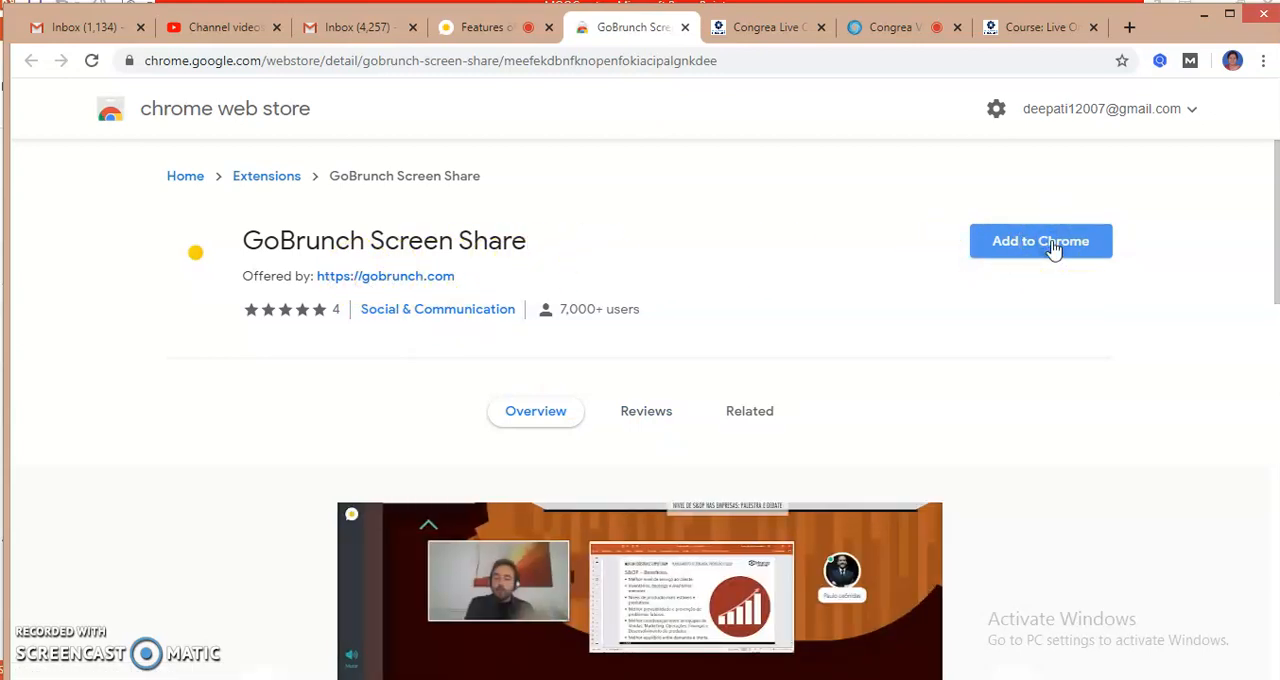
- Add the GoBrunch Screen Share extension to Chrome
{"action": "left_click", "coordinate": [1040, 241]}
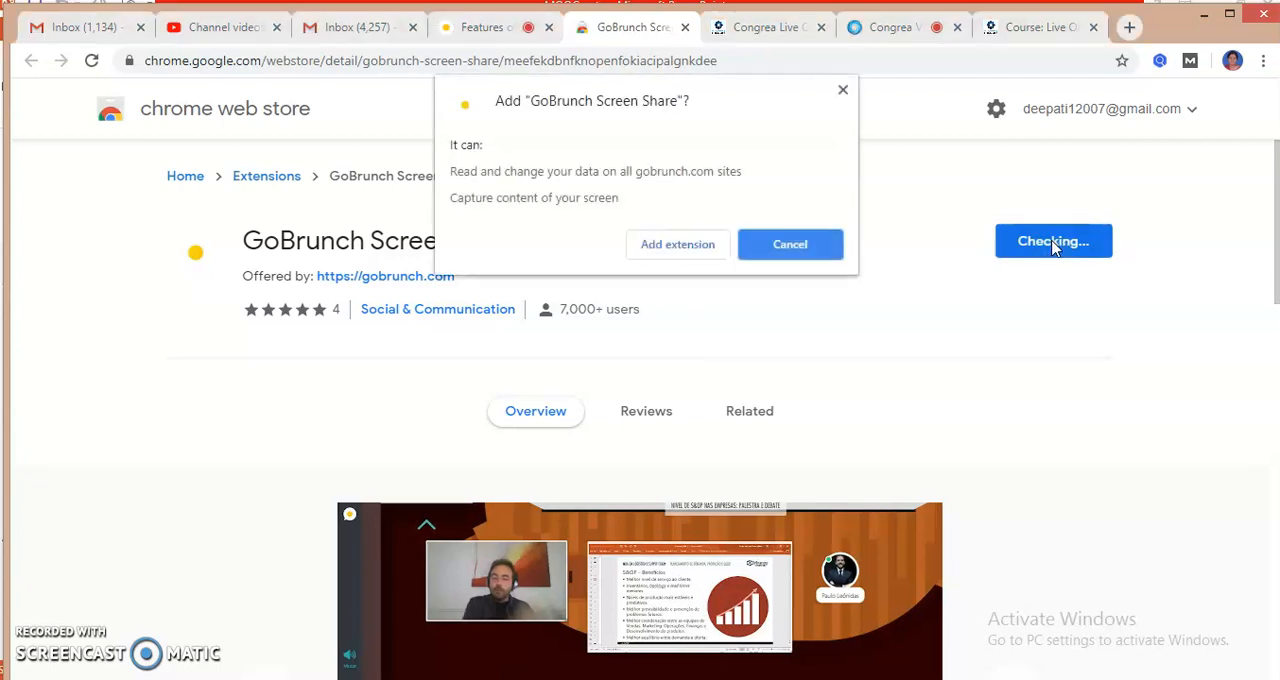
{"action": "left_click", "coordinate": [677, 244]}
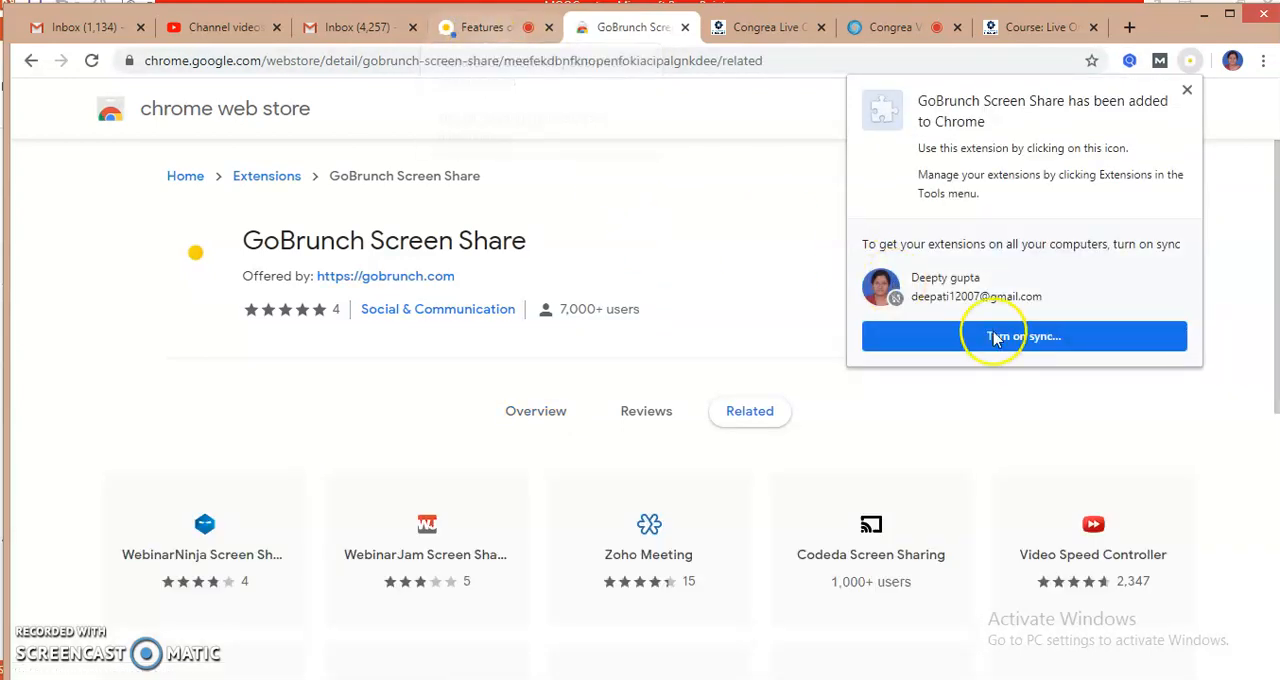
- Turn on Chrome sync, confirming 'This was me' and 'Yes, I'm in'
{"action": "left_click", "coordinate": [1023, 335]}
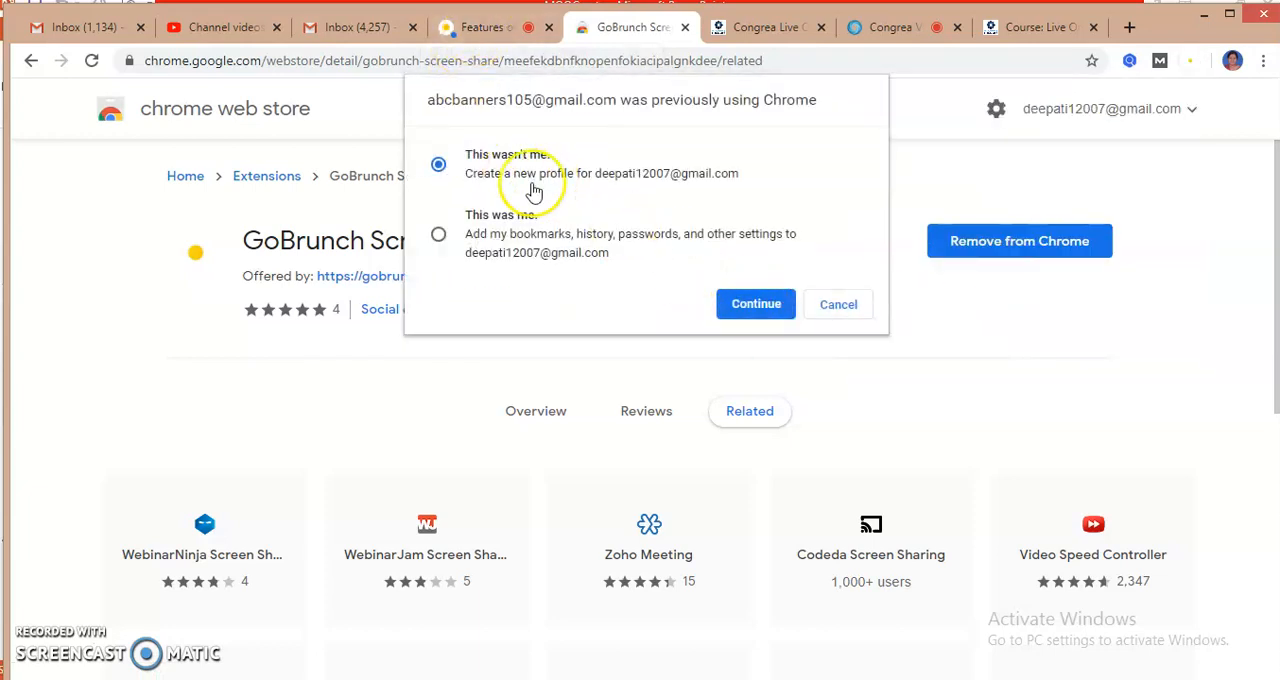
{"action": "left_click", "coordinate": [438, 233]}
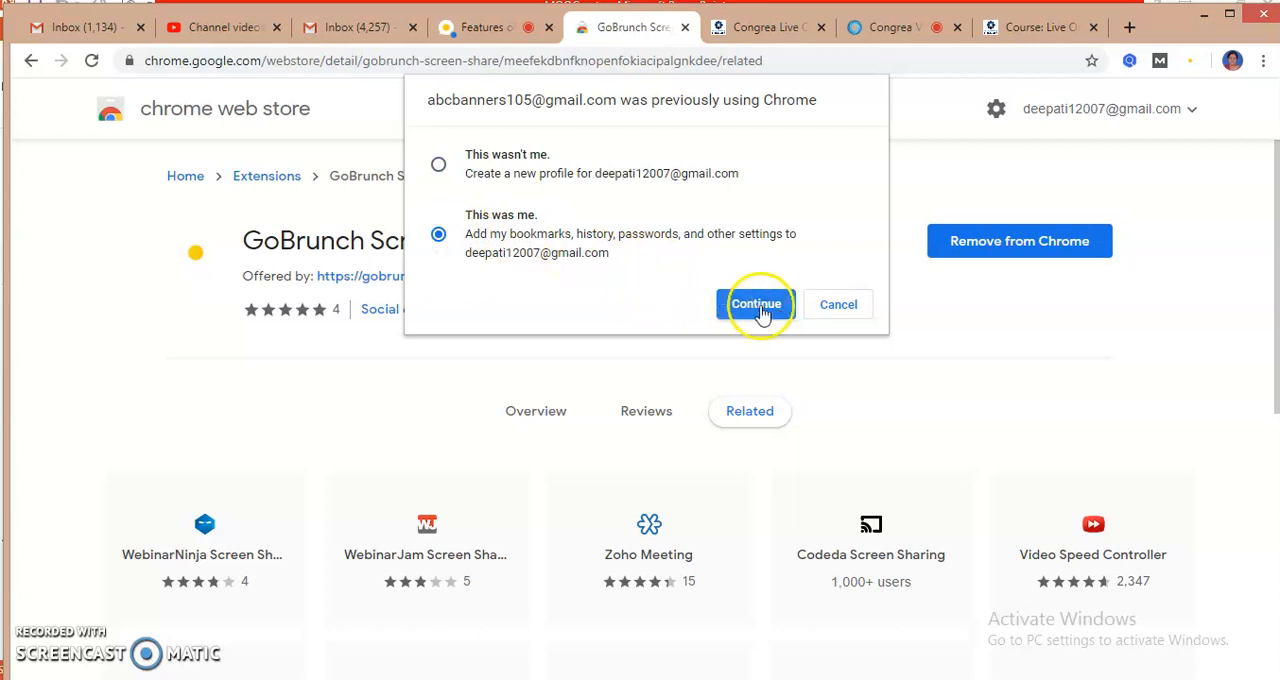
{"action": "left_click", "coordinate": [757, 304]}
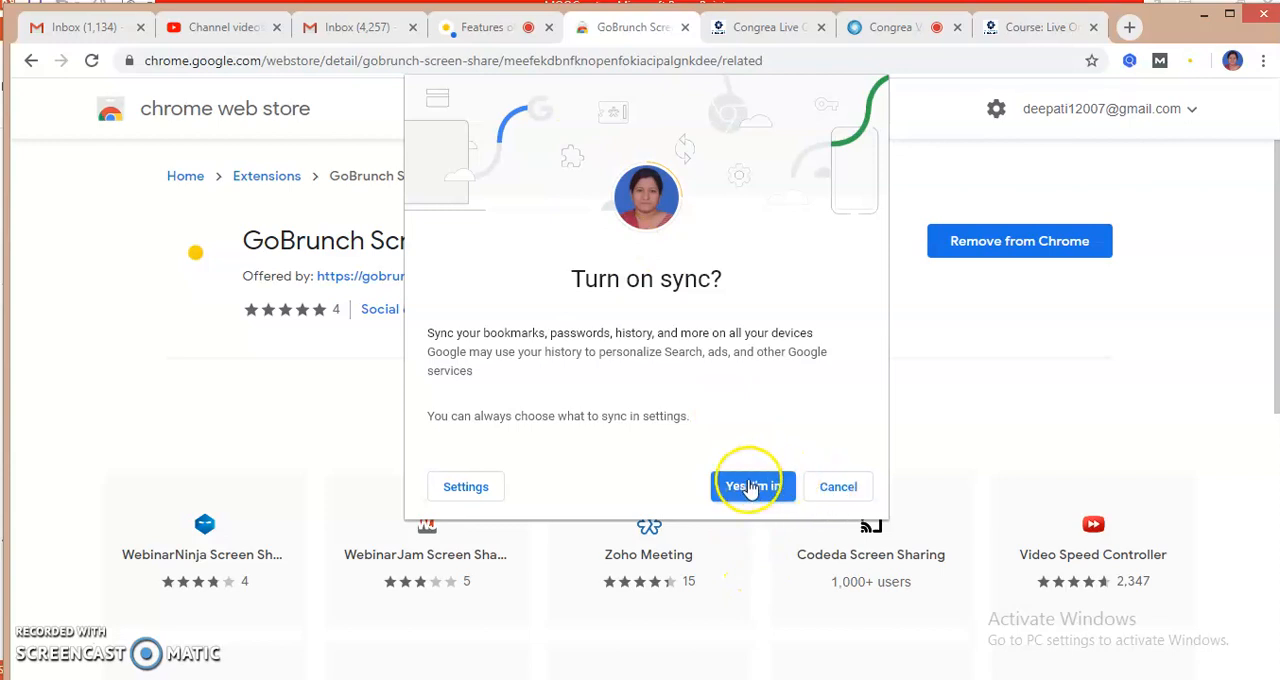
{"action": "left_click", "coordinate": [752, 486]}
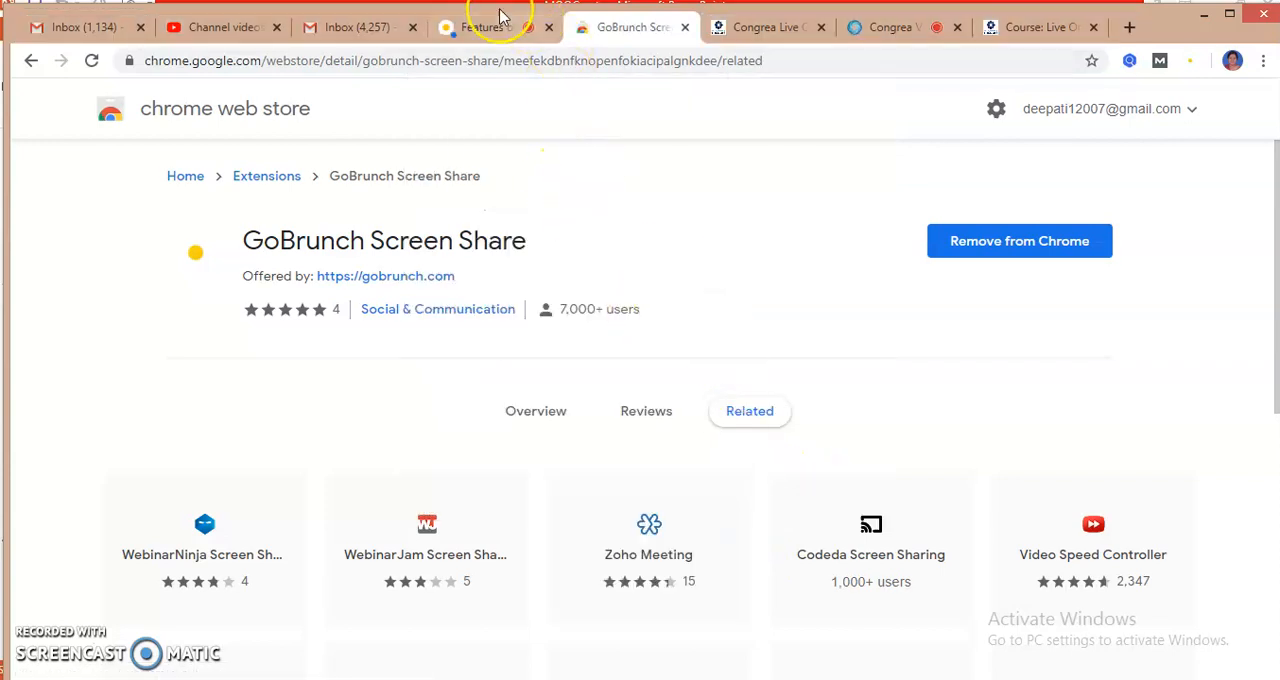
- Back in the GoBrunch room, share Your Entire Screen with the room
{"action": "left_click", "coordinate": [480, 27]}
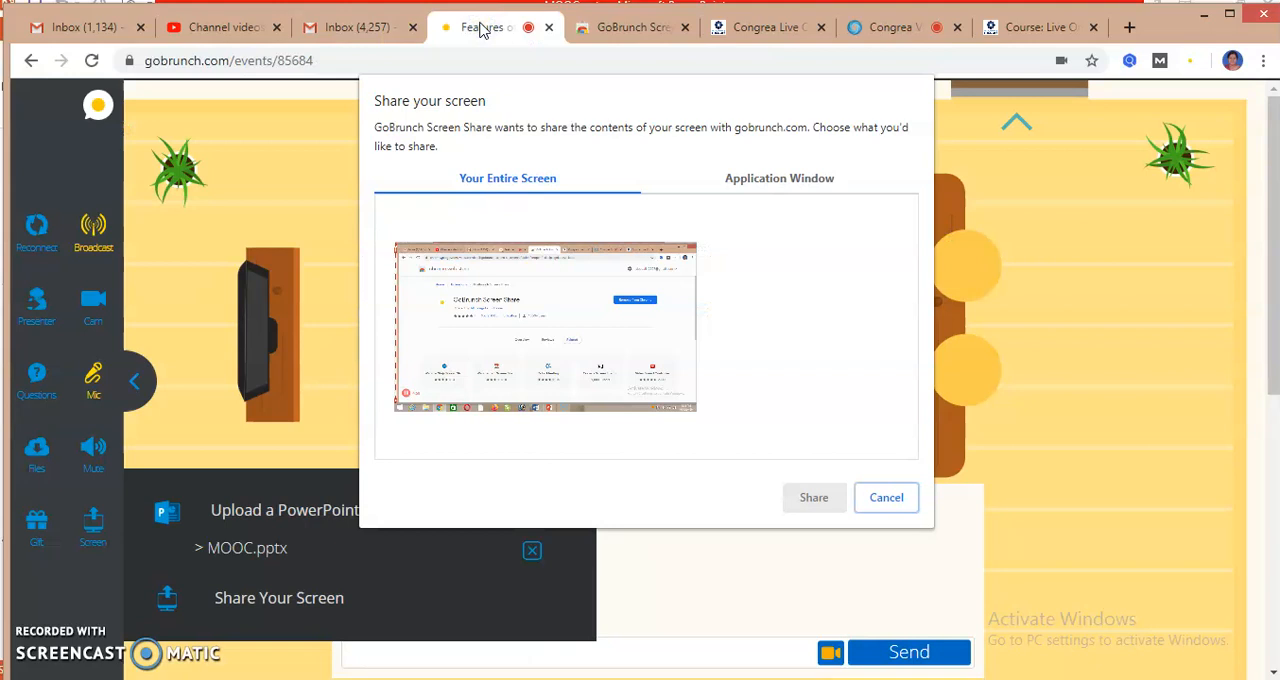
{"action": "left_click", "coordinate": [545, 325]}
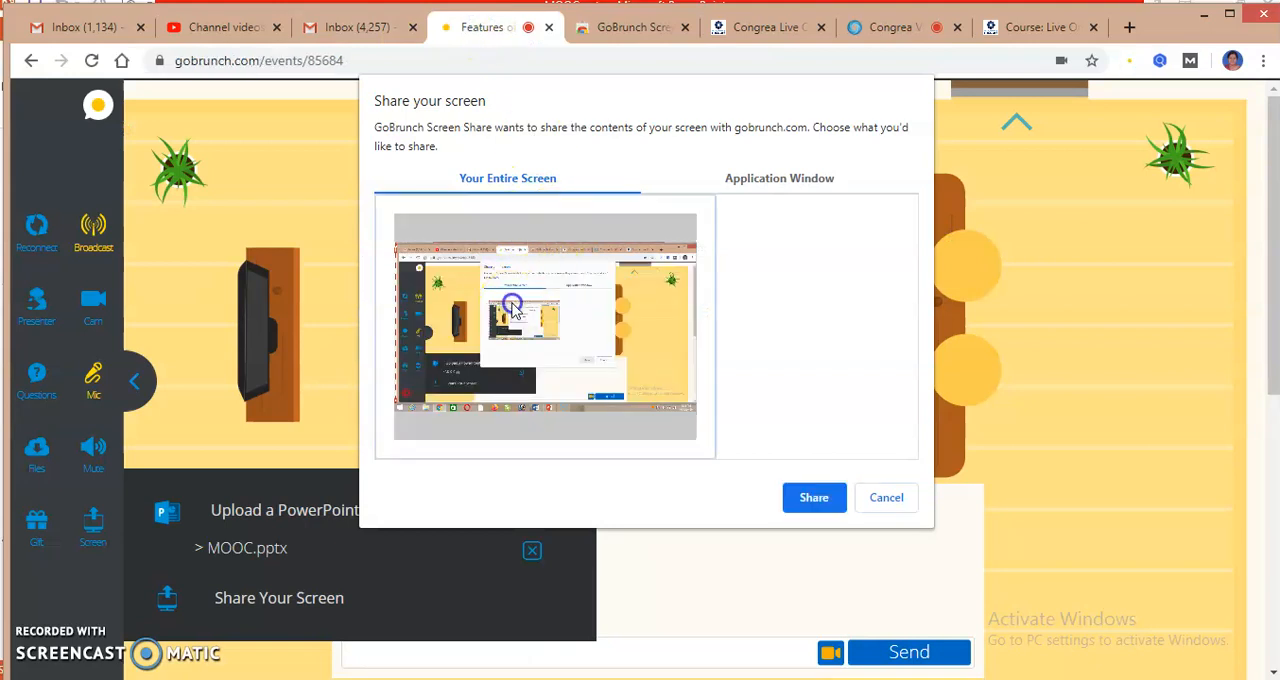
{"action": "left_click", "coordinate": [813, 497]}
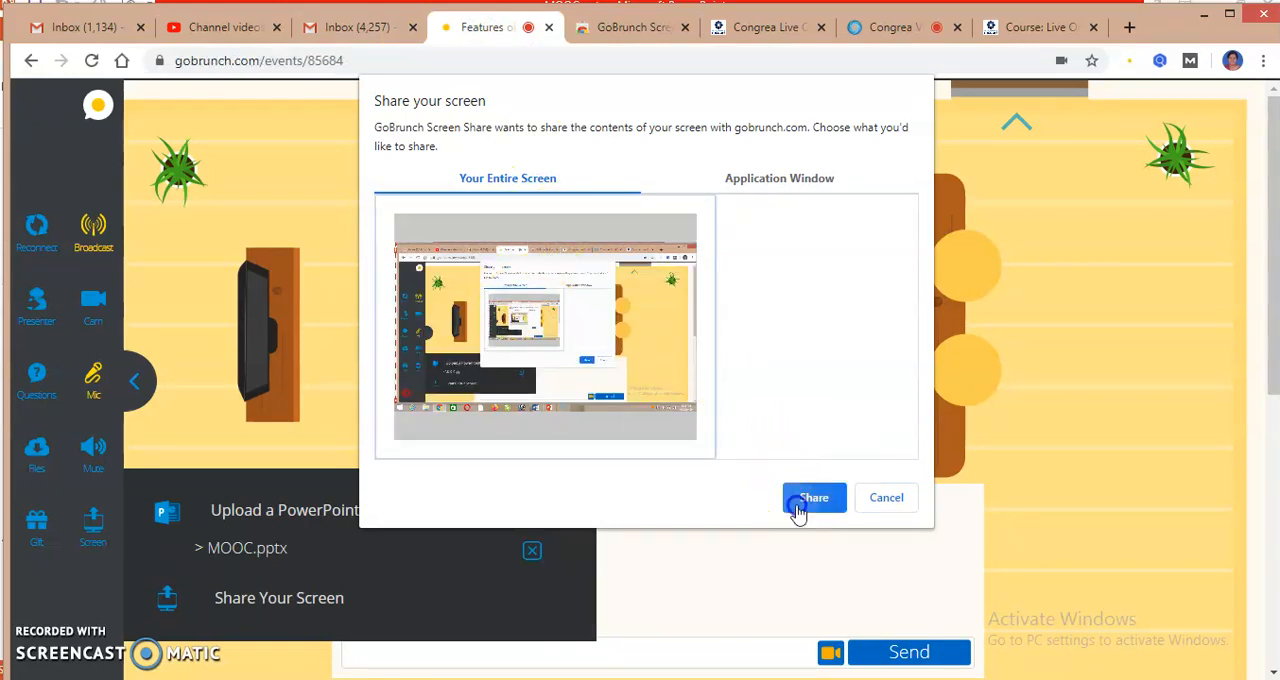
{"action": "left_click", "coordinate": [813, 497]}
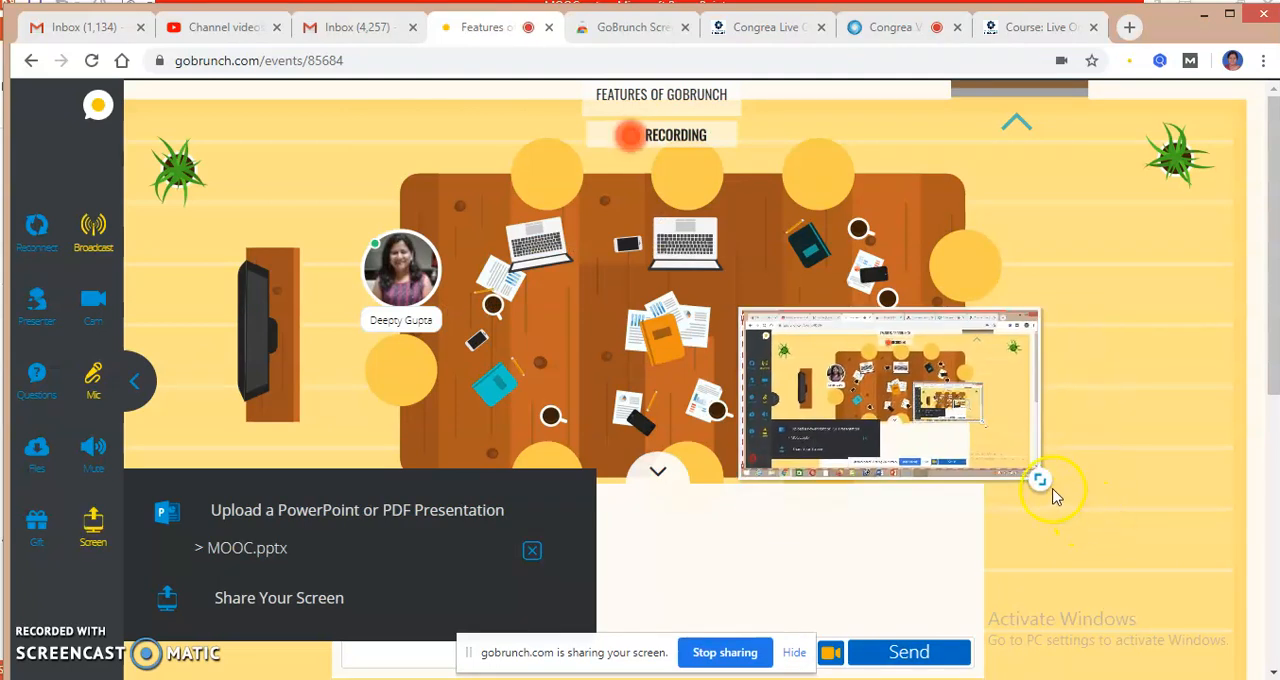
{"action": "mouse_move", "coordinate": [644, 549]}
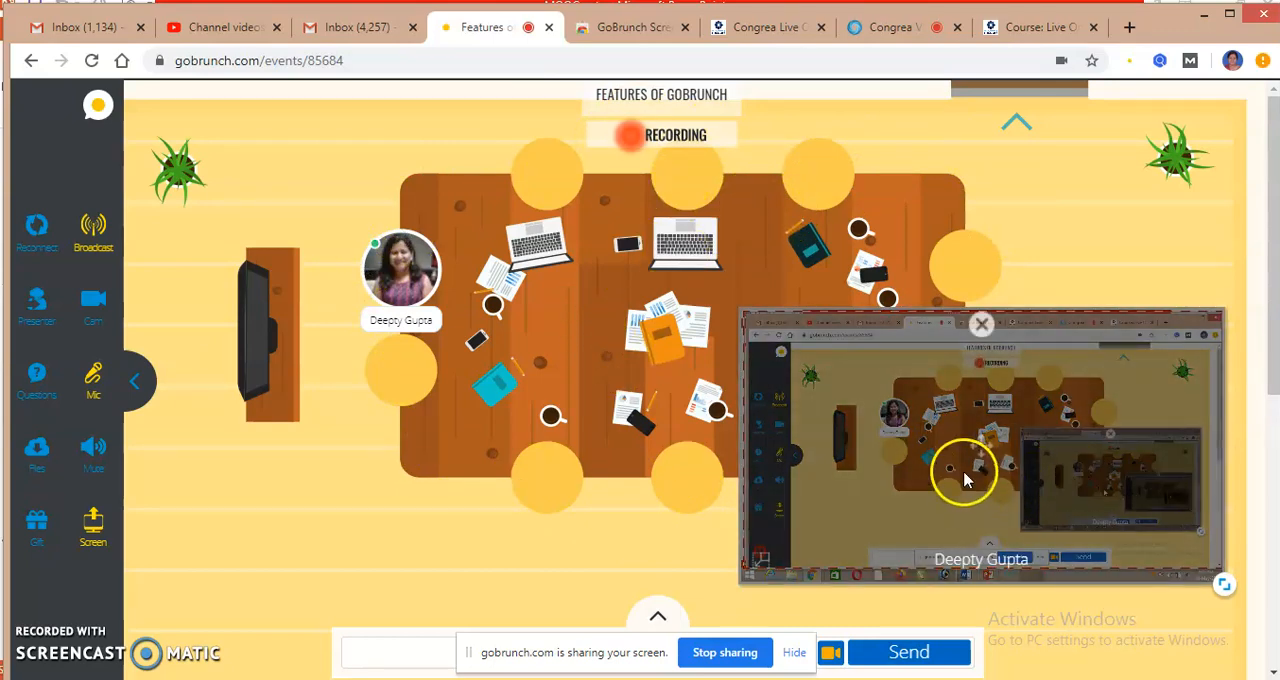
{"action": "mouse_move", "coordinate": [843, 497]}
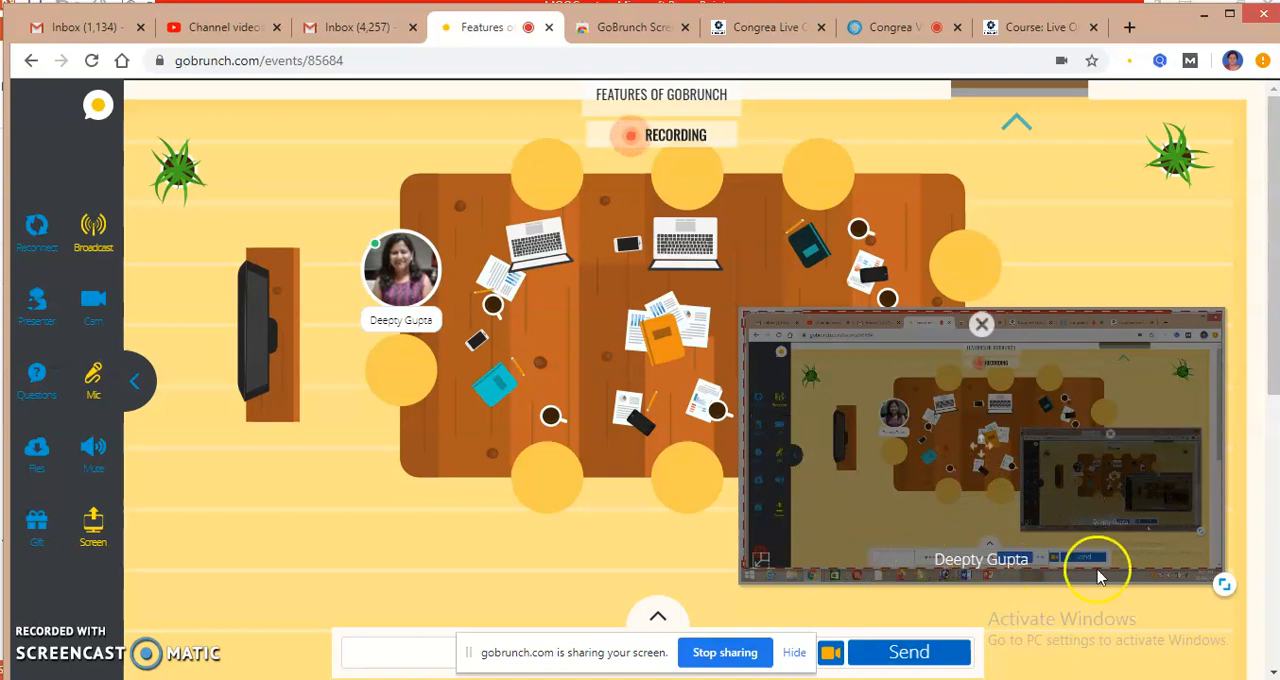
- Stop the screen share, then briefly view and close the room's shared Files list
{"action": "left_click", "coordinate": [981, 324]}
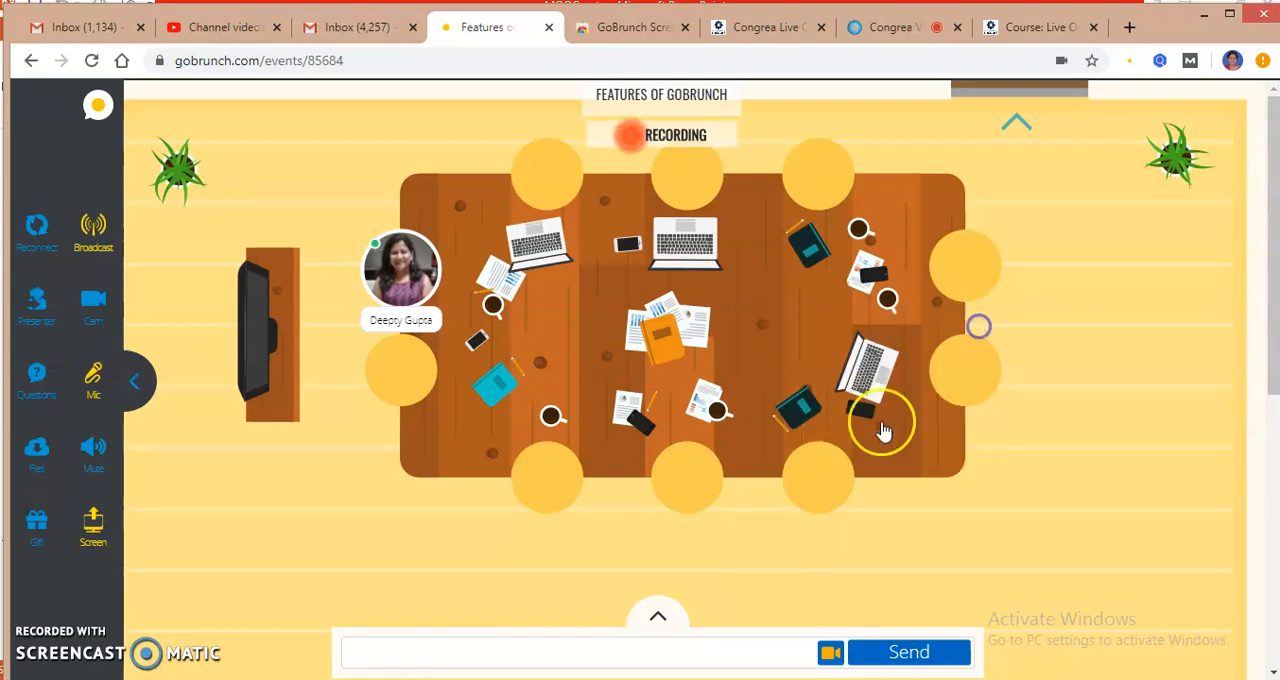
{"action": "left_click", "coordinate": [38, 450]}
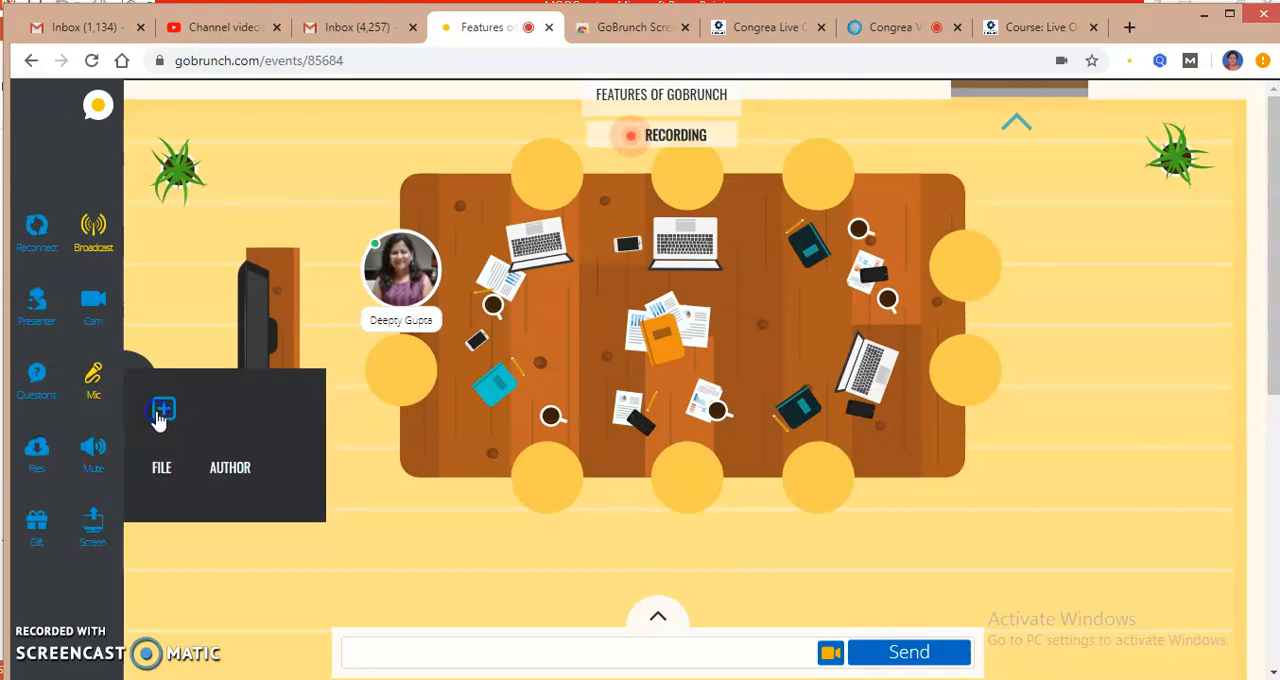
{"action": "left_click", "coordinate": [161, 407]}
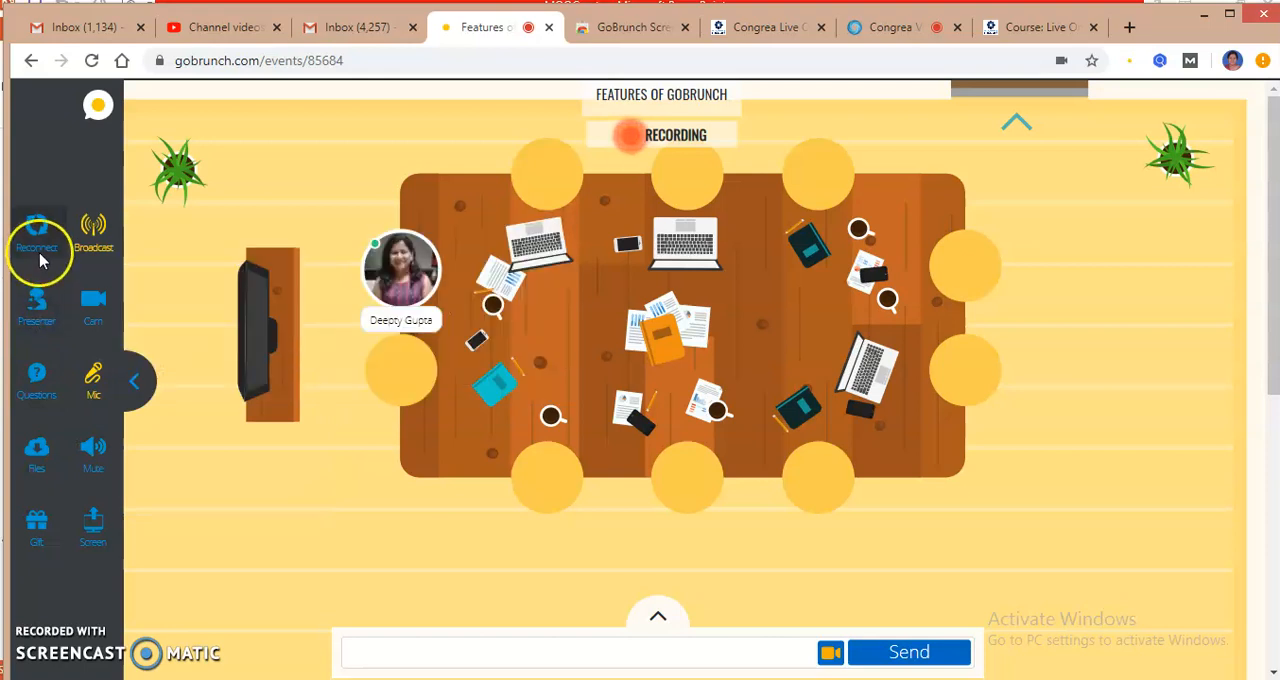
{"action": "mouse_move", "coordinate": [98, 508]}
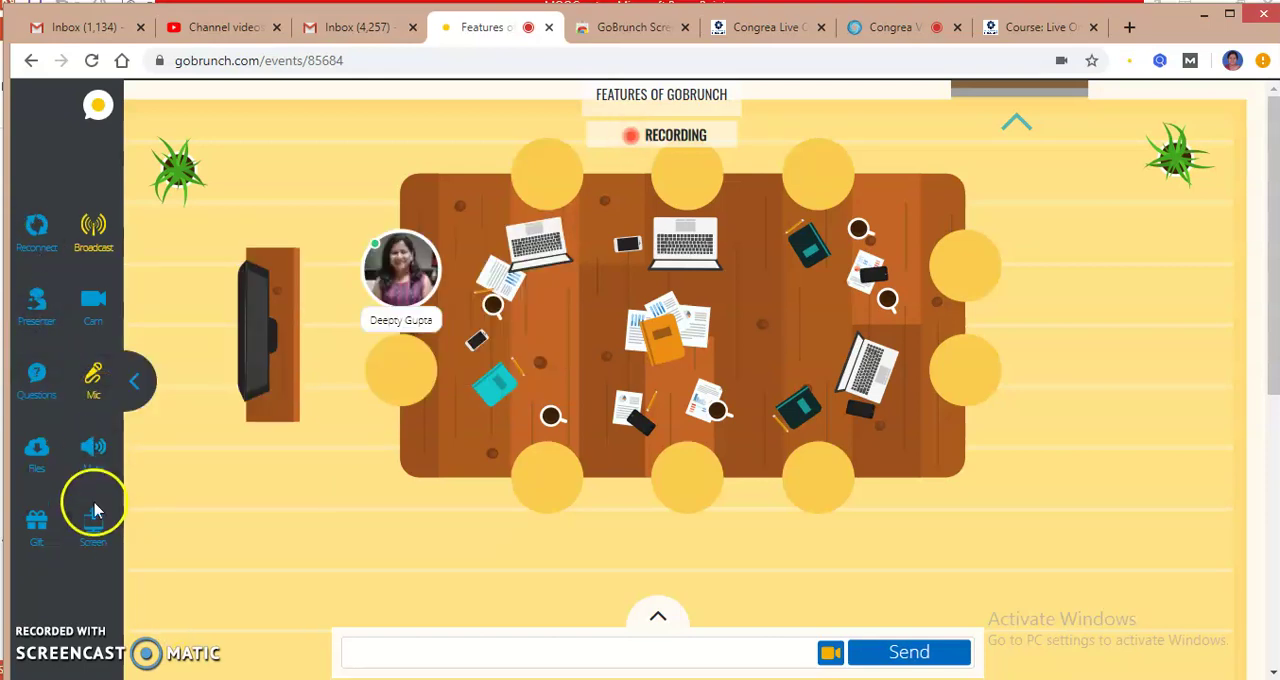
{"action": "left_click", "coordinate": [92, 520]}
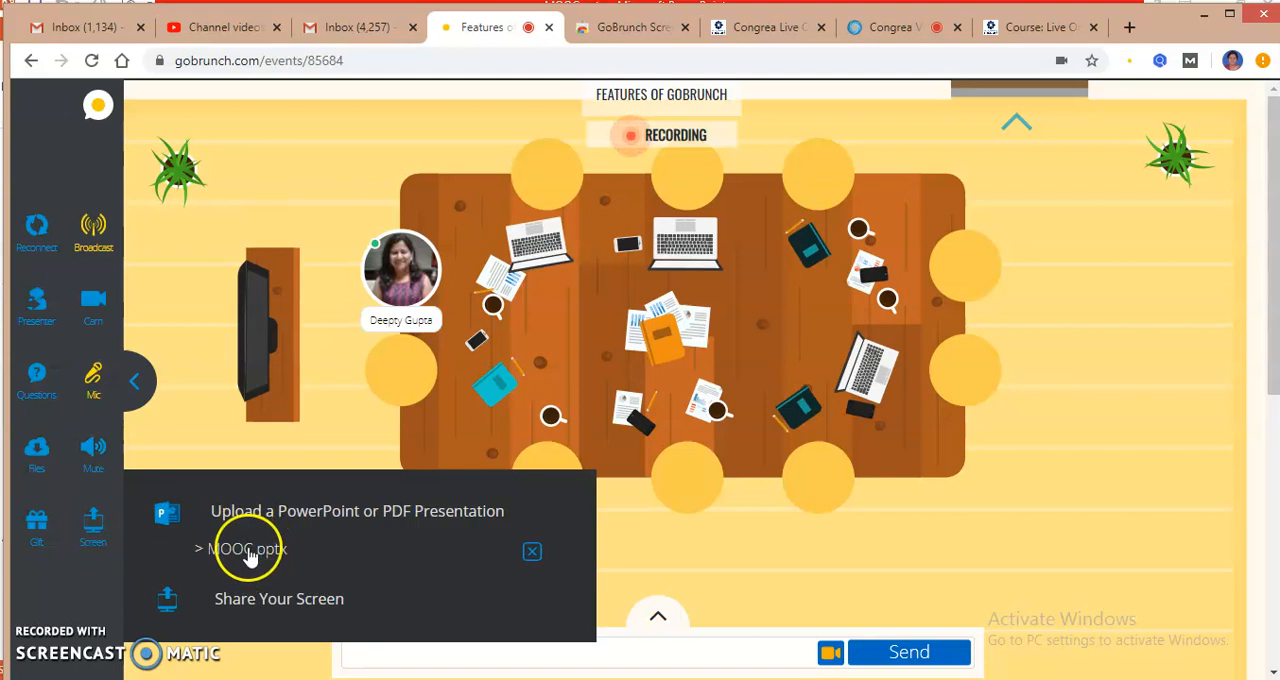
{"action": "left_click", "coordinate": [243, 549]}
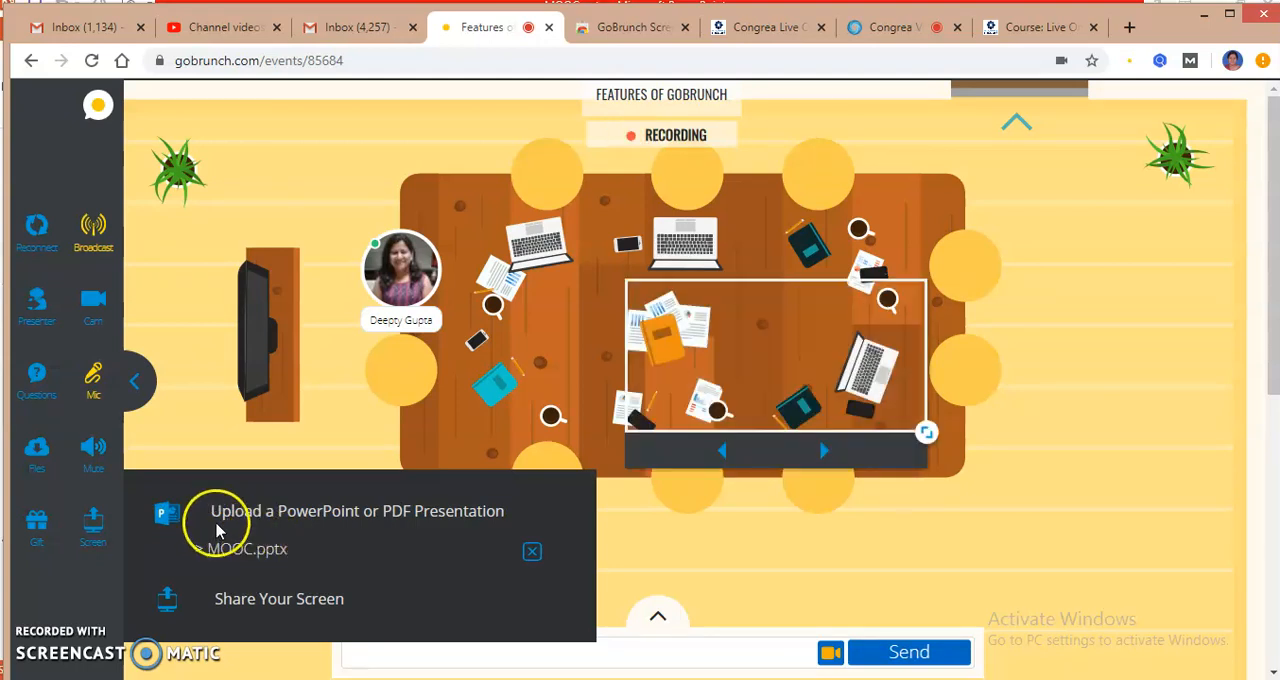
{"action": "left_click", "coordinate": [247, 548]}
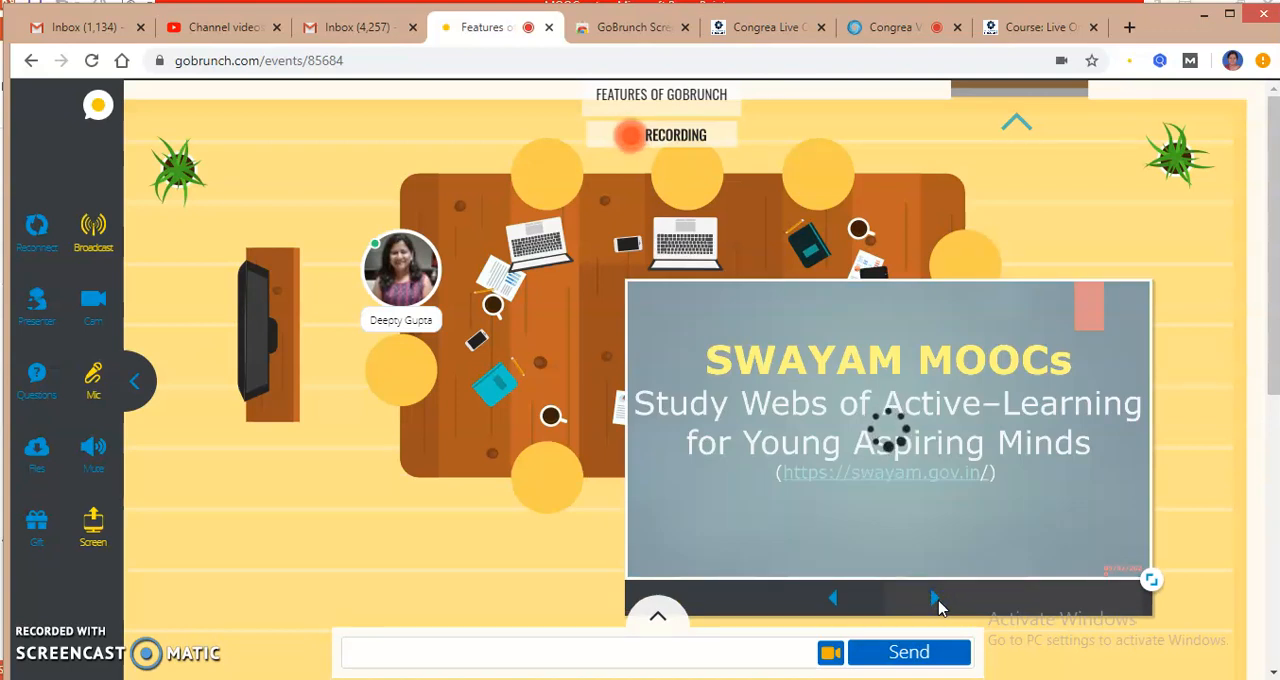
{"action": "left_click", "coordinate": [938, 598]}
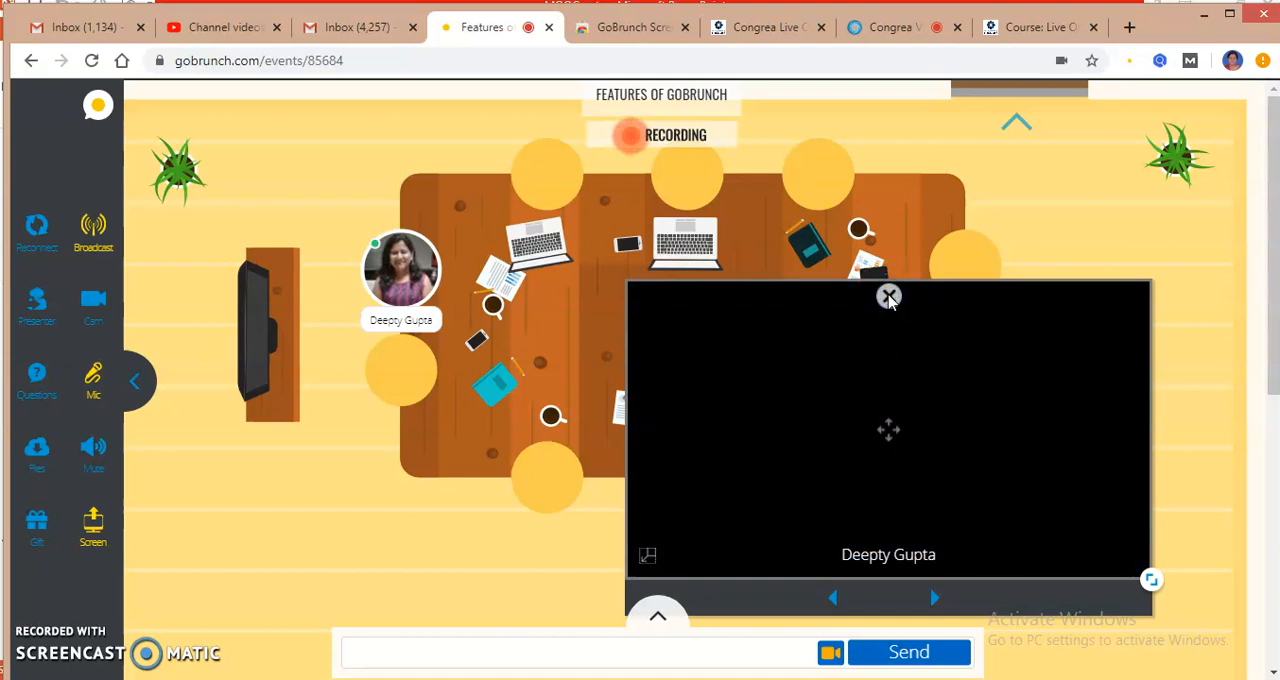
{"action": "left_click", "coordinate": [888, 296]}
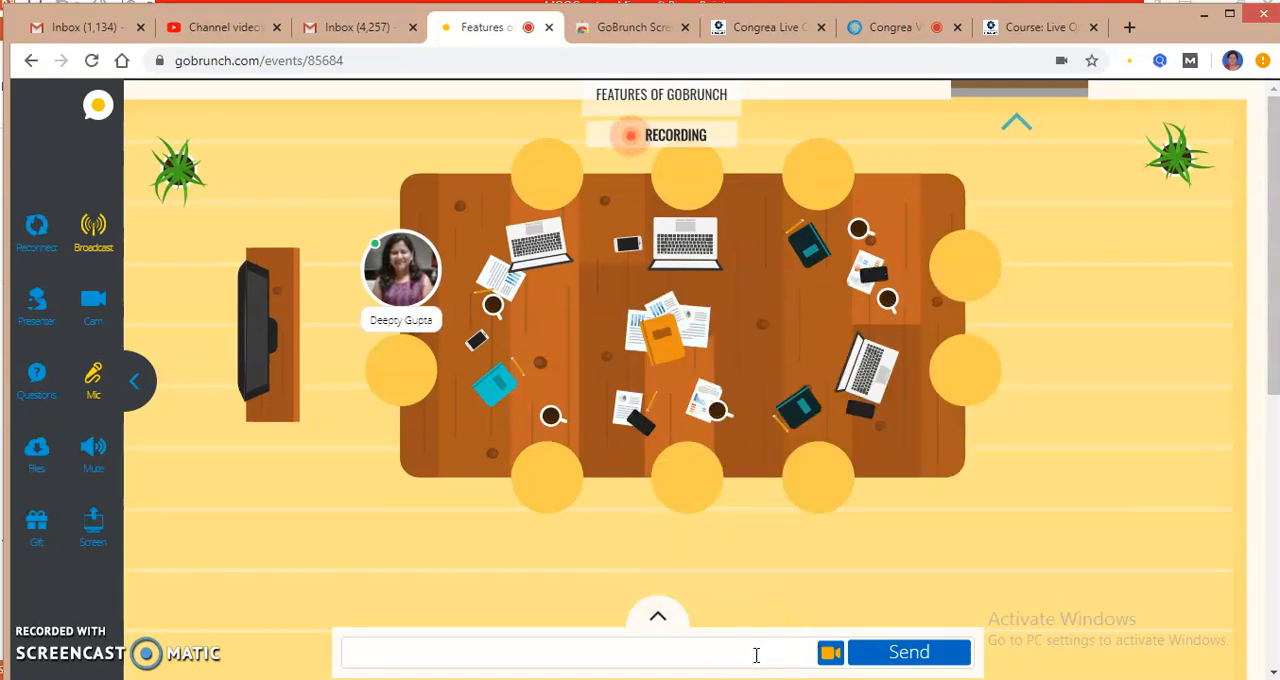
{"action": "mouse_move", "coordinate": [640, 640]}
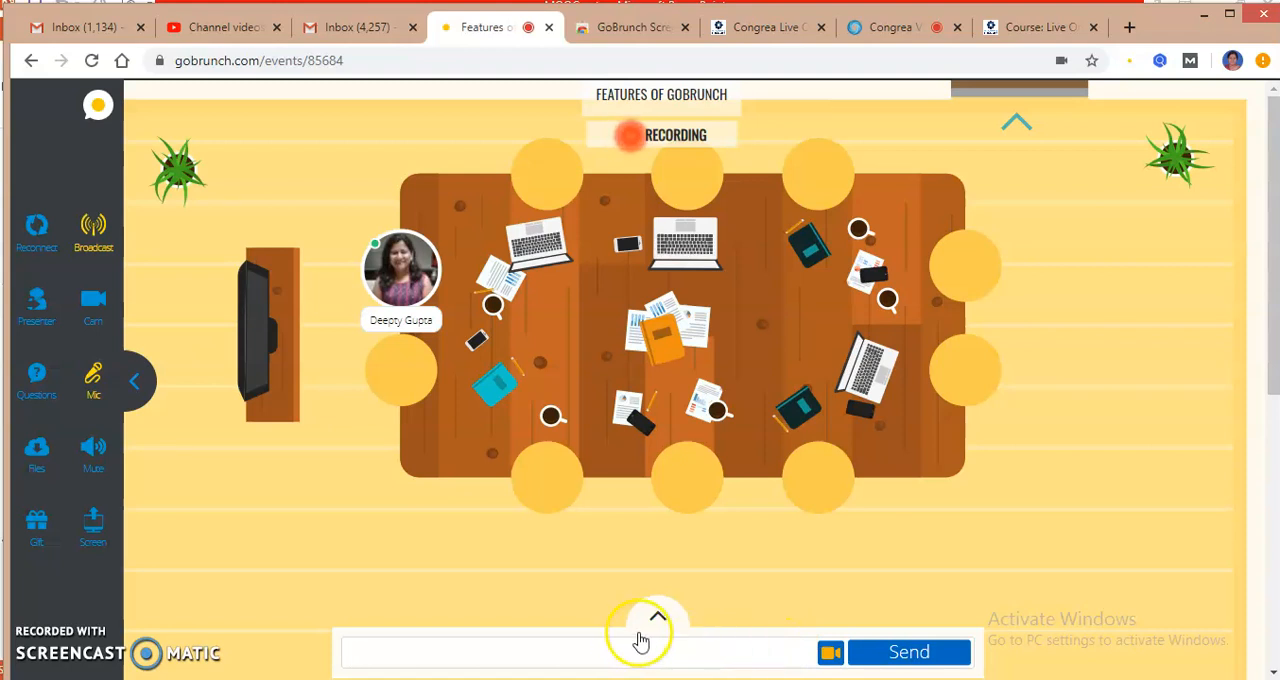
- Expand the room chat, start typing 'de' in the message box, then clear it unsent
{"action": "left_click", "coordinate": [657, 616]}
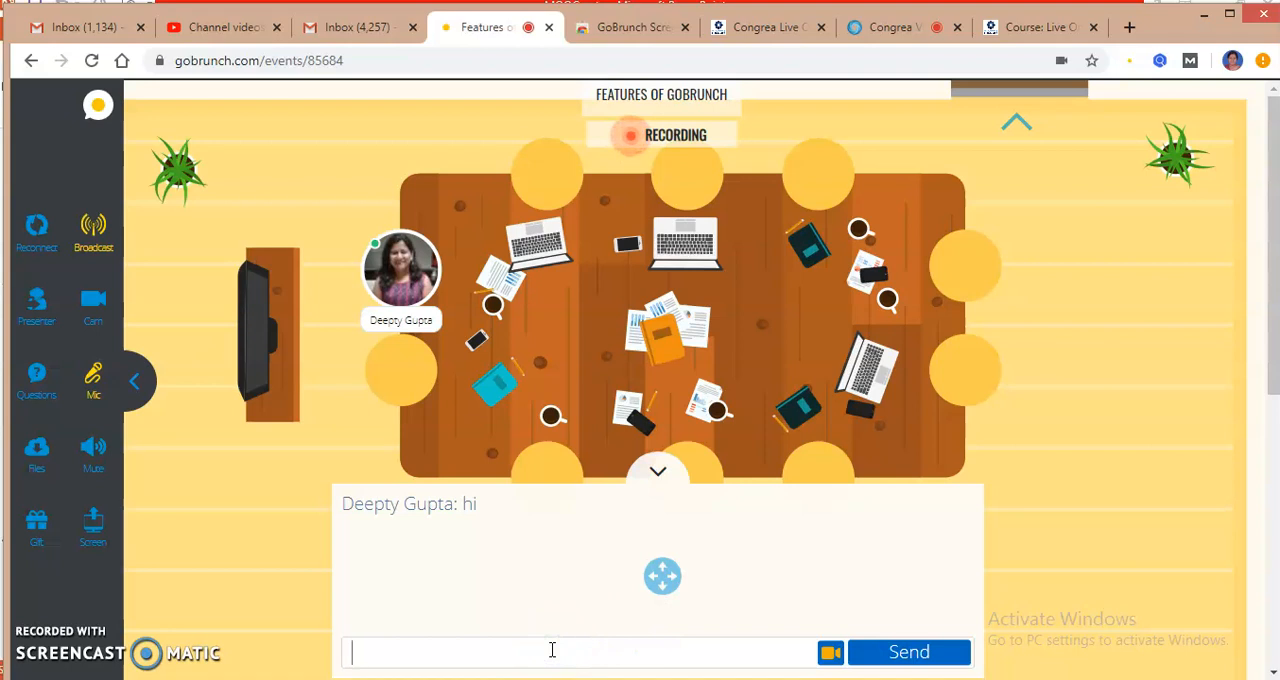
{"action": "type", "text": "d"}
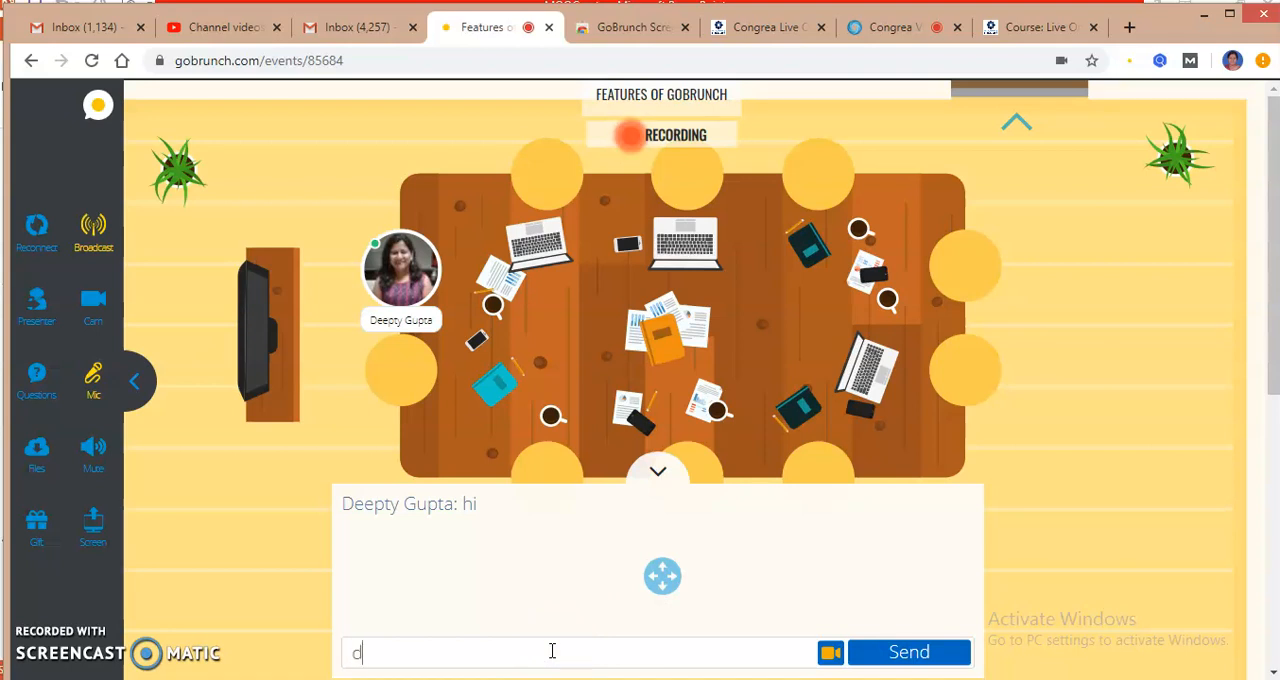
{"action": "type", "text": "e"}
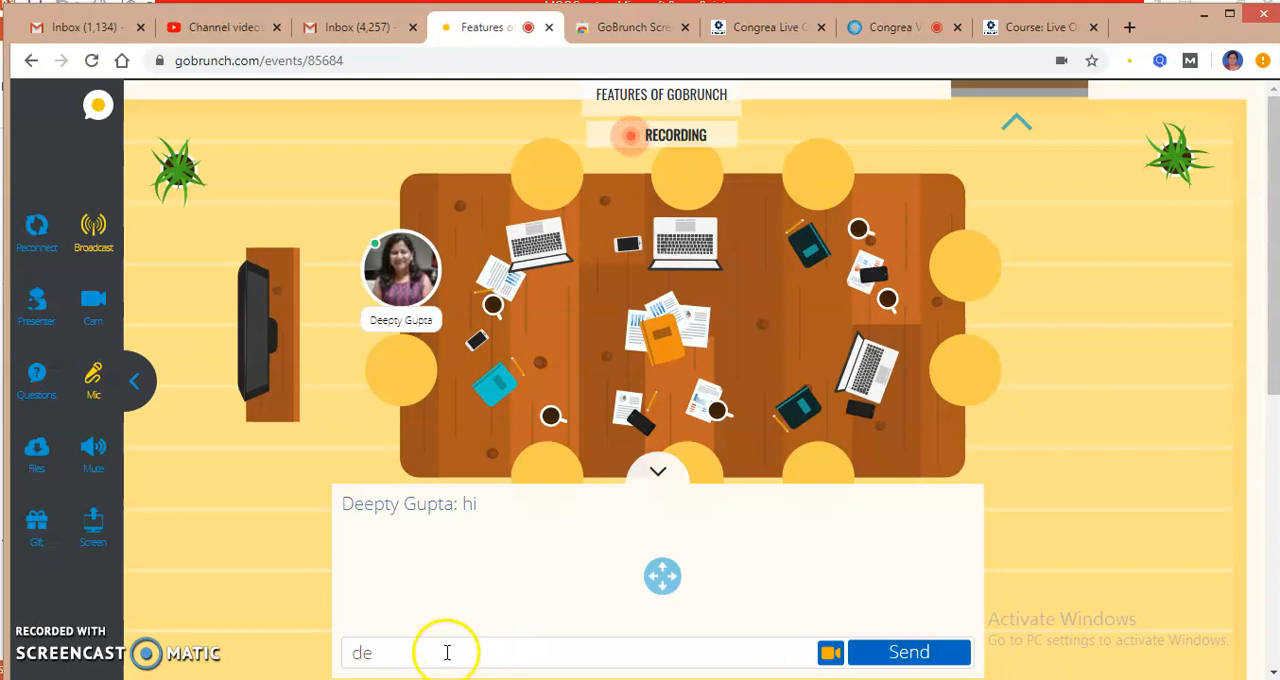
{"action": "mouse_move", "coordinate": [502, 589]}
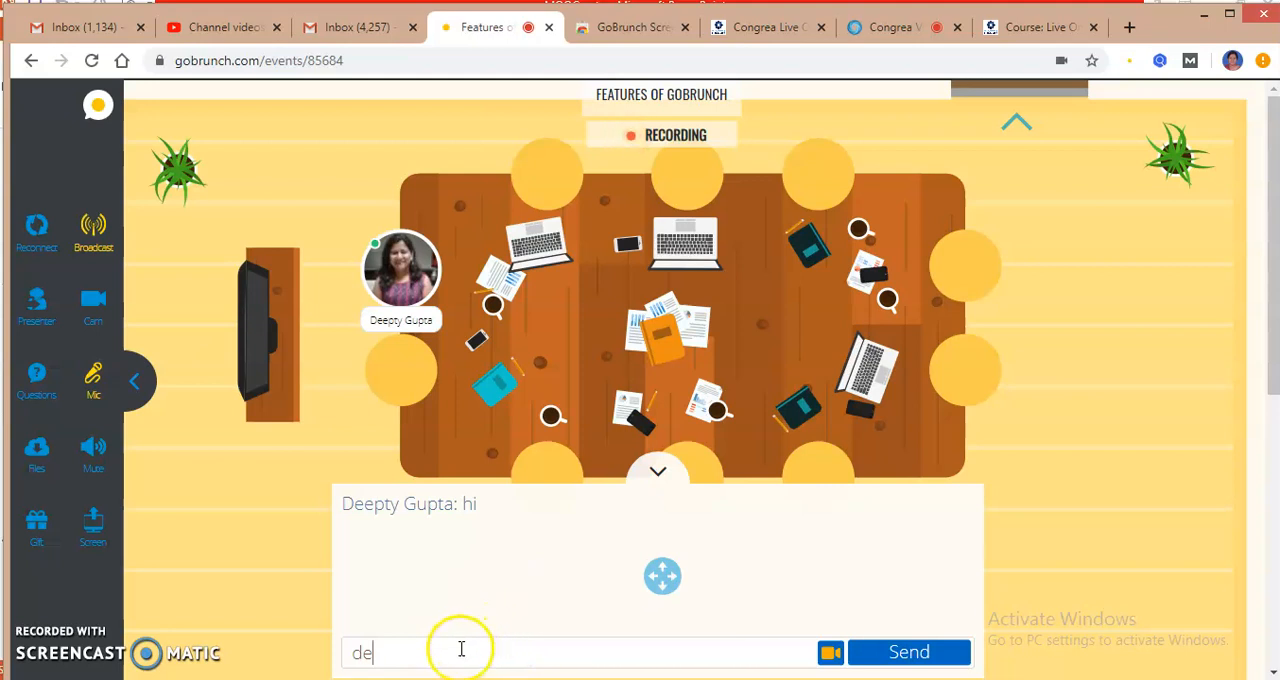
{"action": "key", "text": "Backspace"}
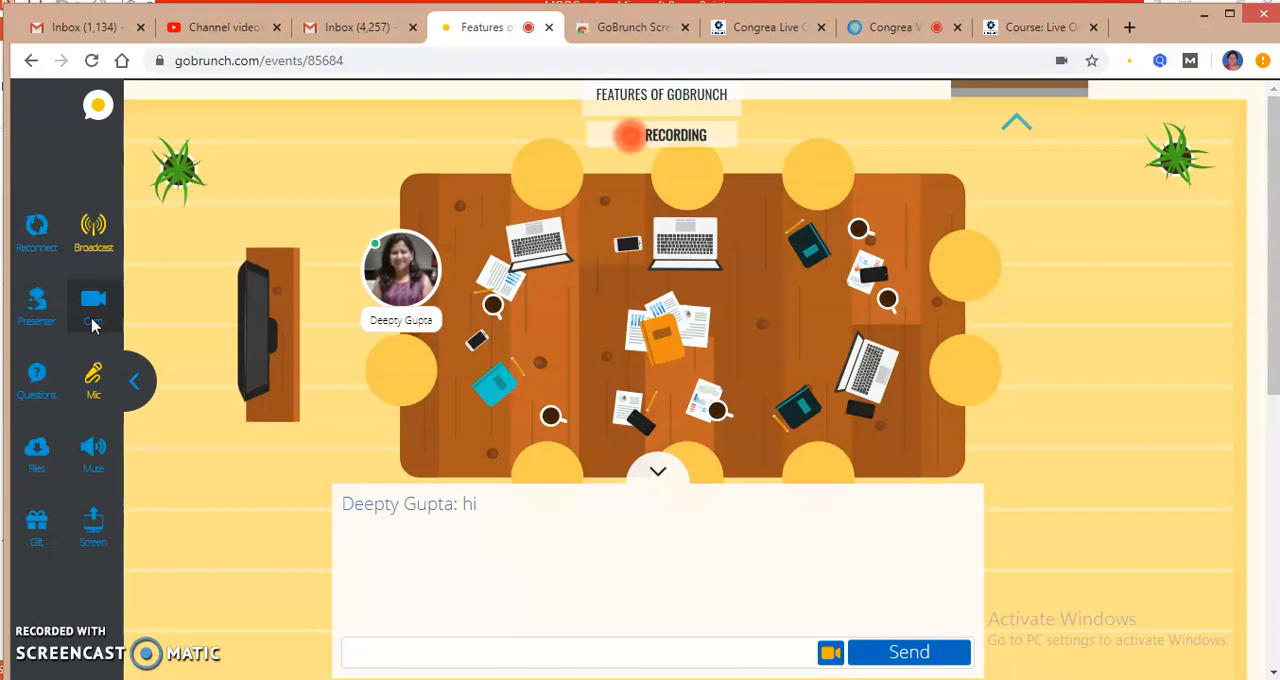
{"action": "left_click", "coordinate": [92, 301]}
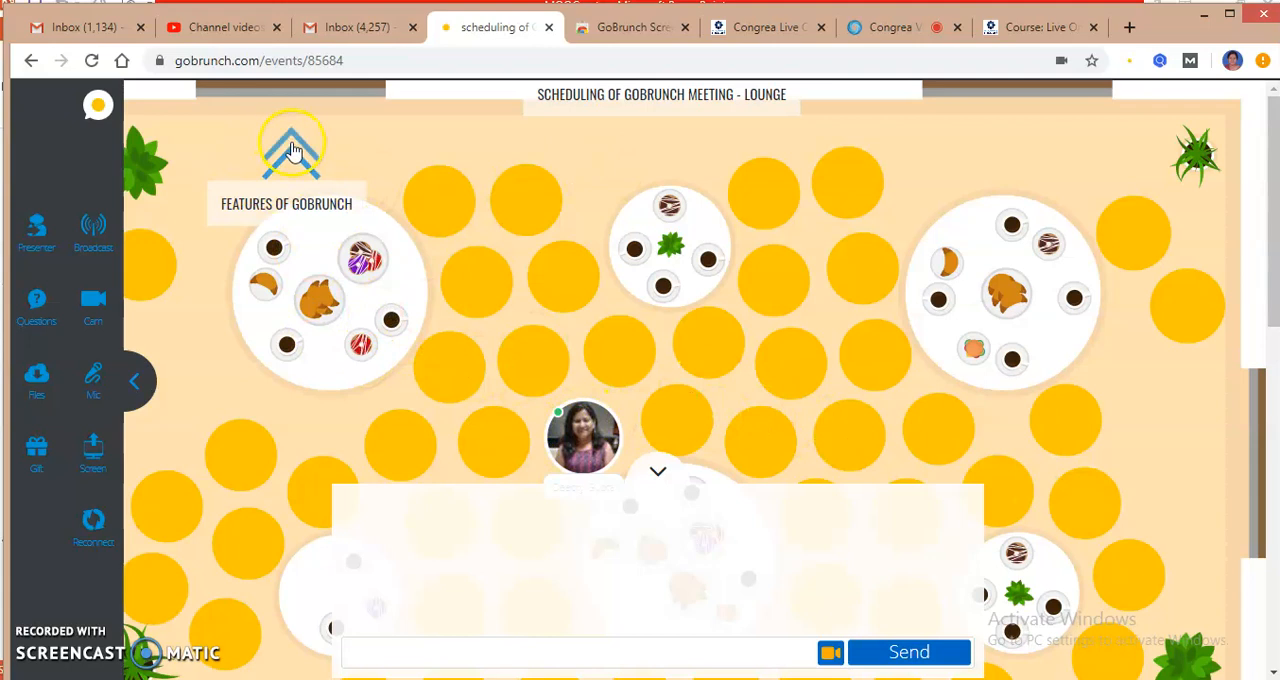
- Enter the Features of GoBrunch room, dismiss the seating tip and take a seat at the table
{"action": "left_click", "coordinate": [291, 143]}
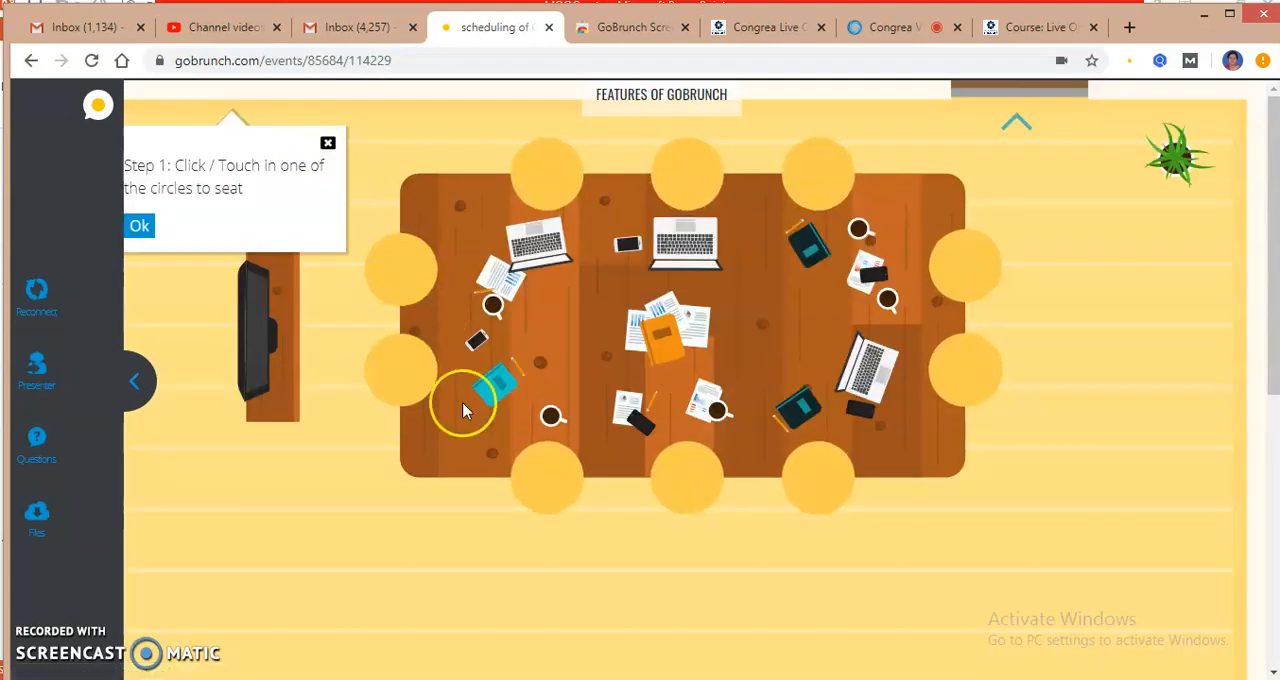
{"action": "left_click", "coordinate": [327, 142]}
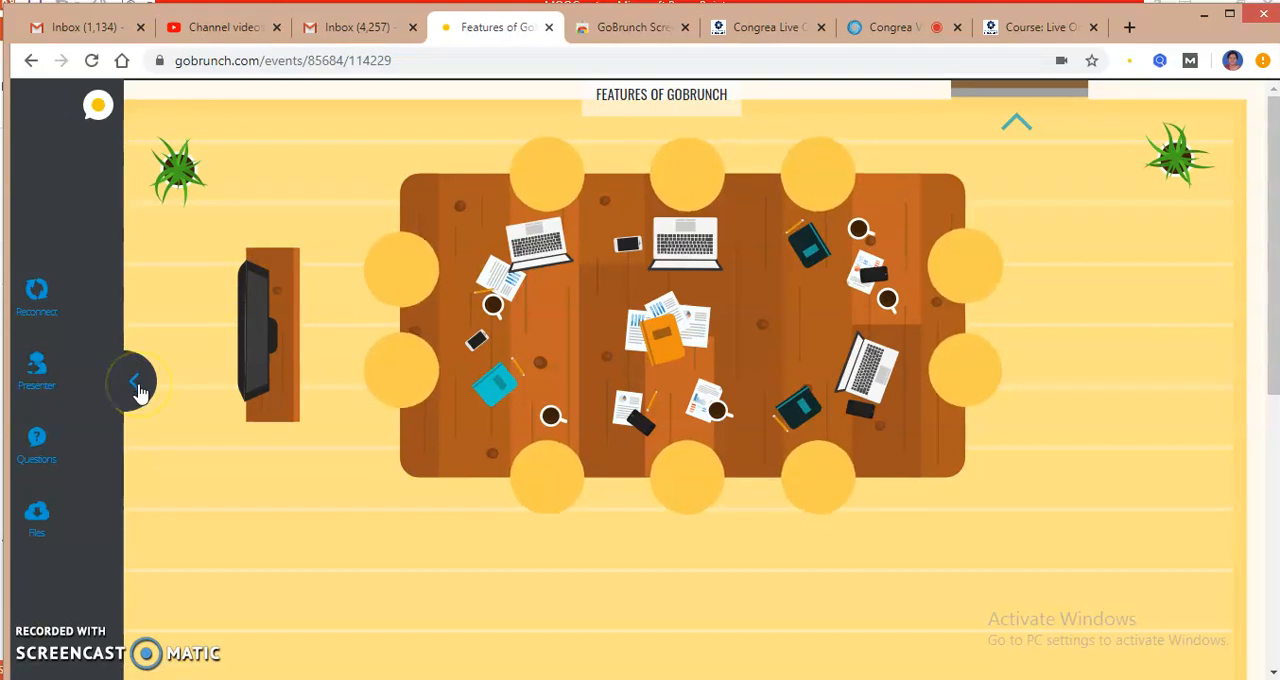
{"action": "left_click", "coordinate": [135, 381]}
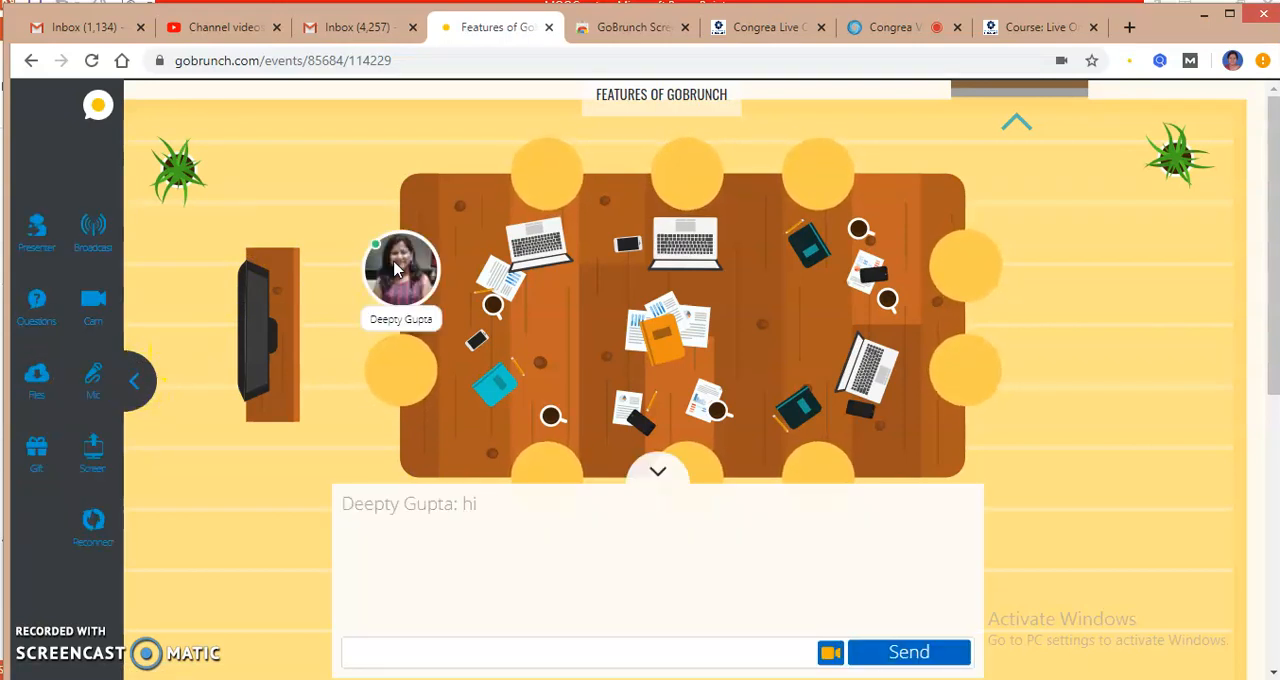
{"action": "mouse_move", "coordinate": [975, 305]}
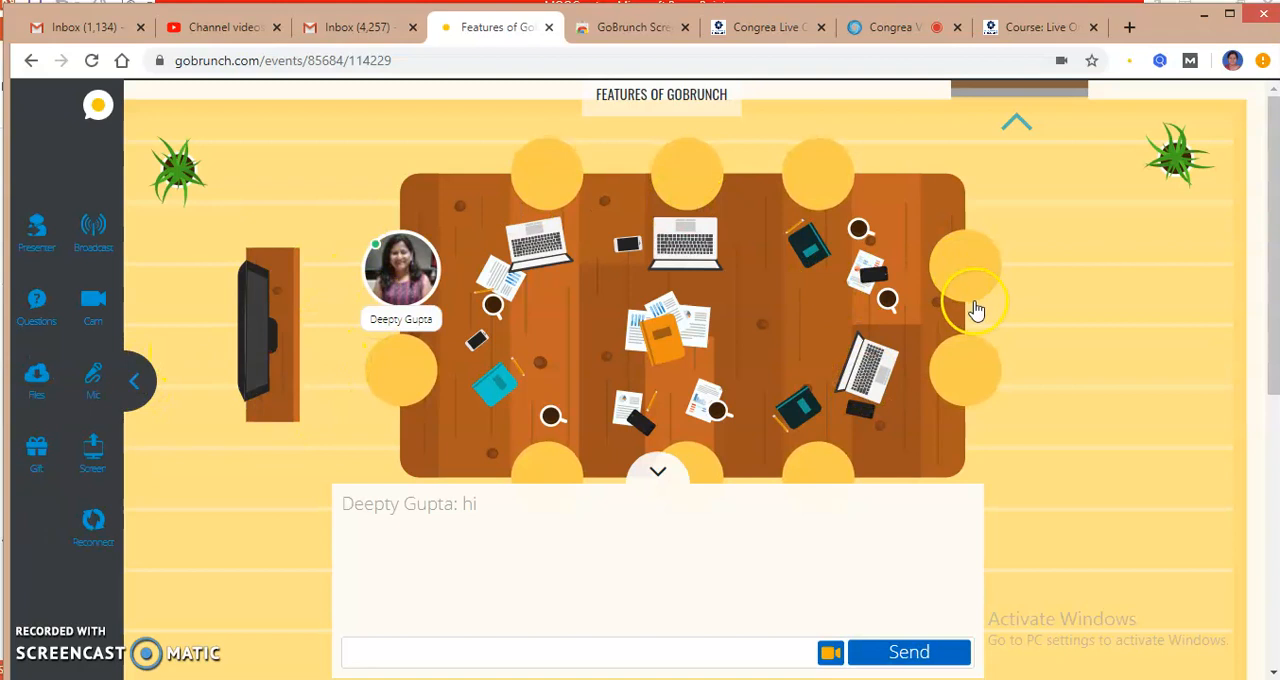
{"action": "mouse_move", "coordinate": [1062, 298]}
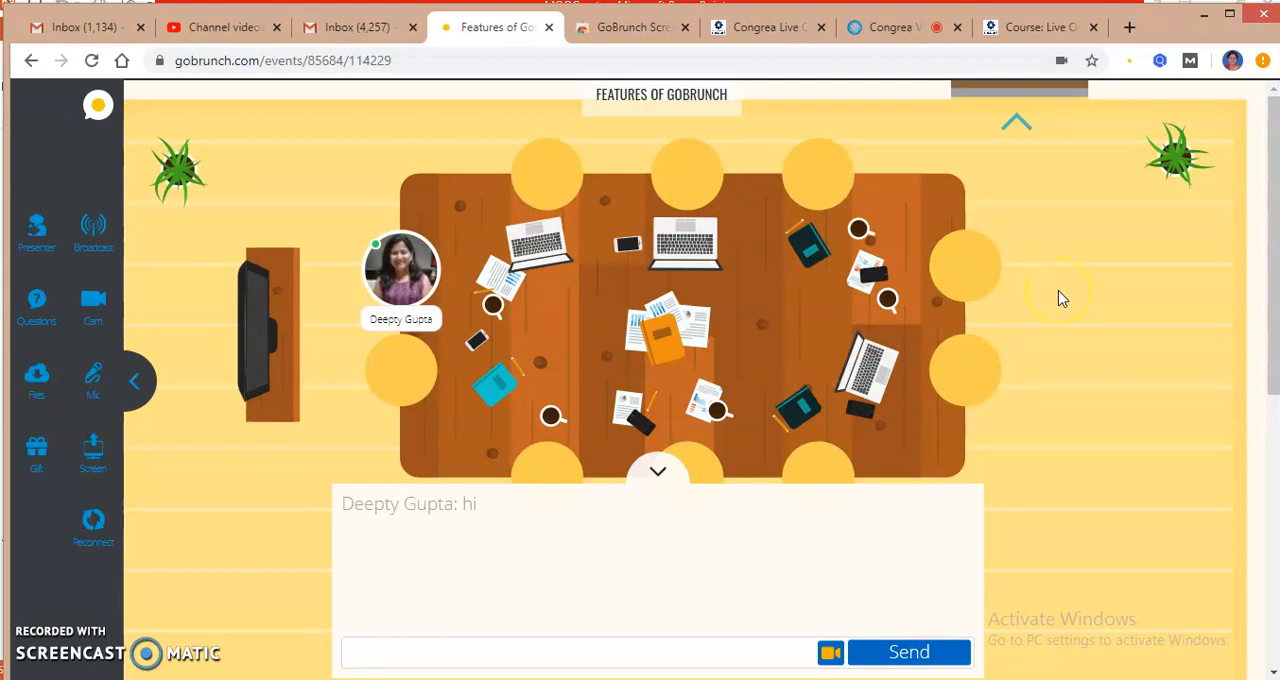
{"action": "mouse_move", "coordinate": [1014, 120]}
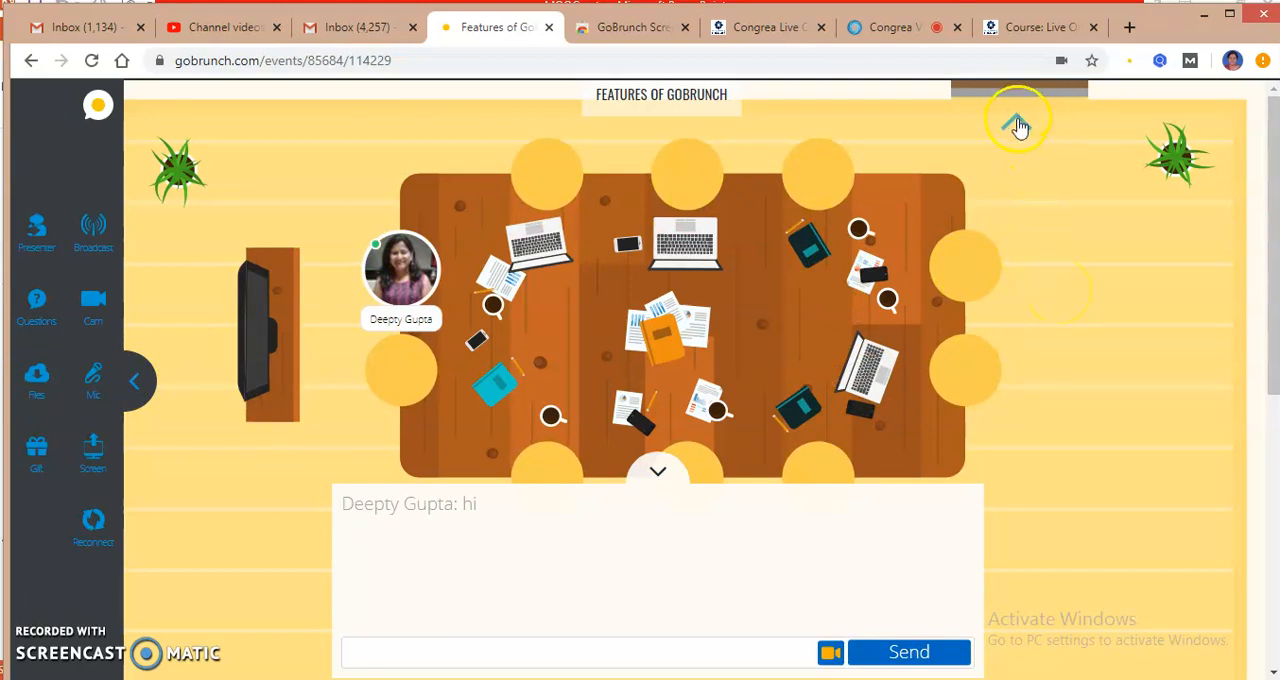
{"action": "mouse_move", "coordinate": [295, 542]}
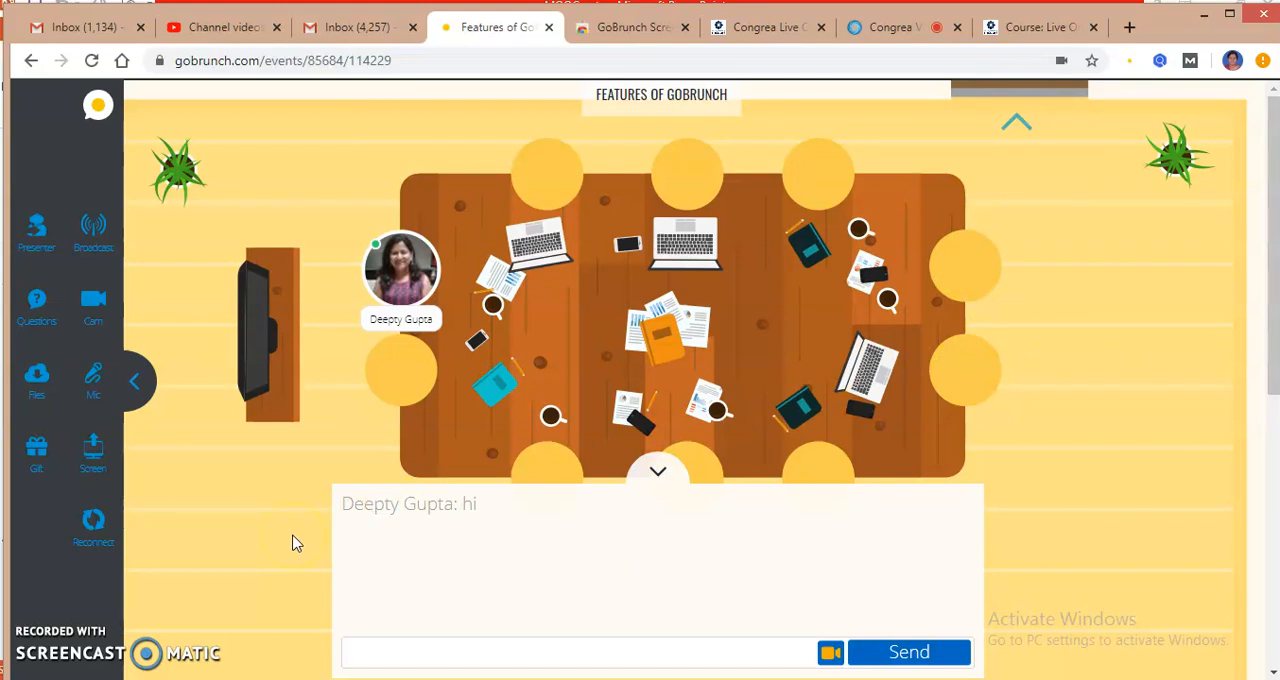